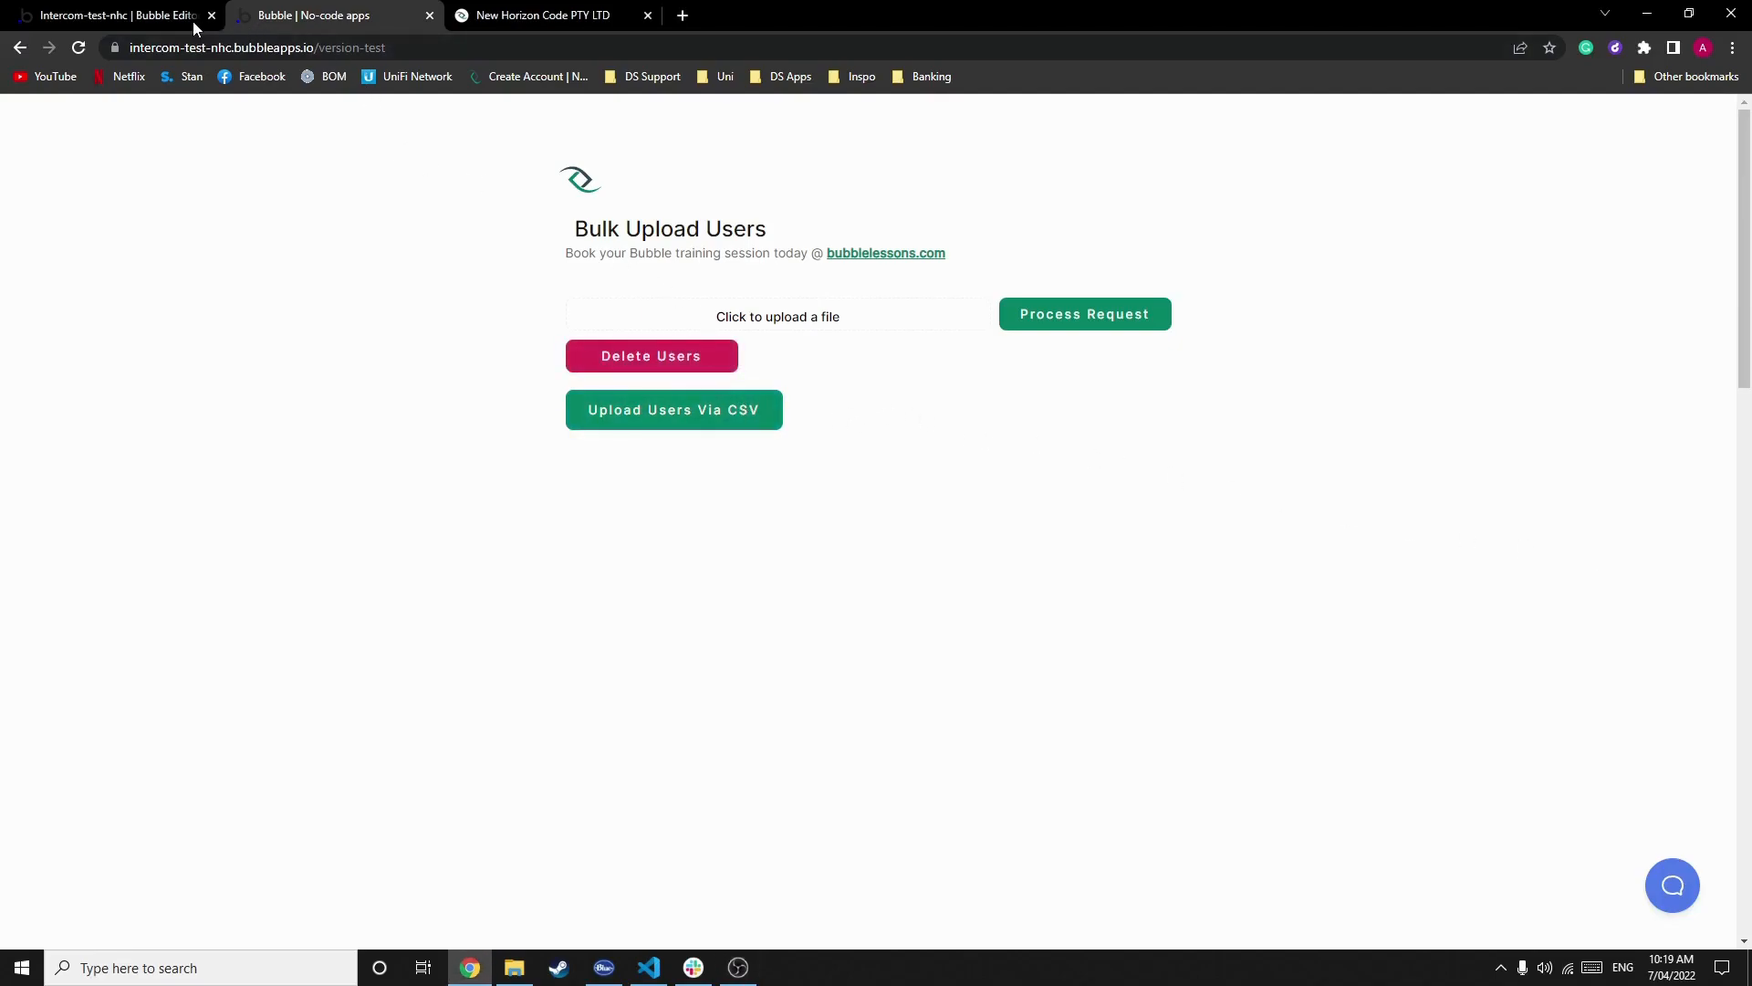
Step: Give the Upload Users Via CSV button workflow an Upload data as CSV action and start choosing its data type
left_click(112, 15)
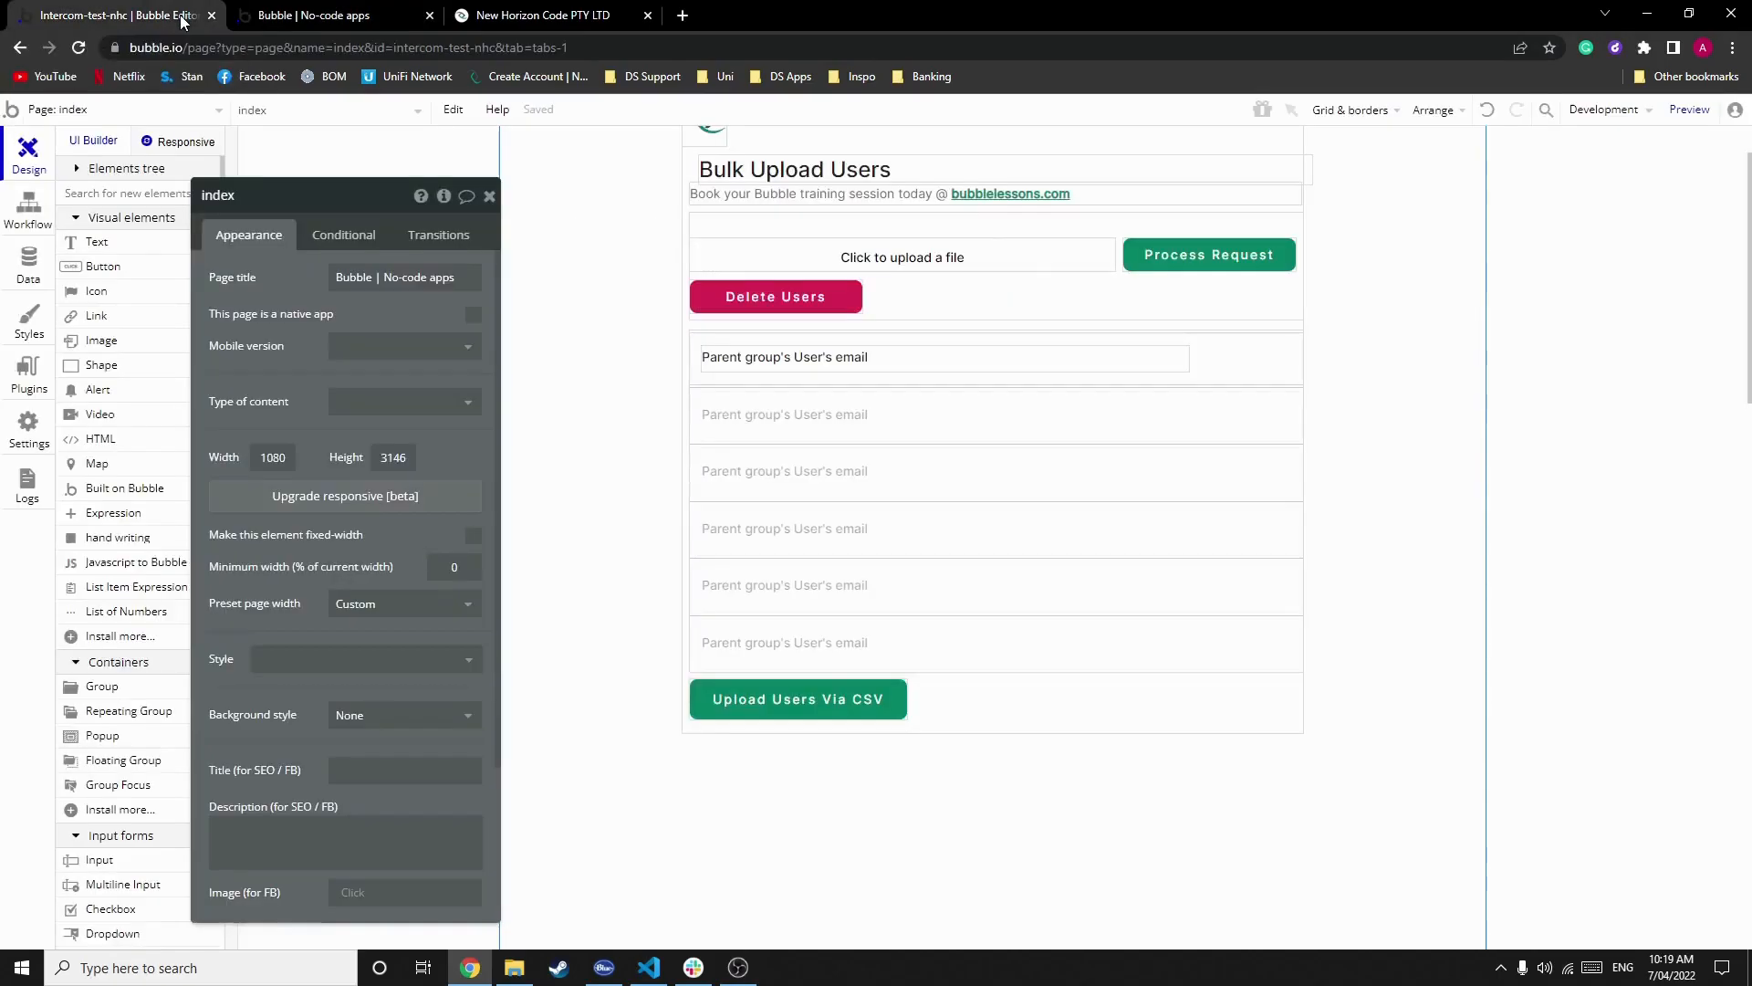
left_click(798, 699)
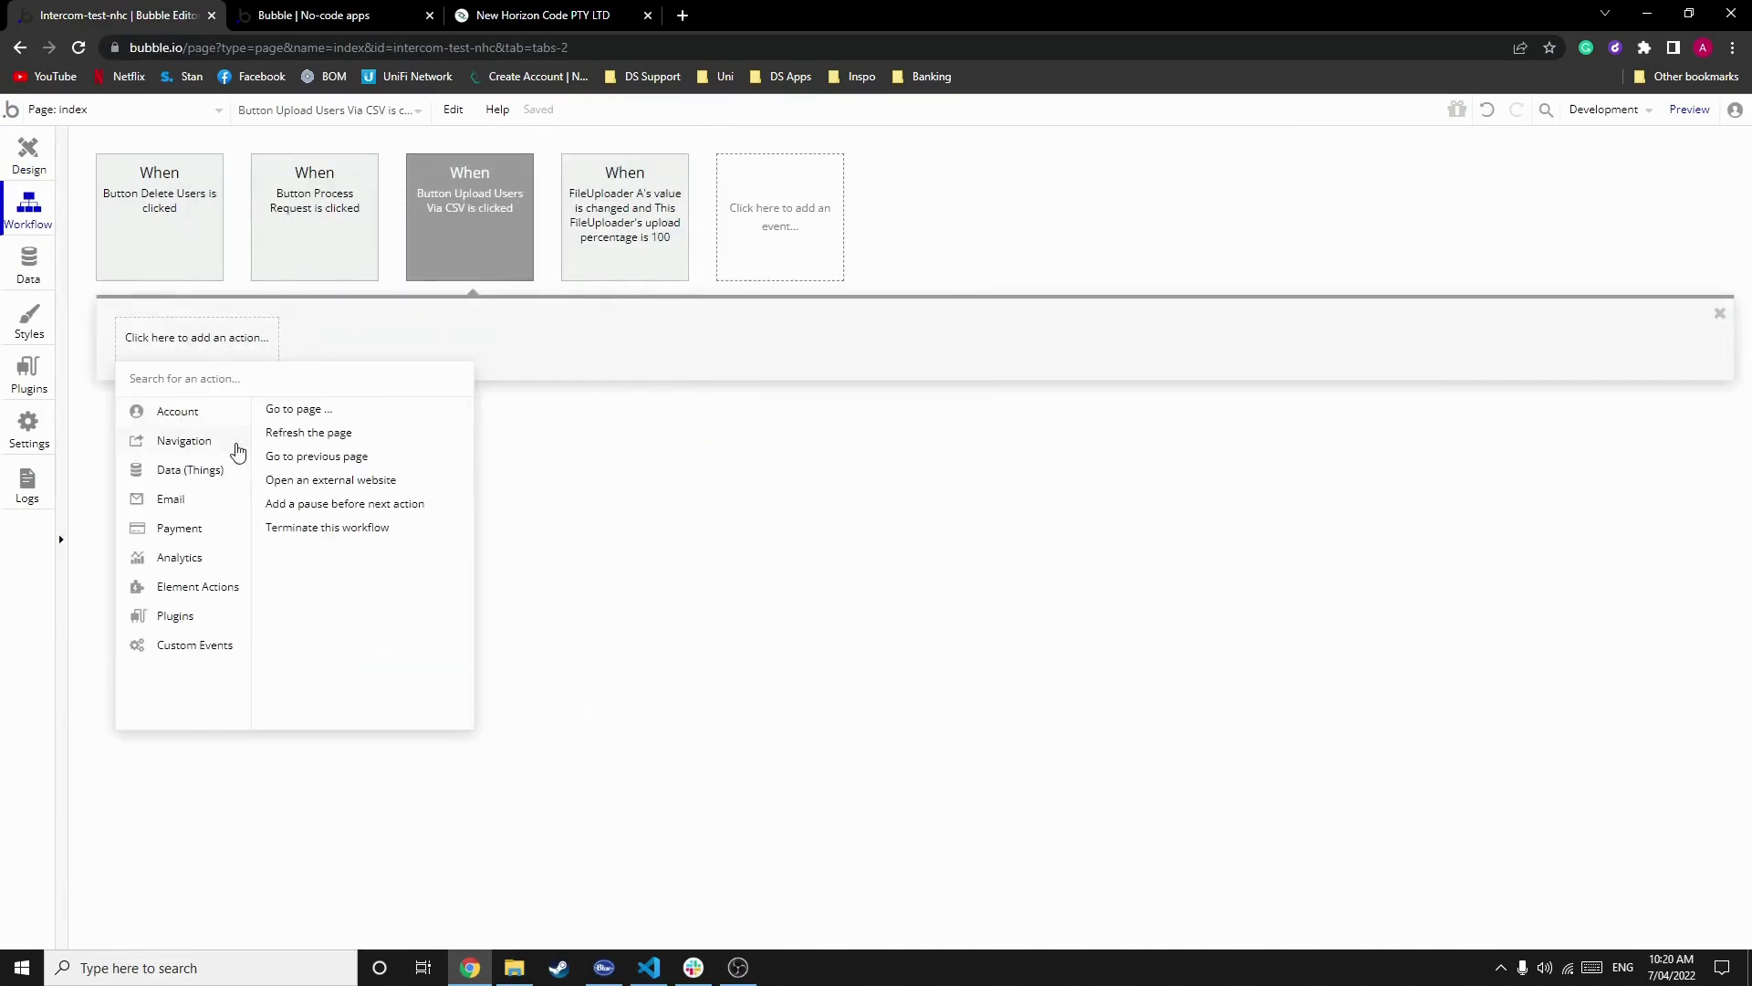
left_click(188, 469)
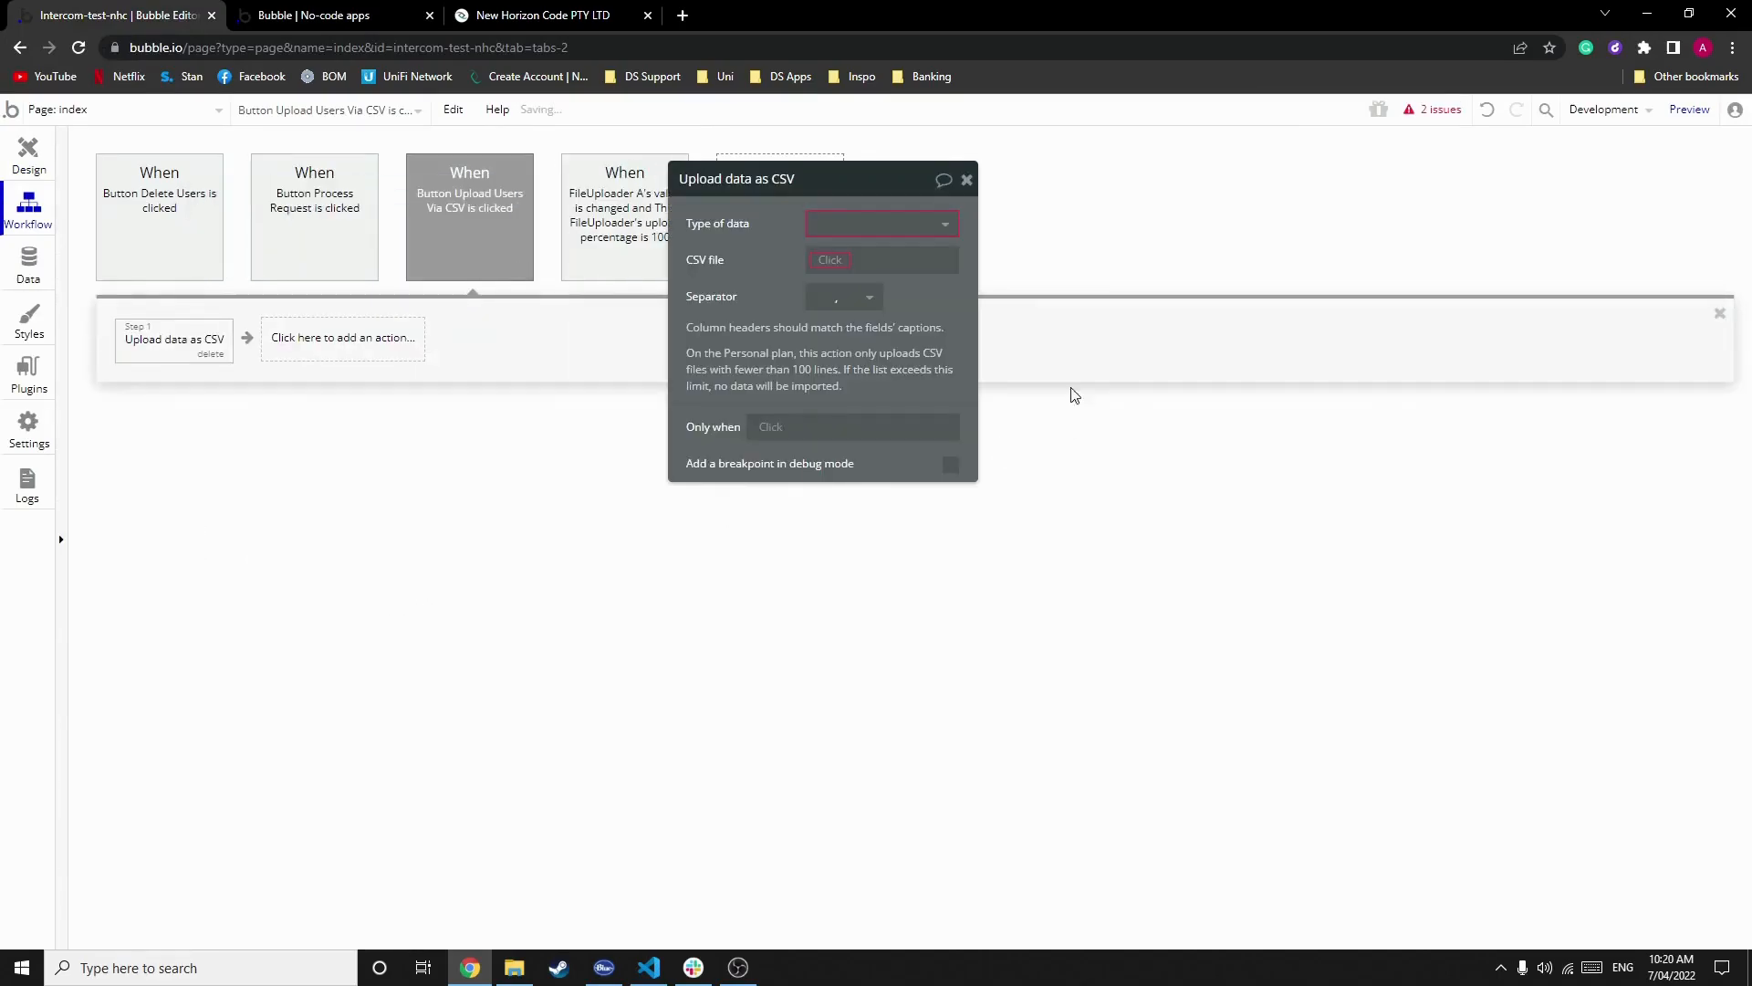
left_click(880, 222)
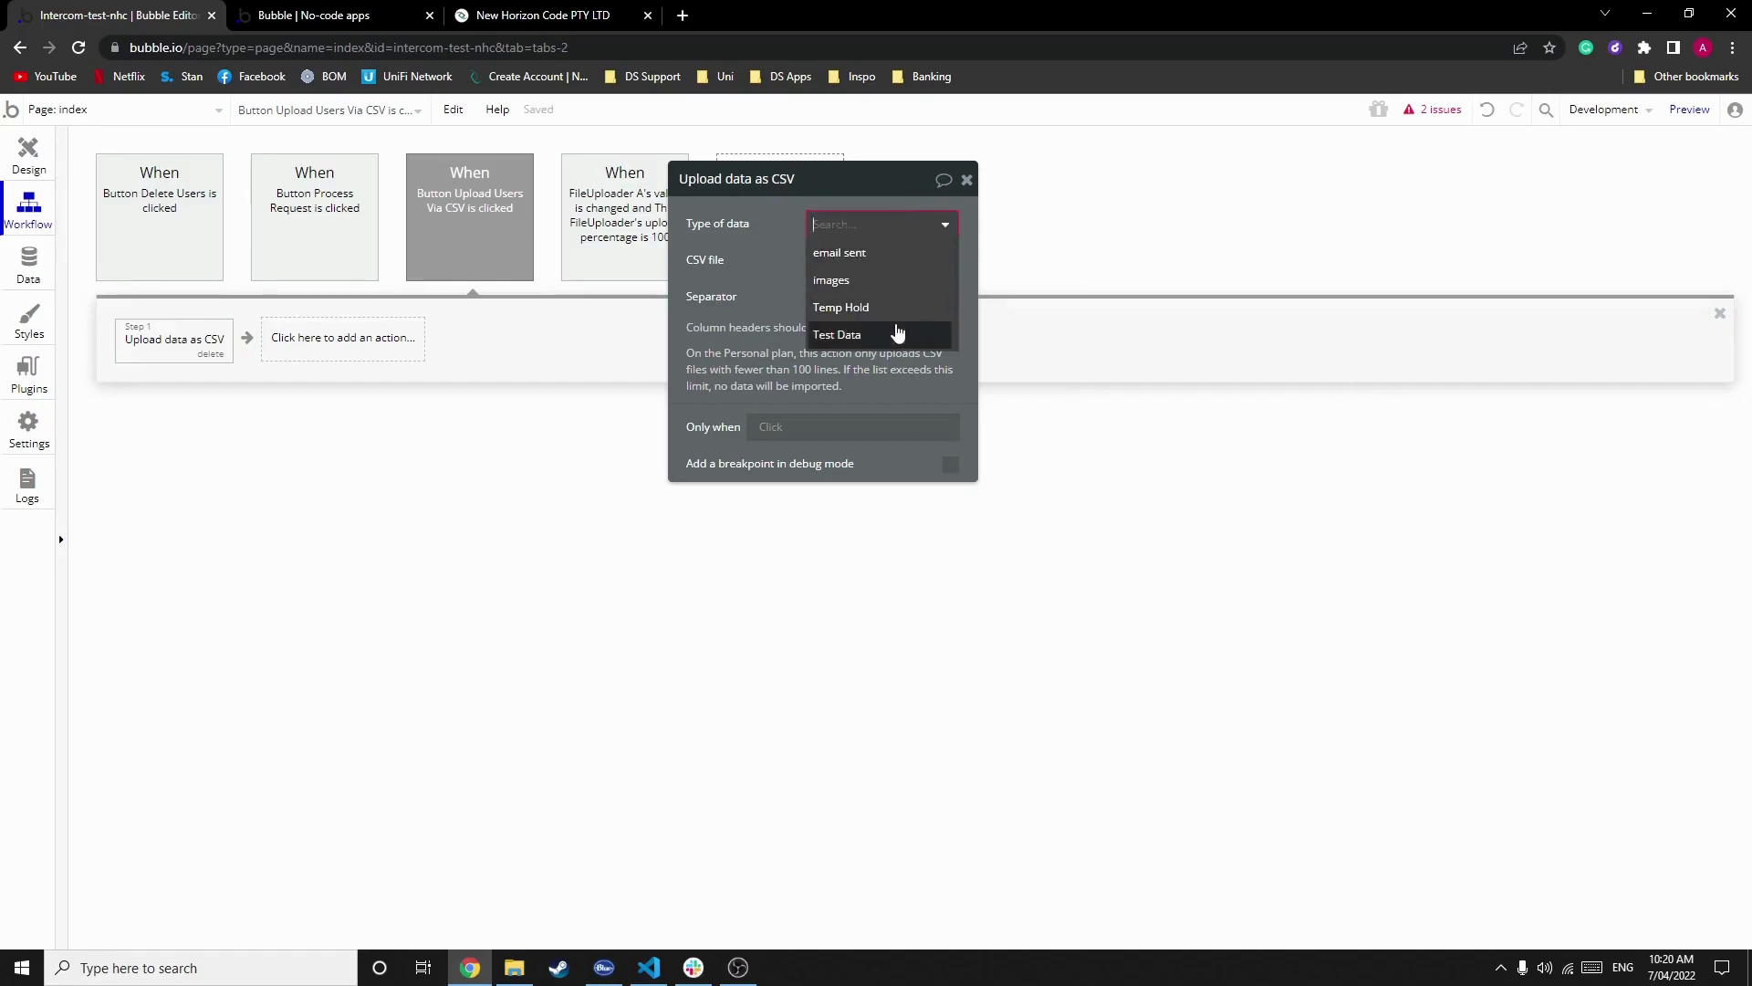
mouse_move(679, 274)
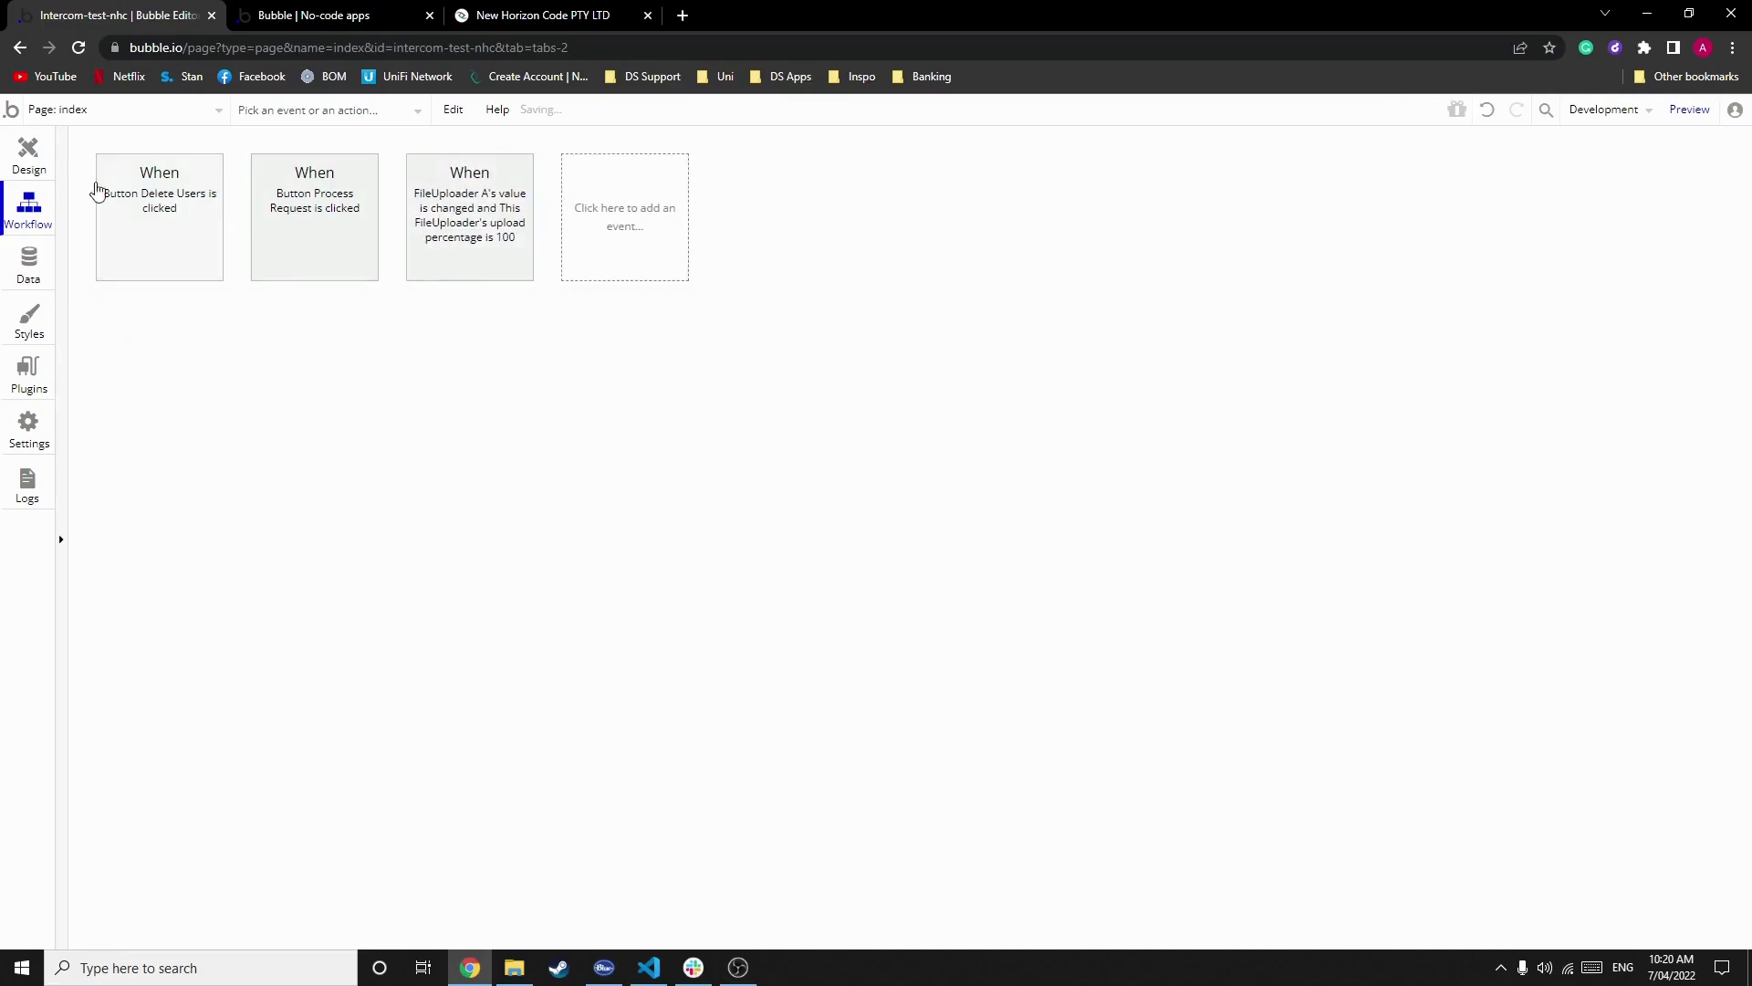
mouse_move(28, 148)
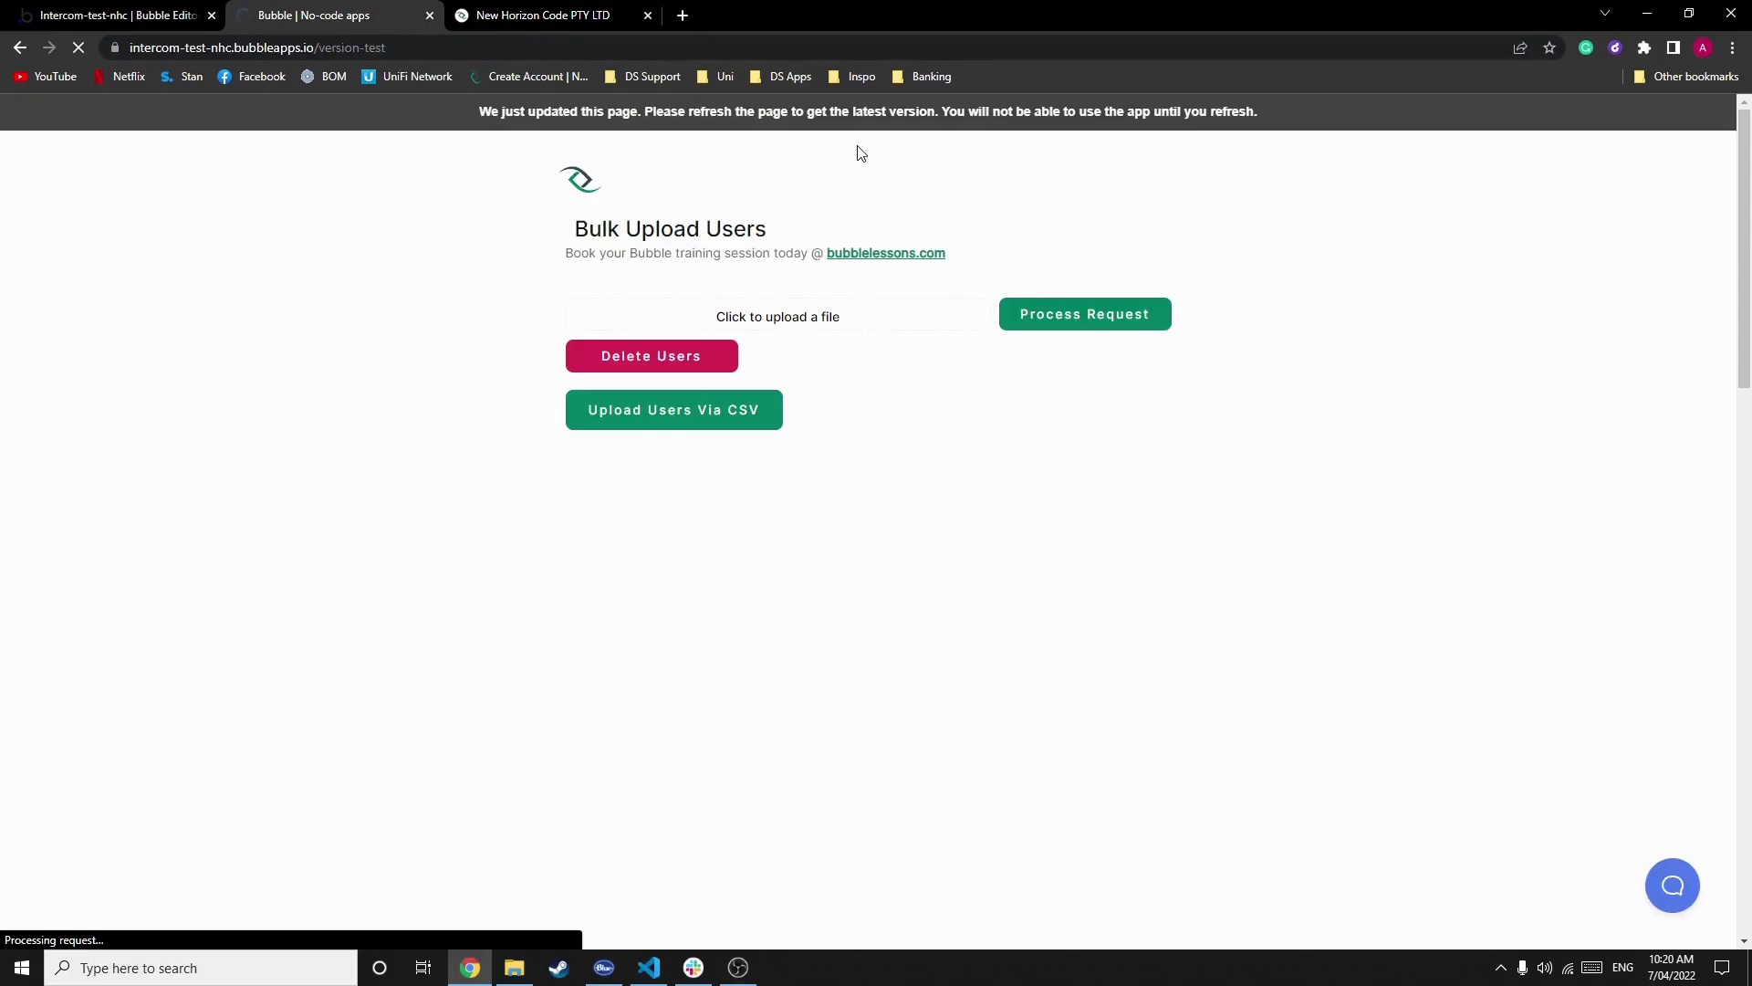
mouse_move(910, 290)
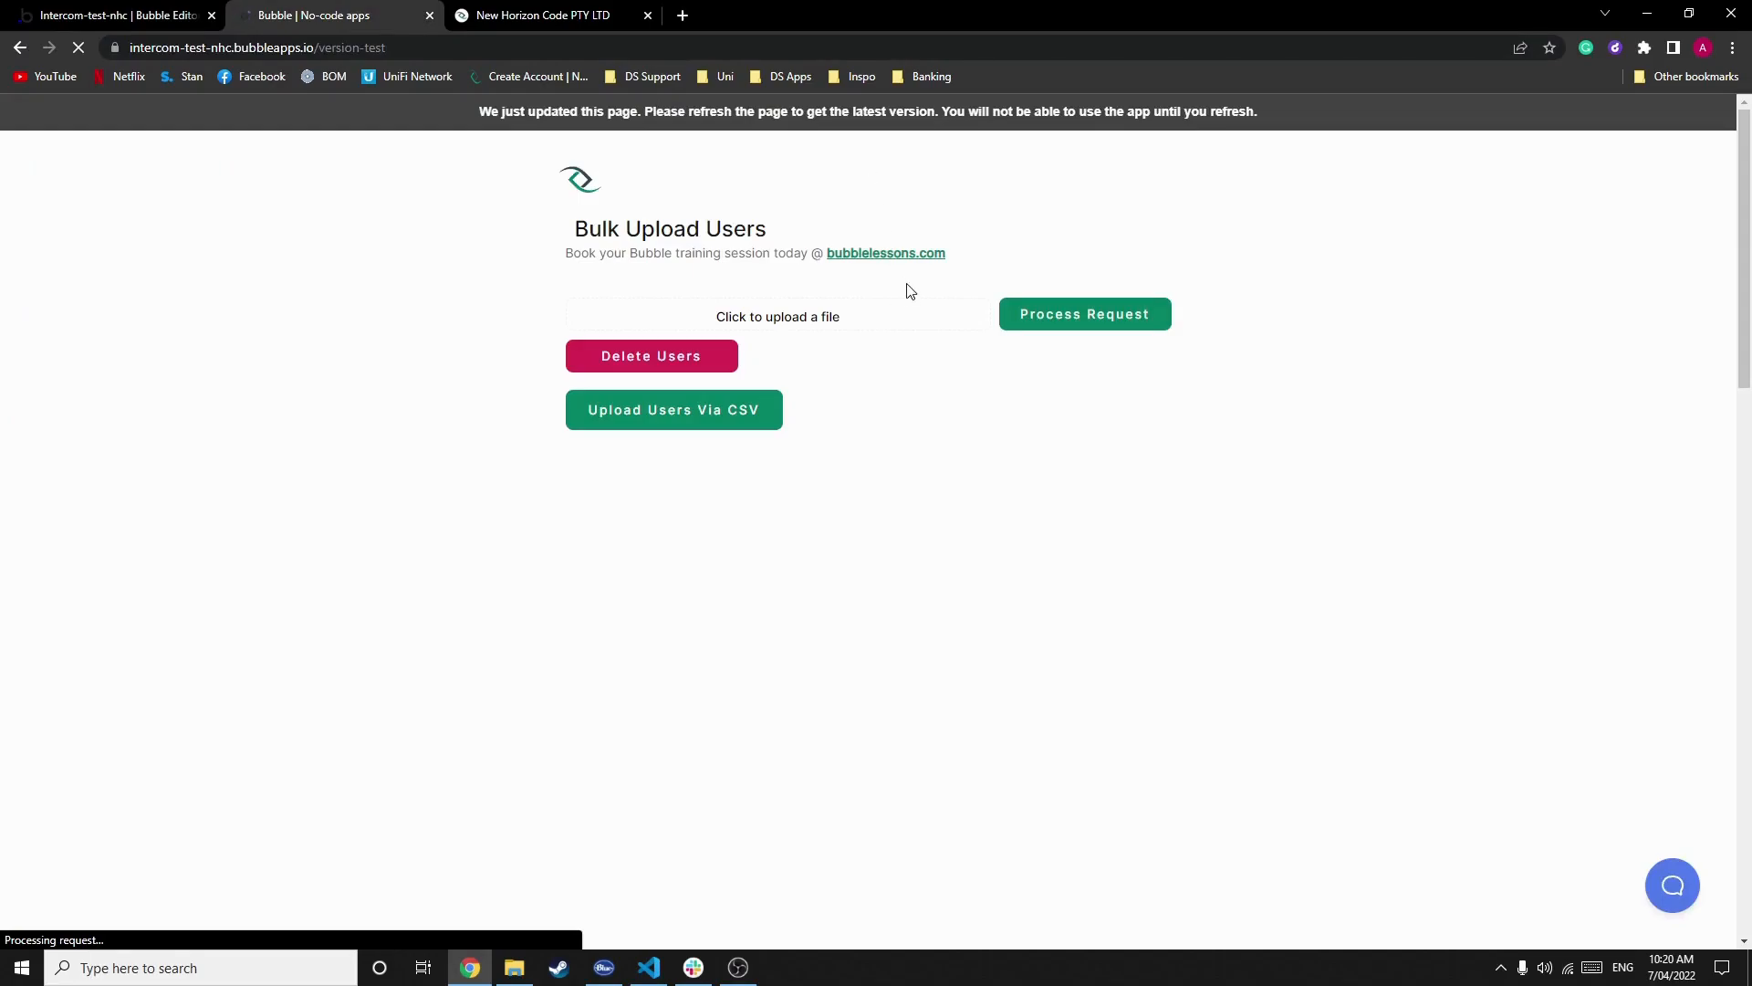
Step: Upload user upload.csv through the preview's file uploader so imported emails fill the list
left_click(778, 316)
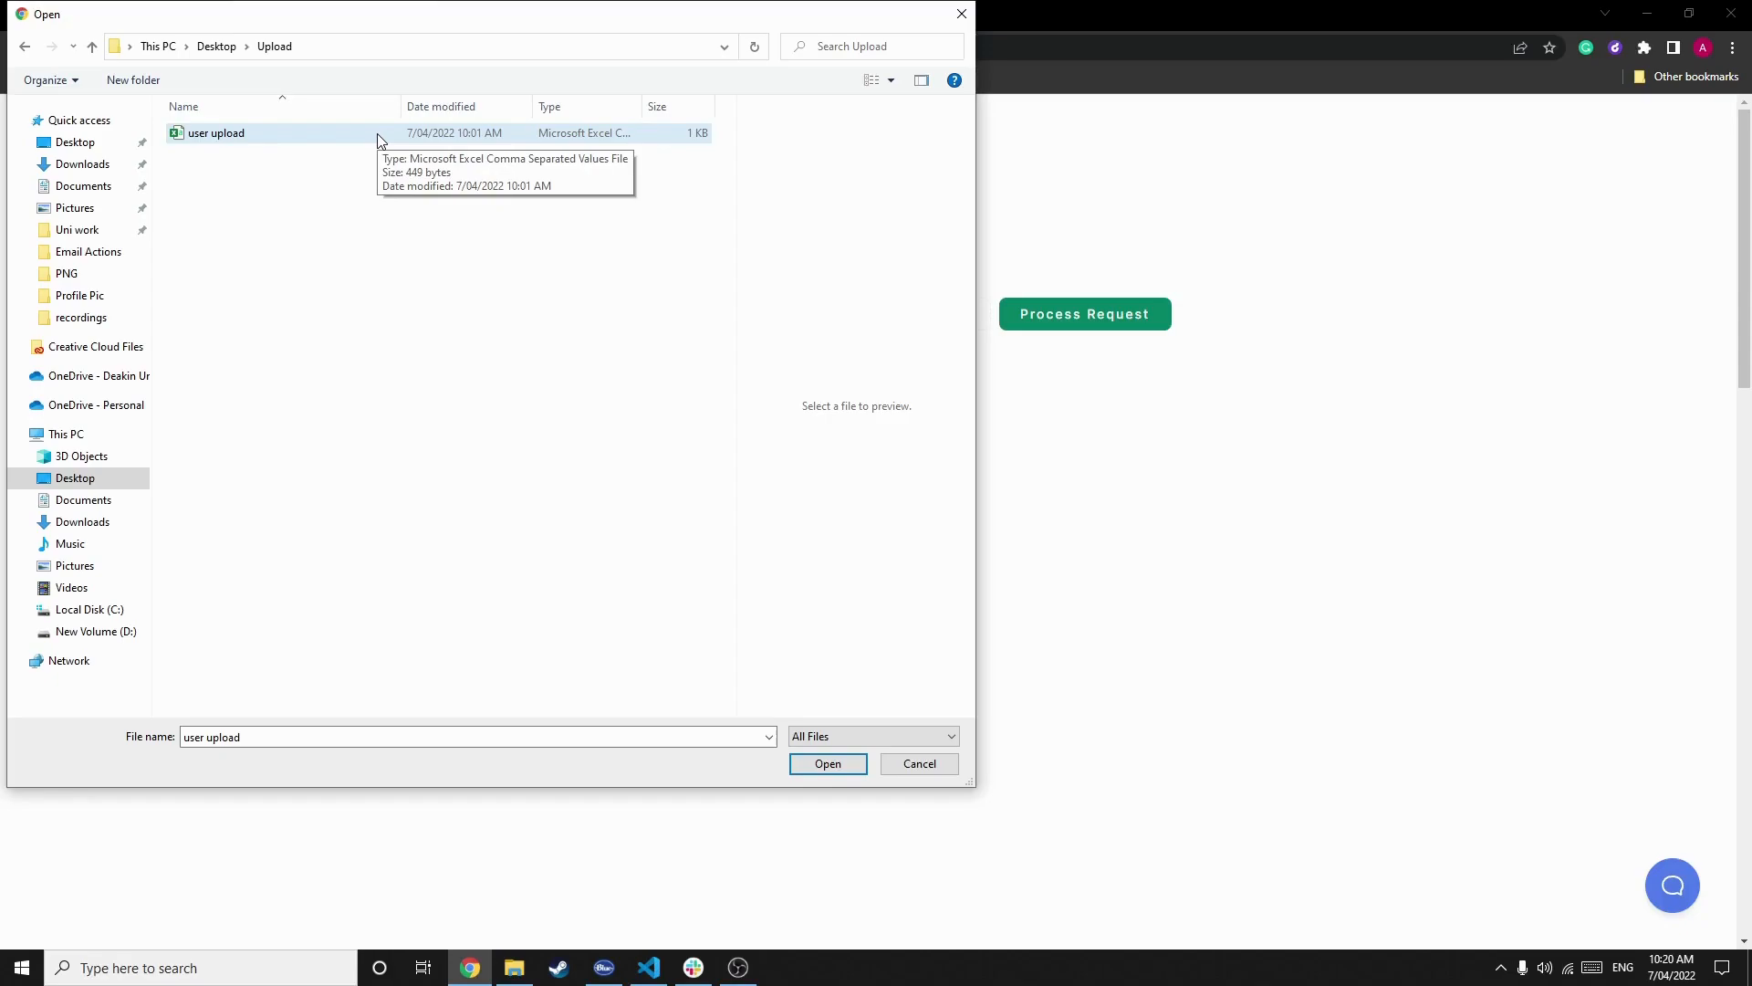
left_click(827, 763)
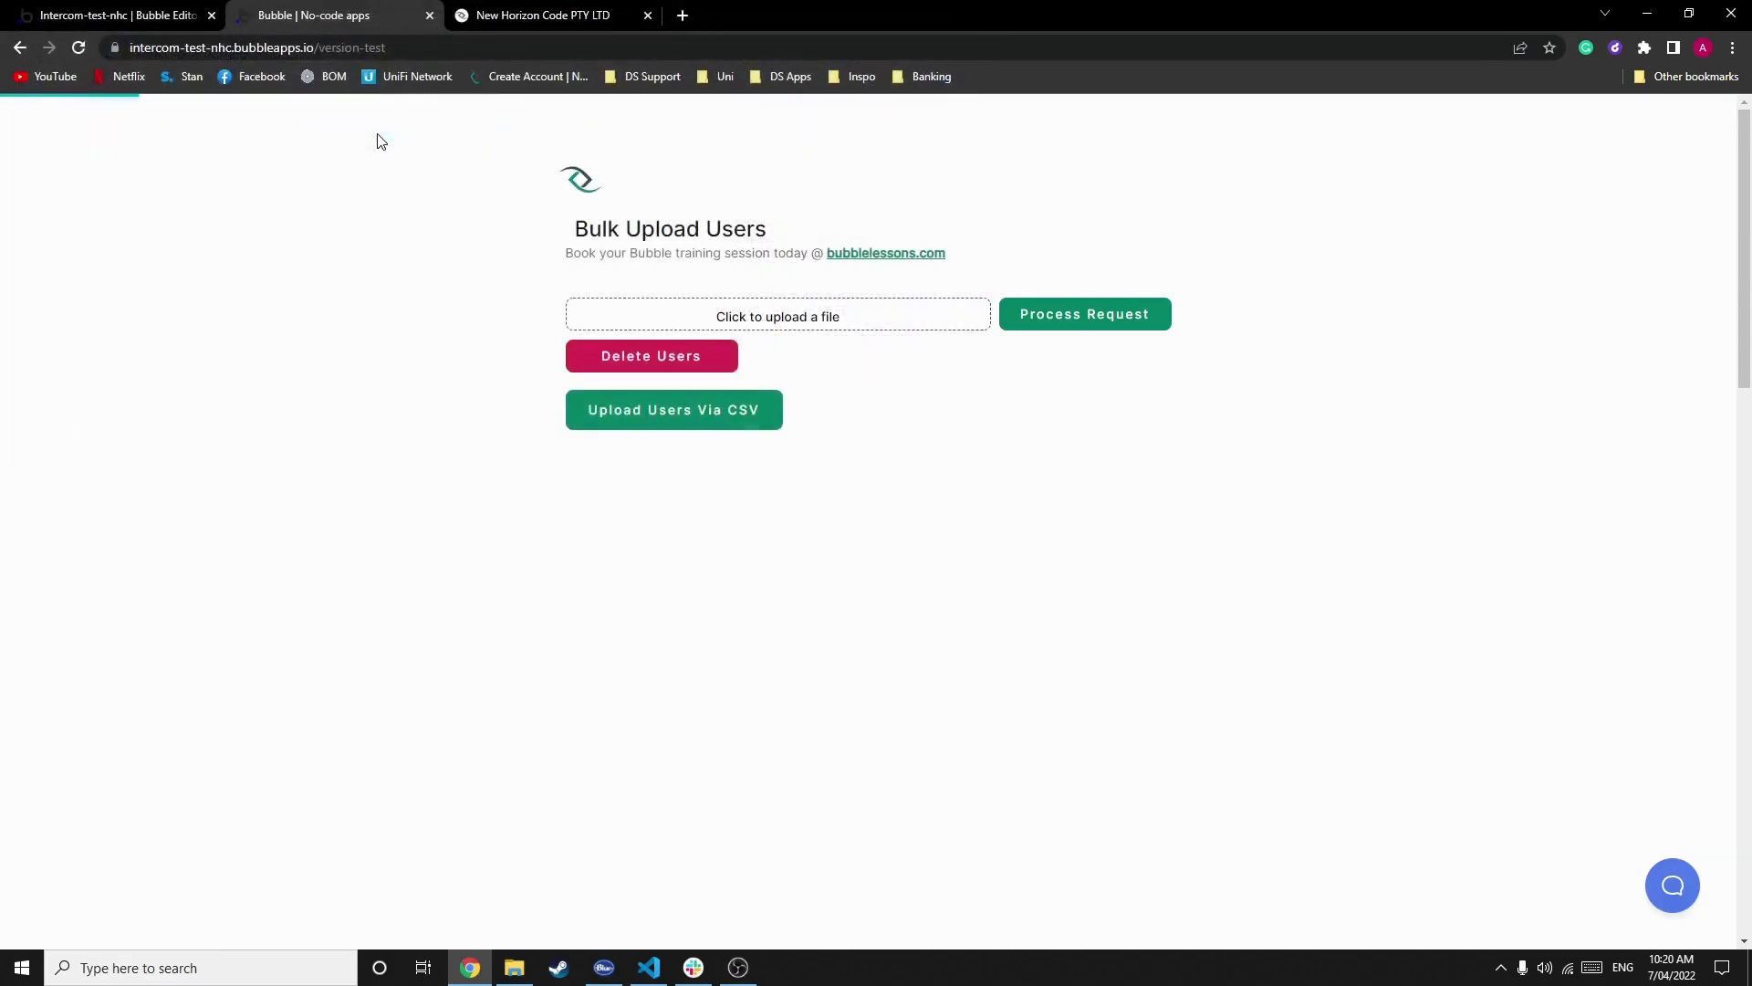
left_click(777, 316)
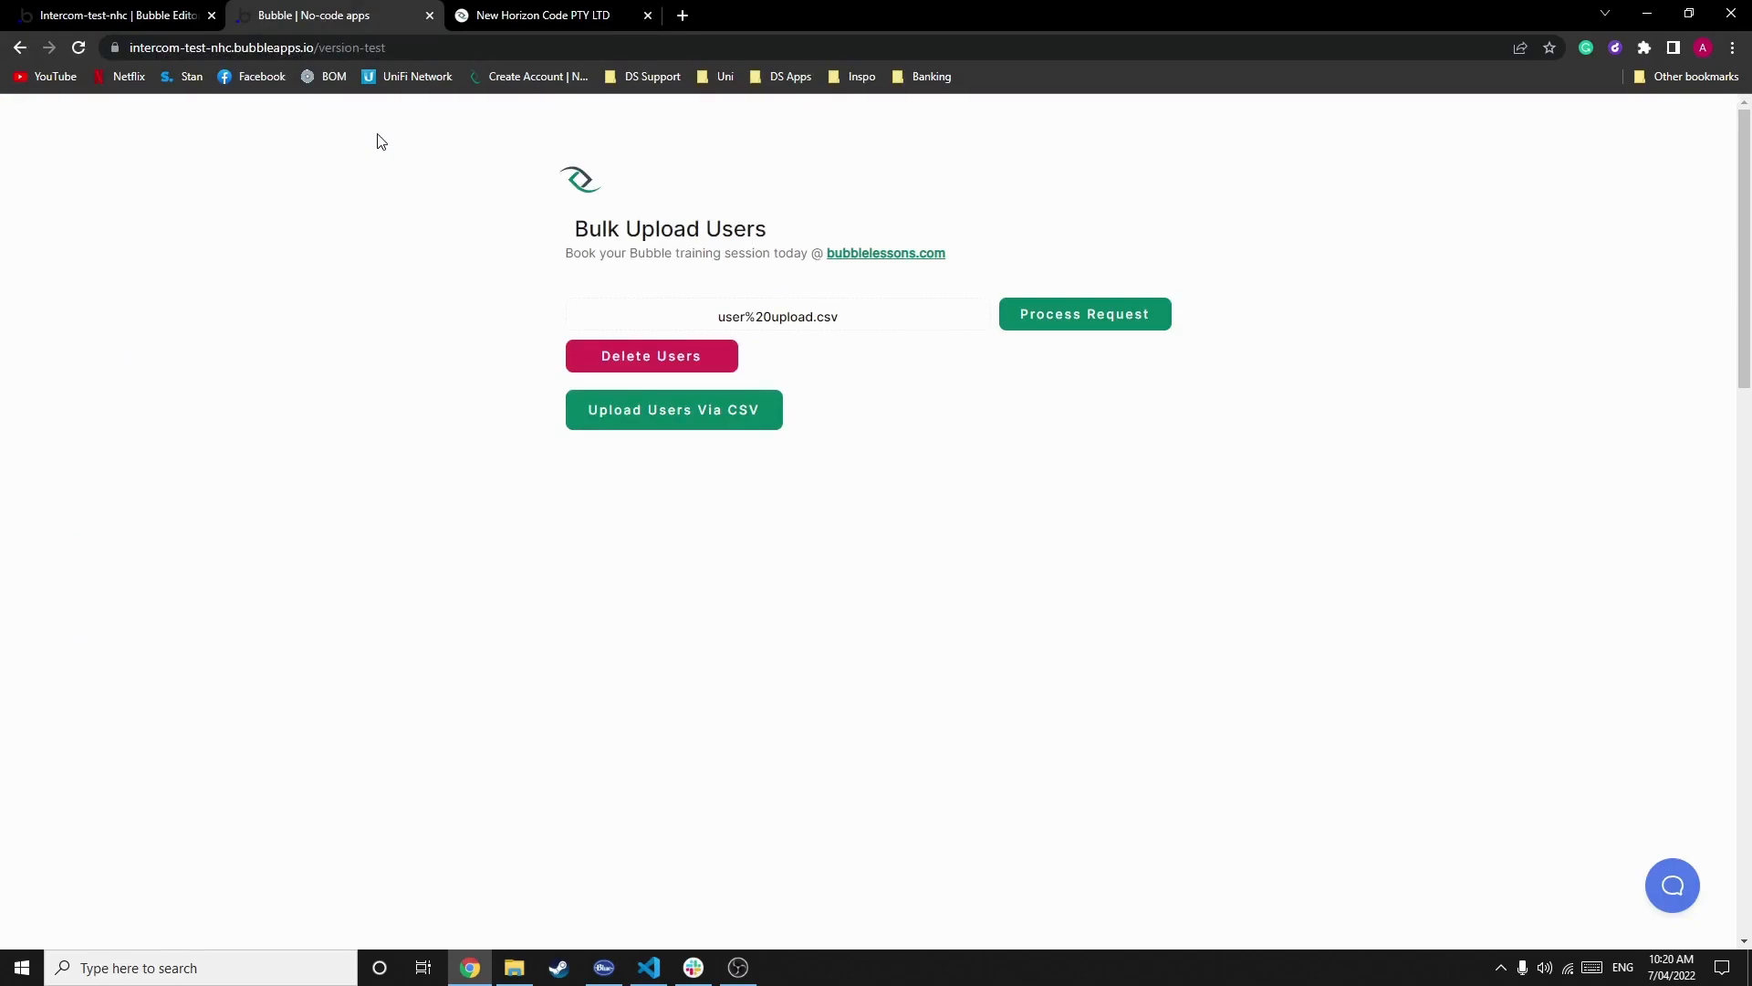
mouse_move(794, 250)
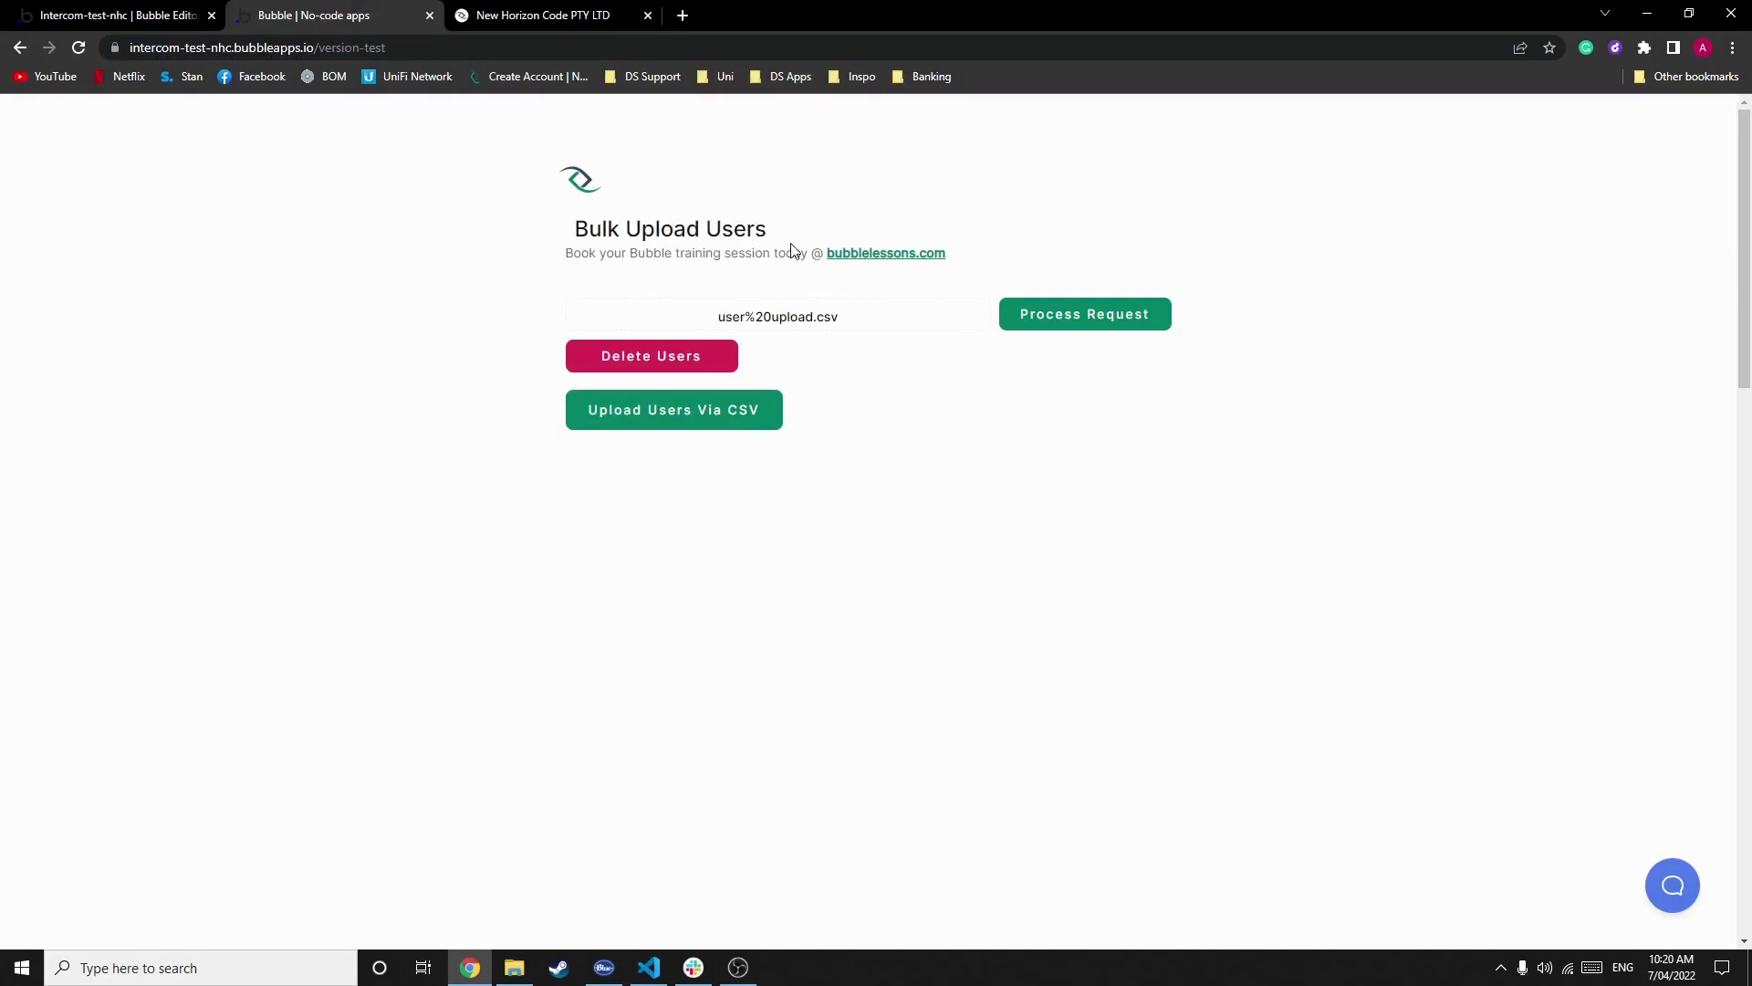
left_click(1083, 314)
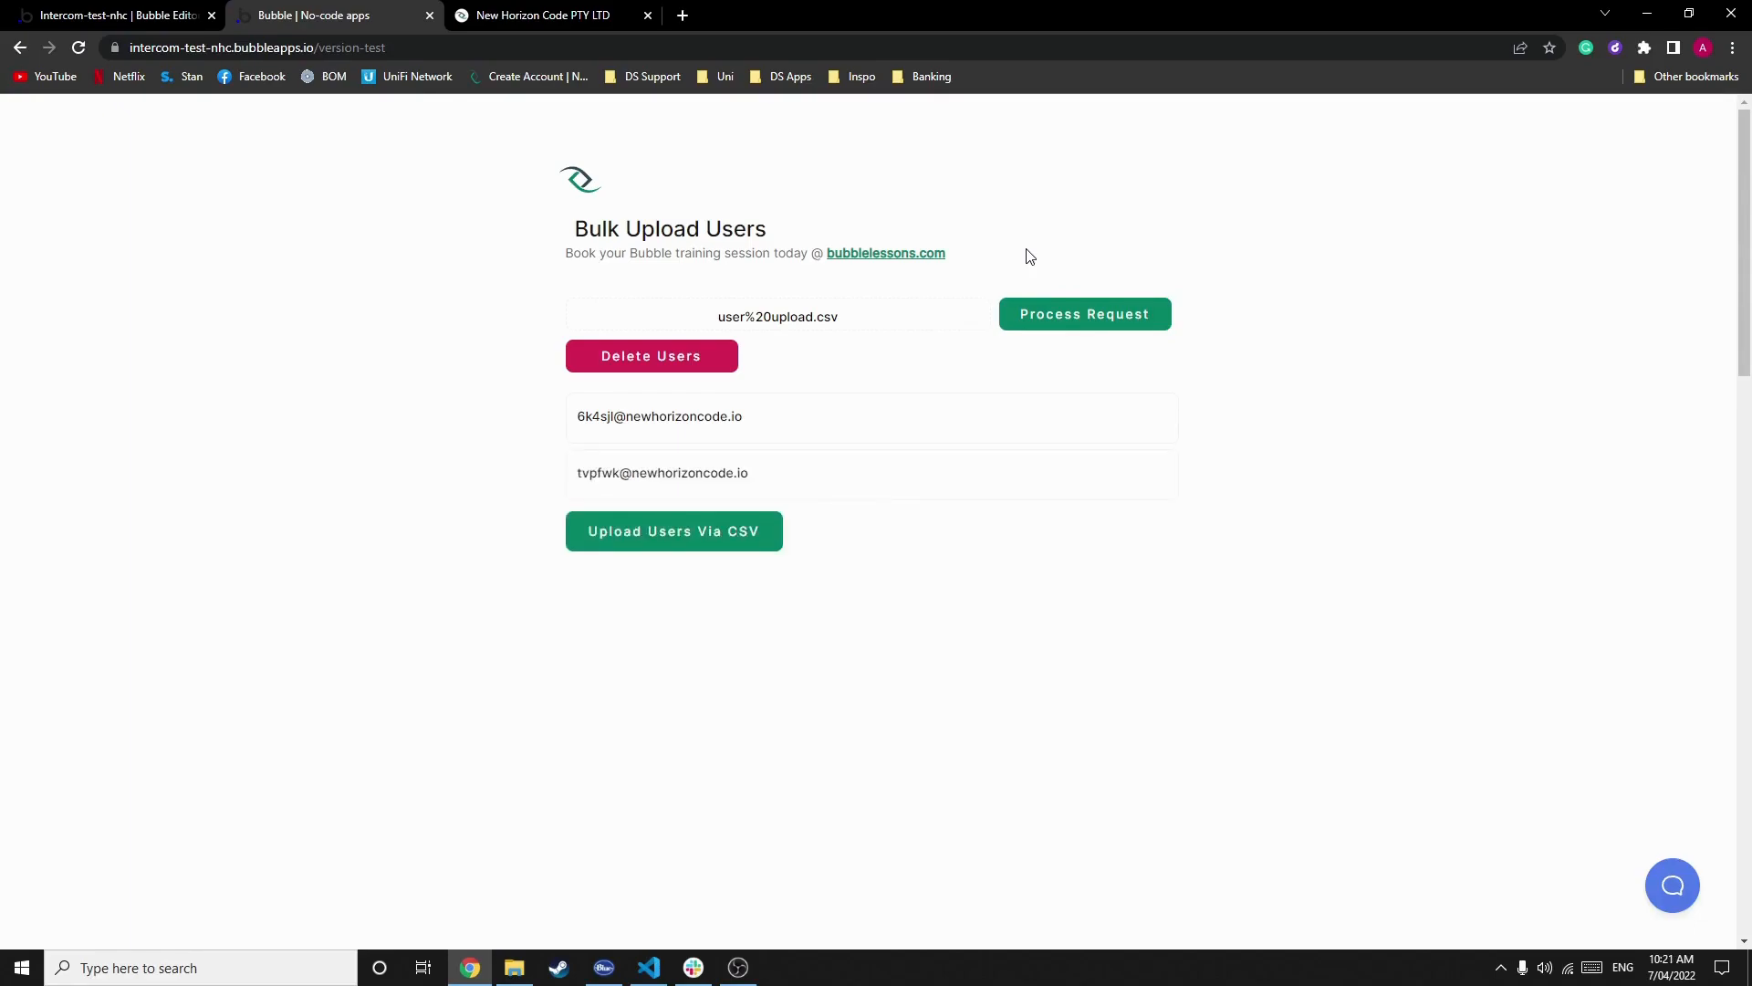
left_click(674, 532)
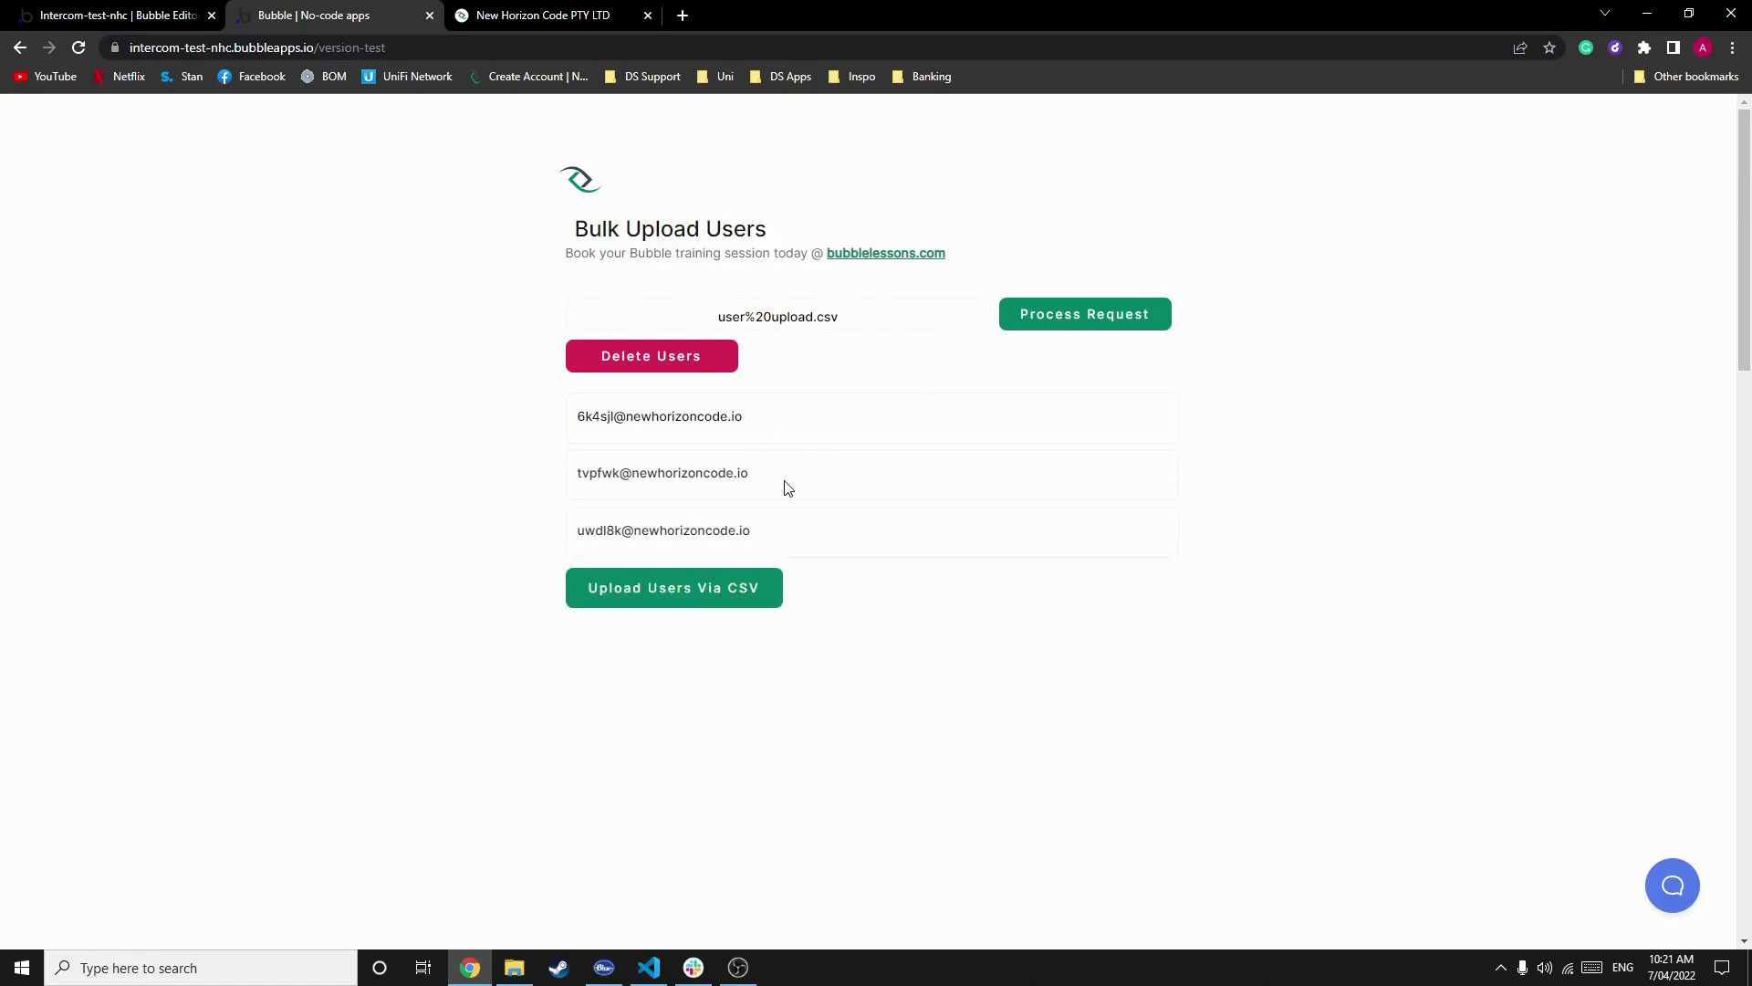
mouse_move(905, 310)
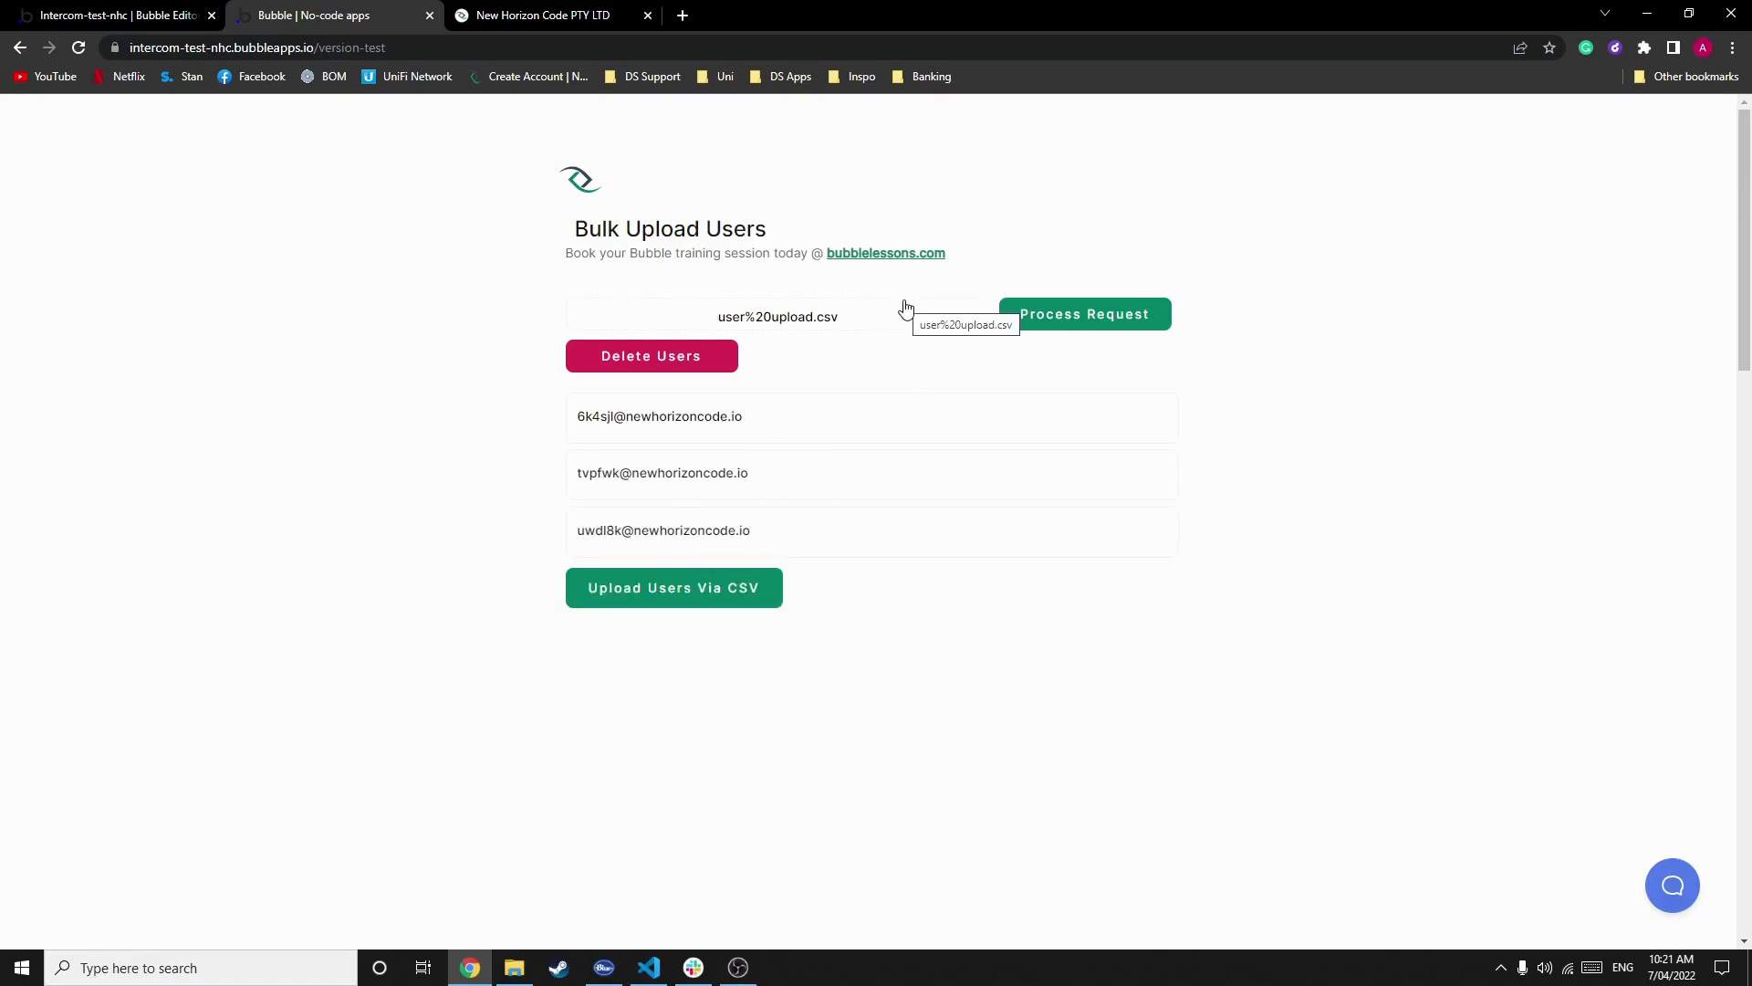
left_click(1083, 314)
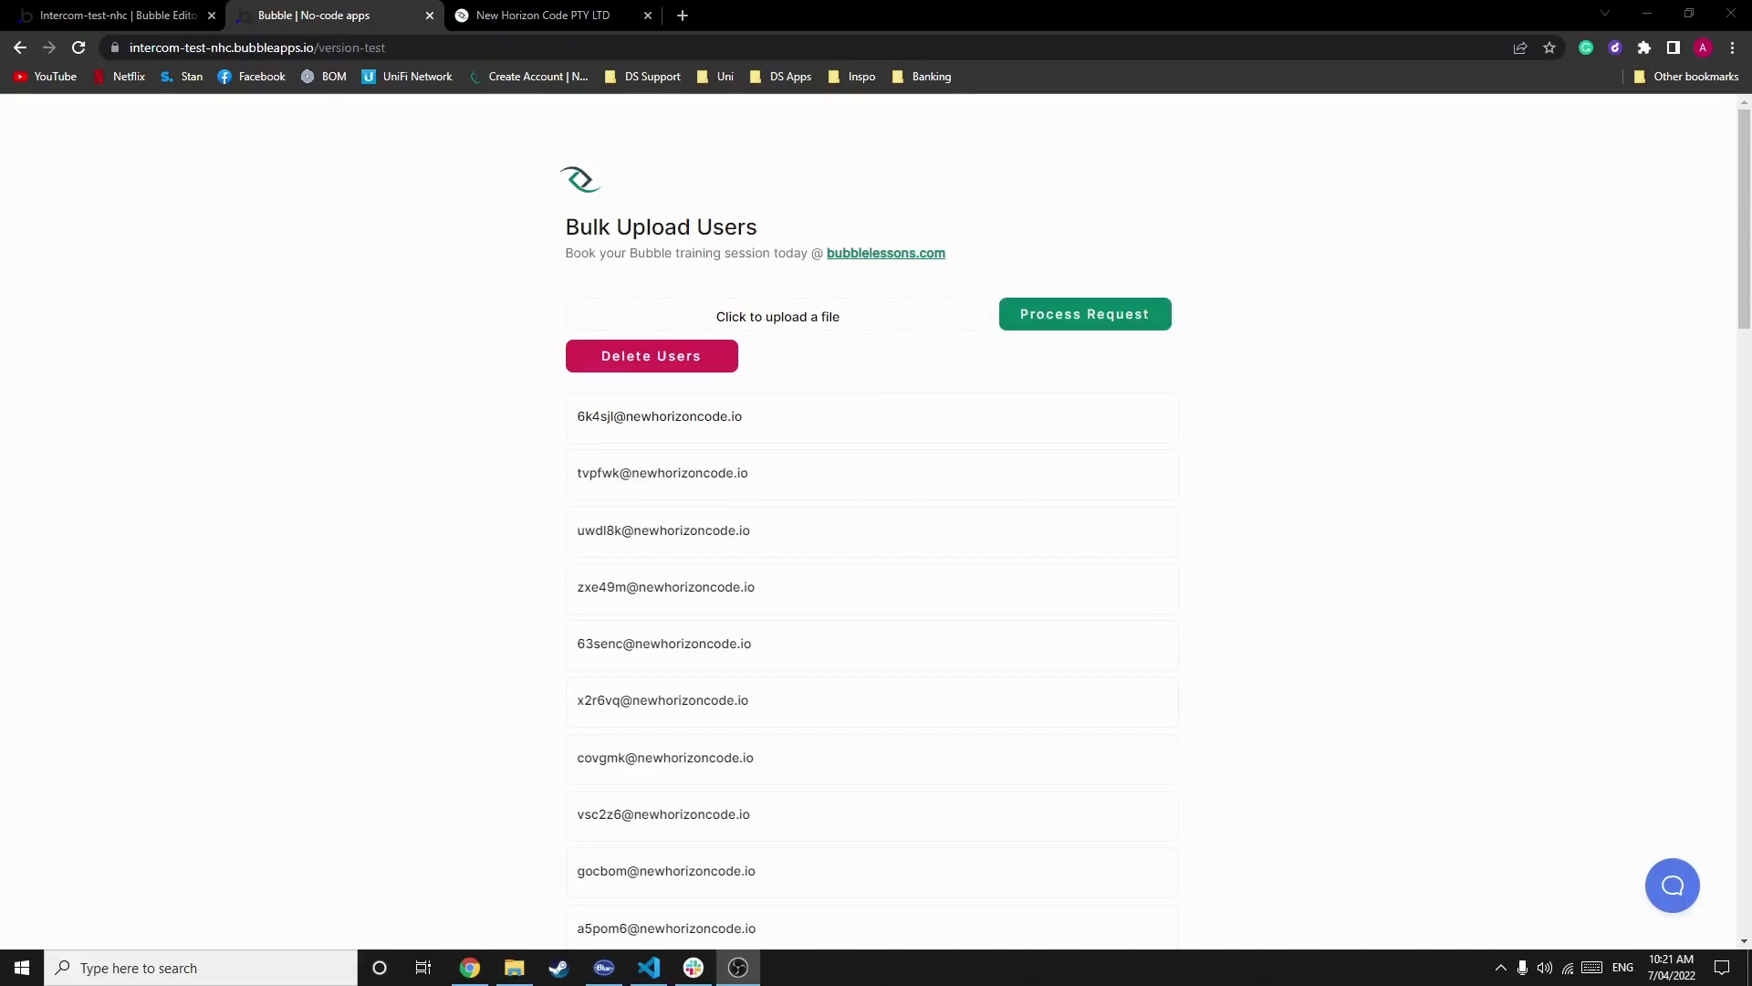
Step: Review the FileUploader A value-changed workflow's Upload data as CSV step into Temp Hold
left_click(111, 15)
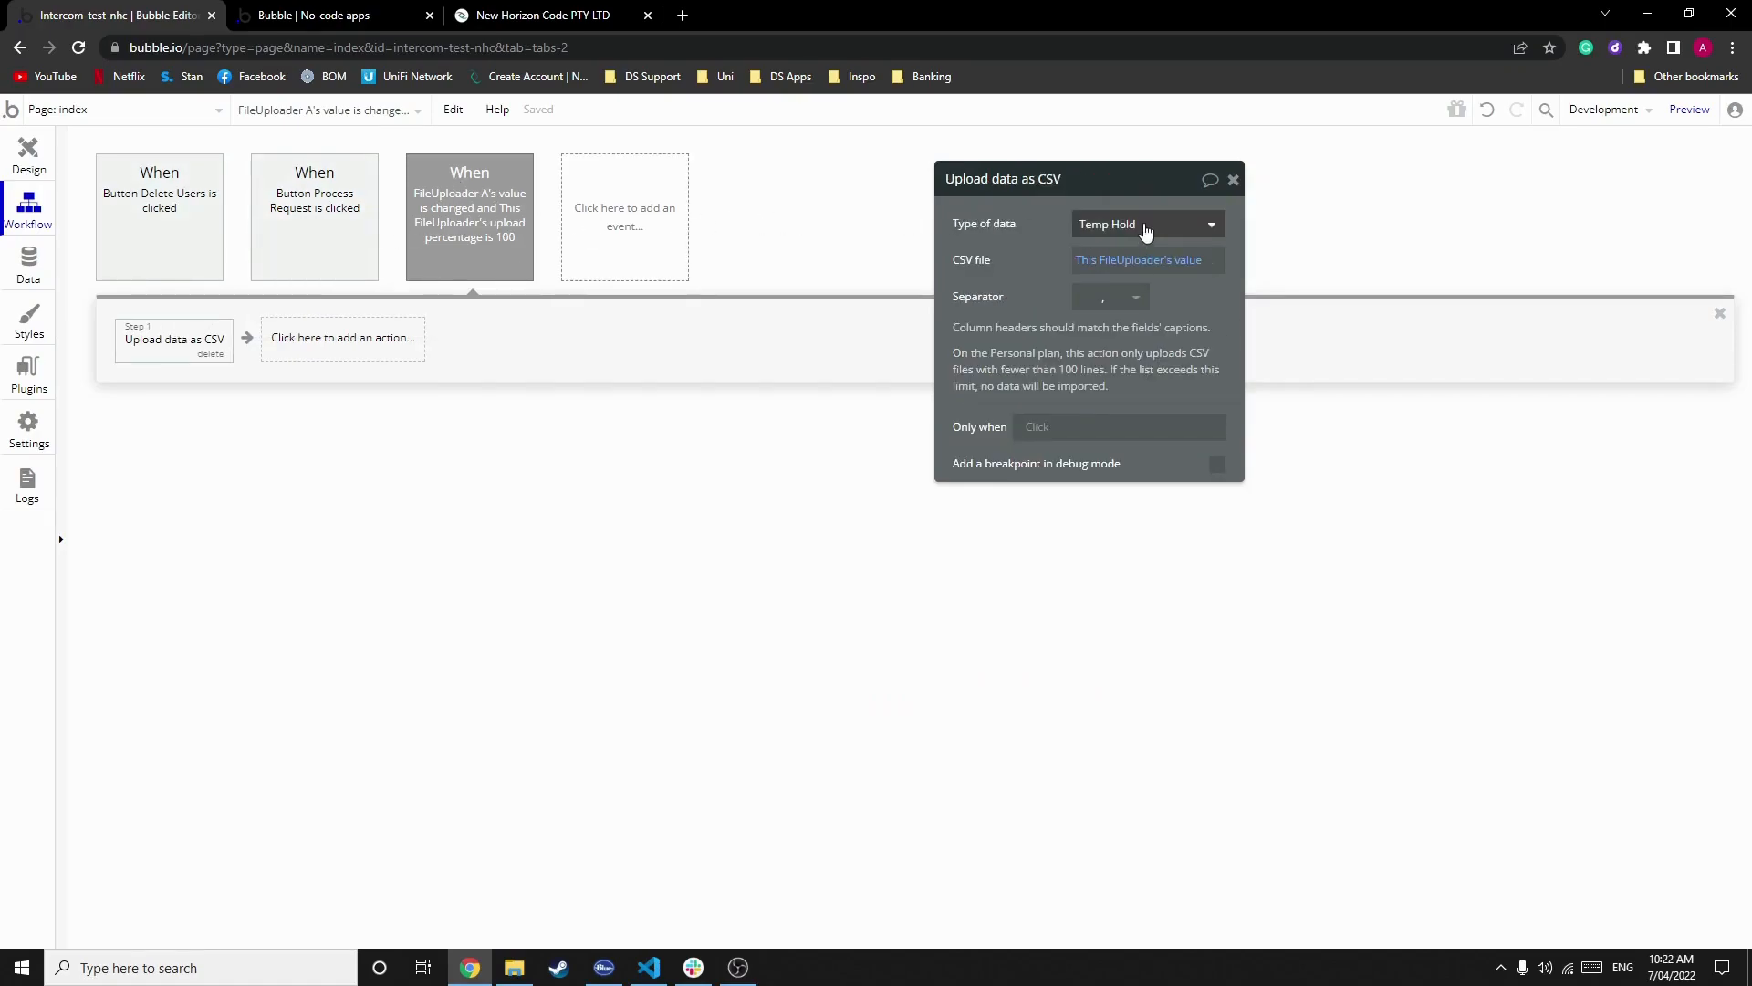
mouse_move(1147, 222)
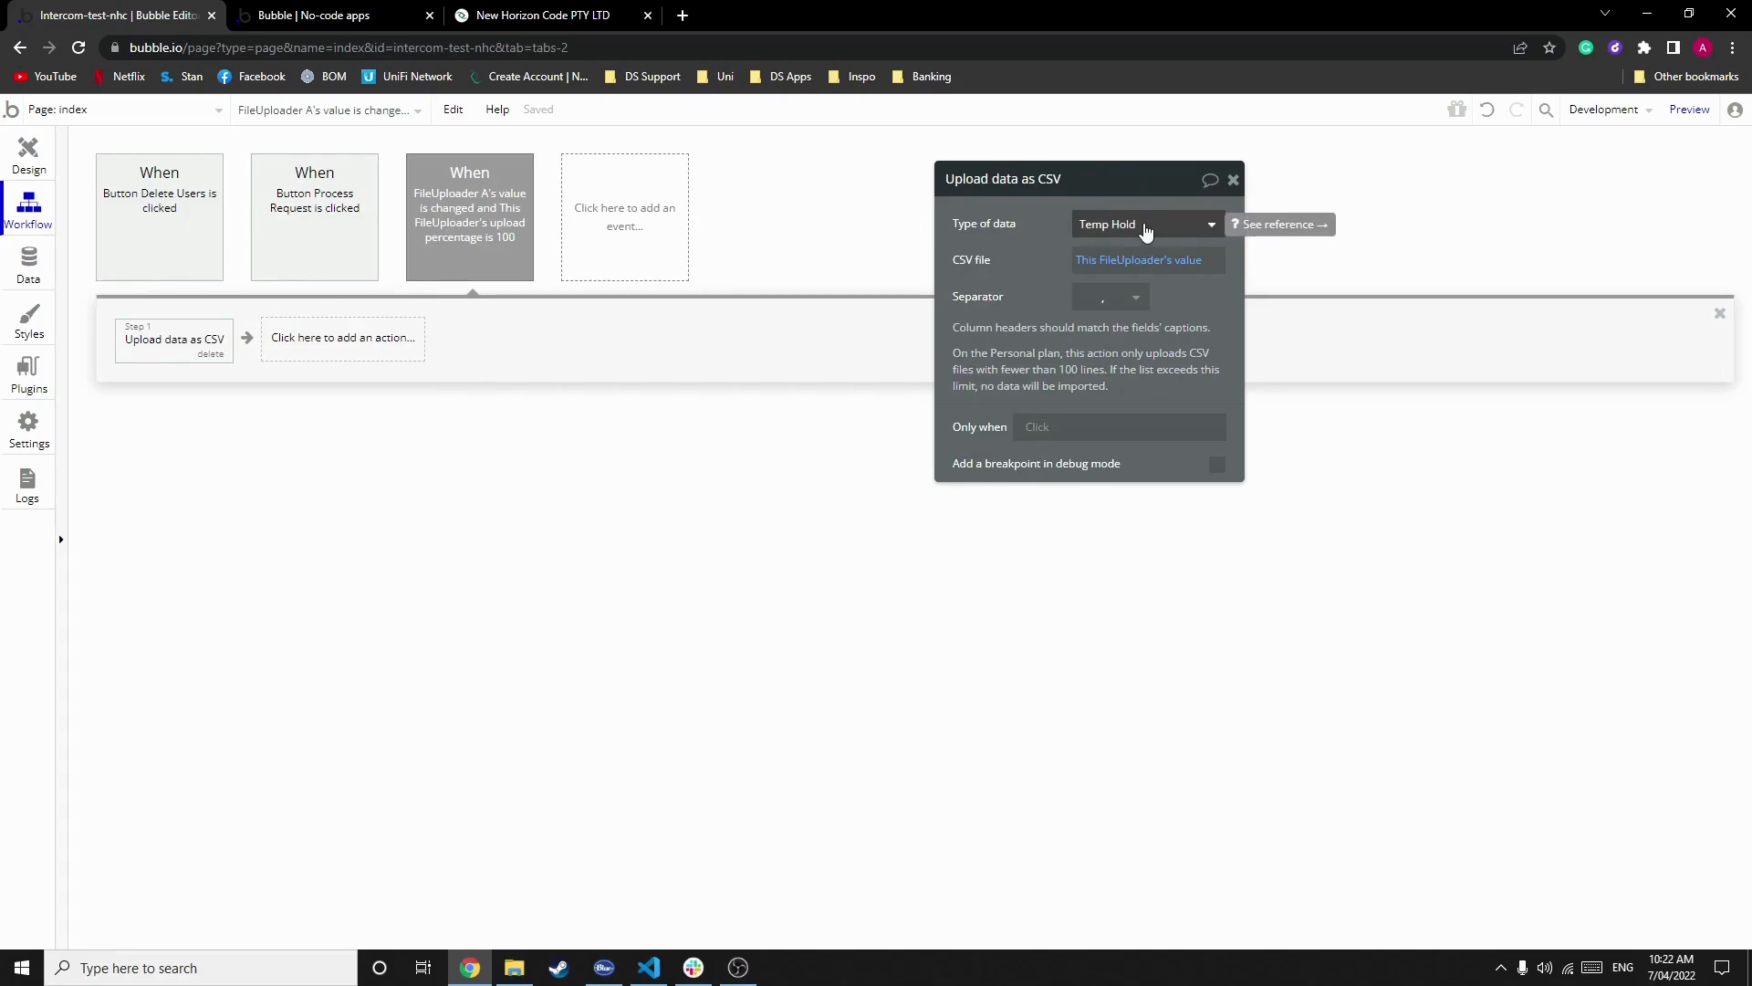
mouse_move(984, 251)
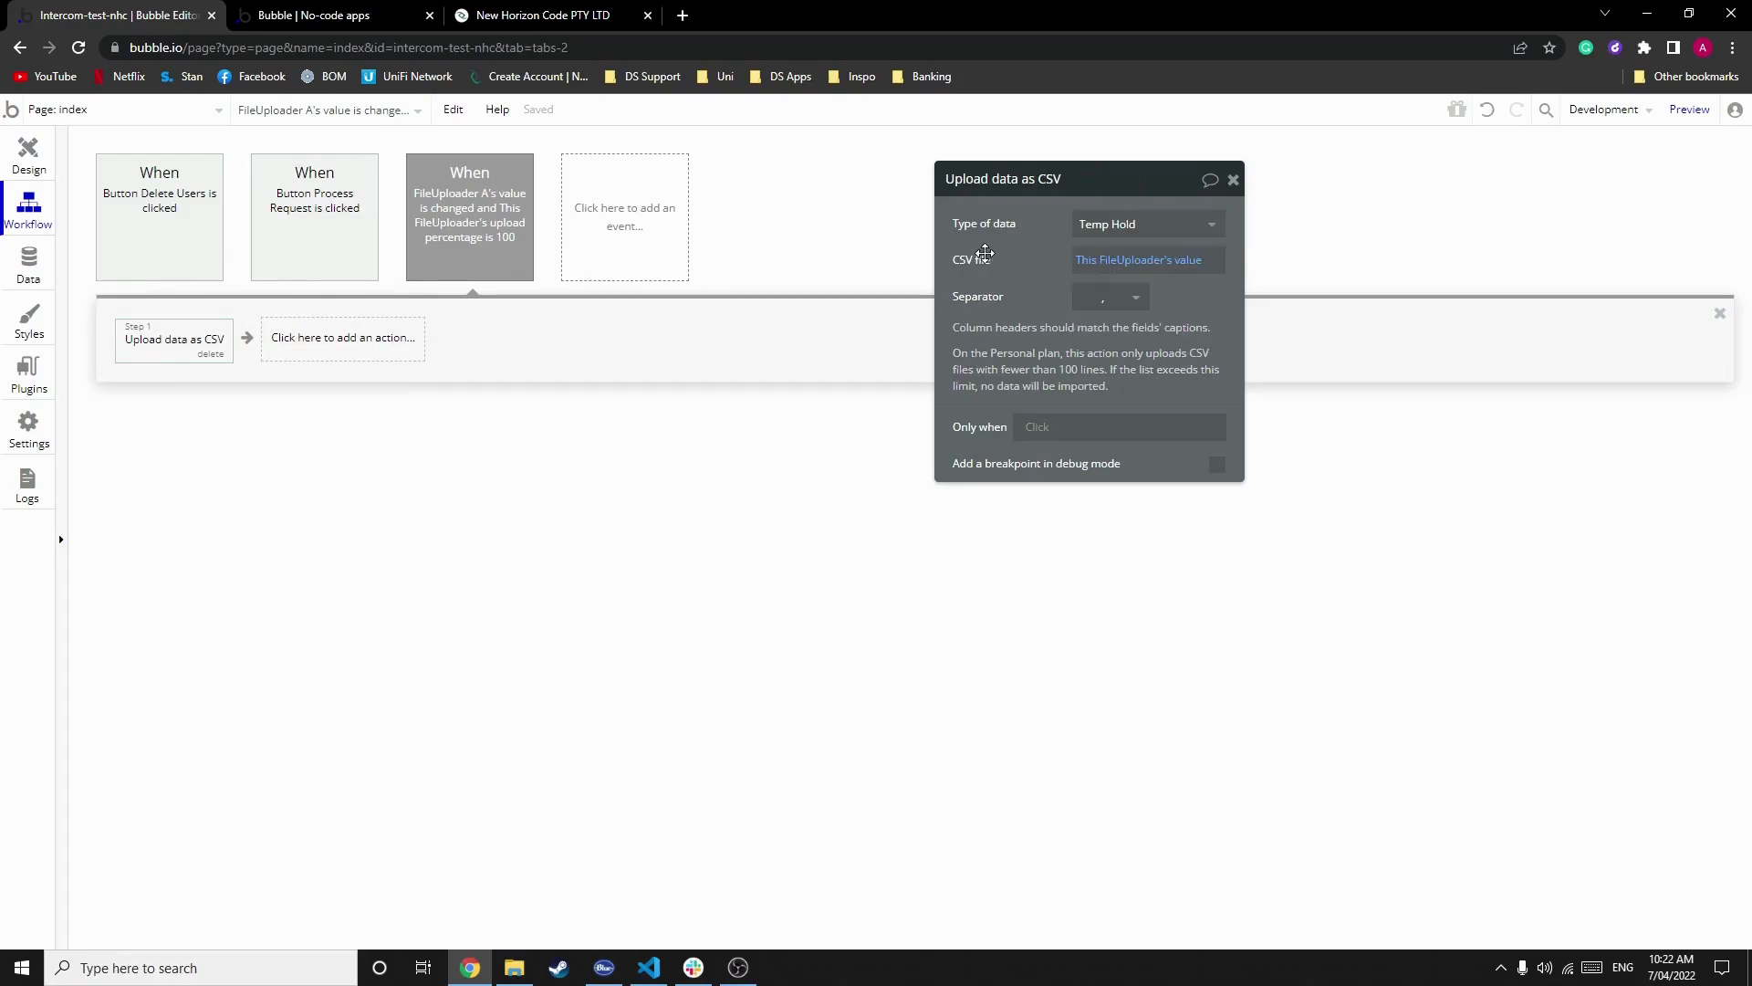
left_click(1138, 259)
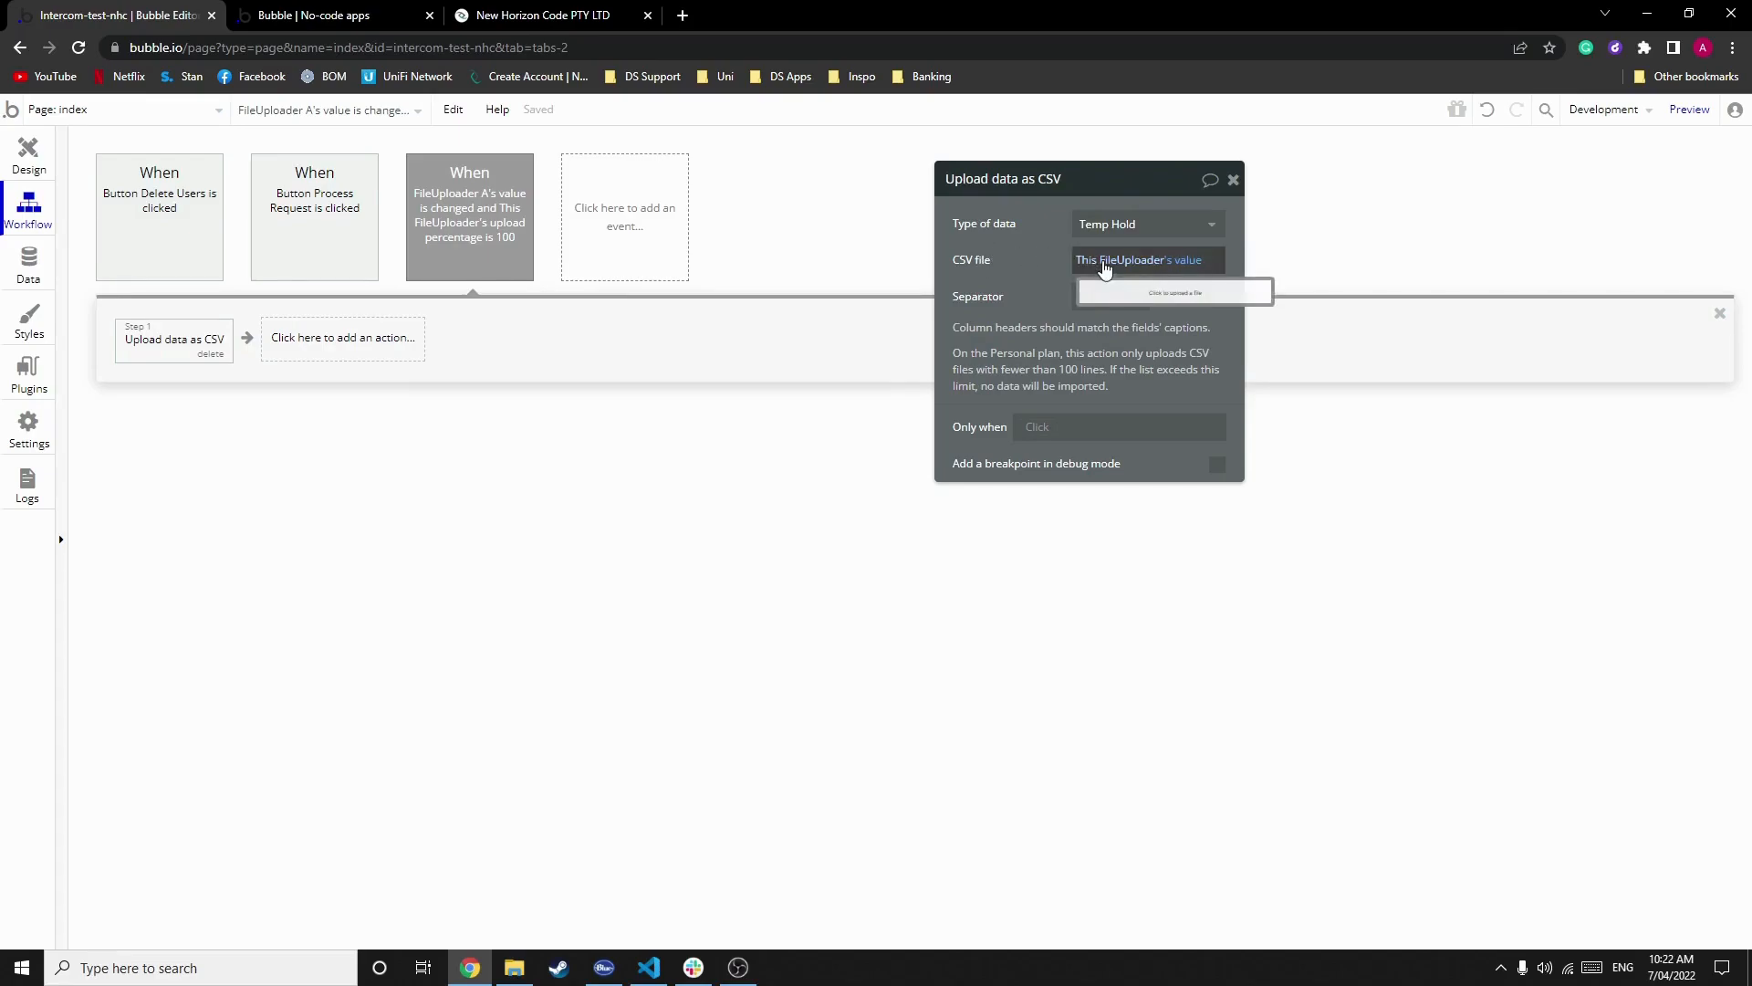
mouse_move(1150, 268)
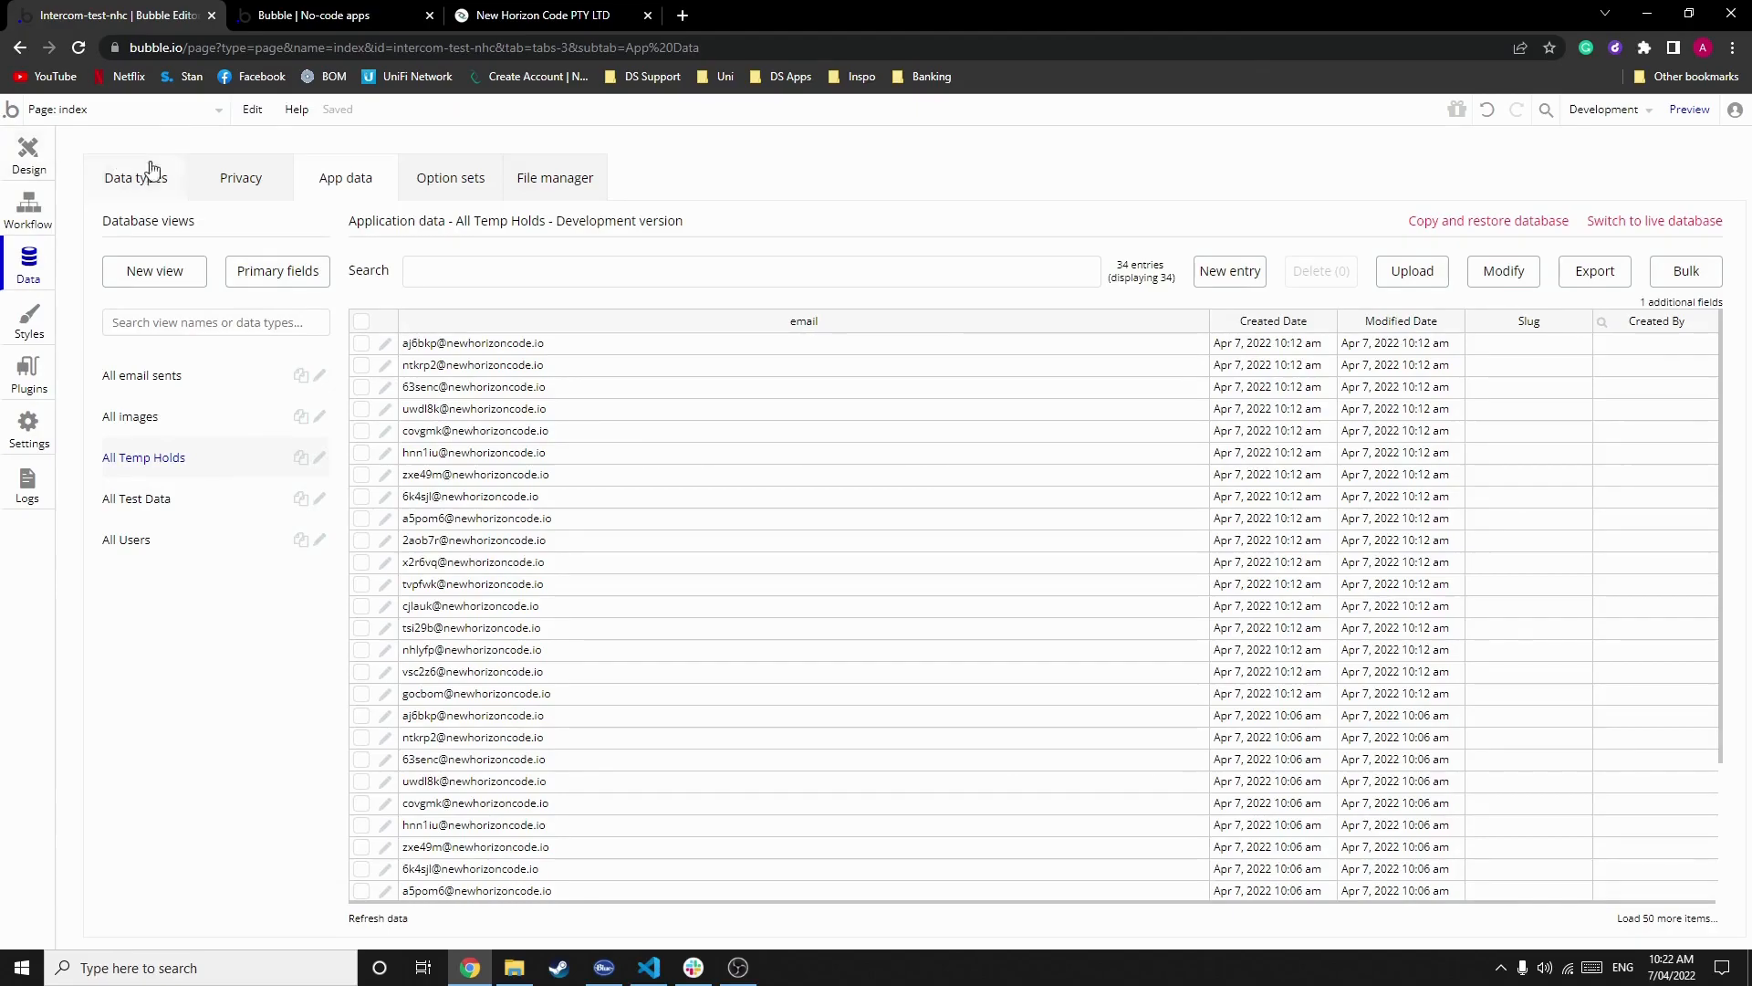
mouse_move(166, 195)
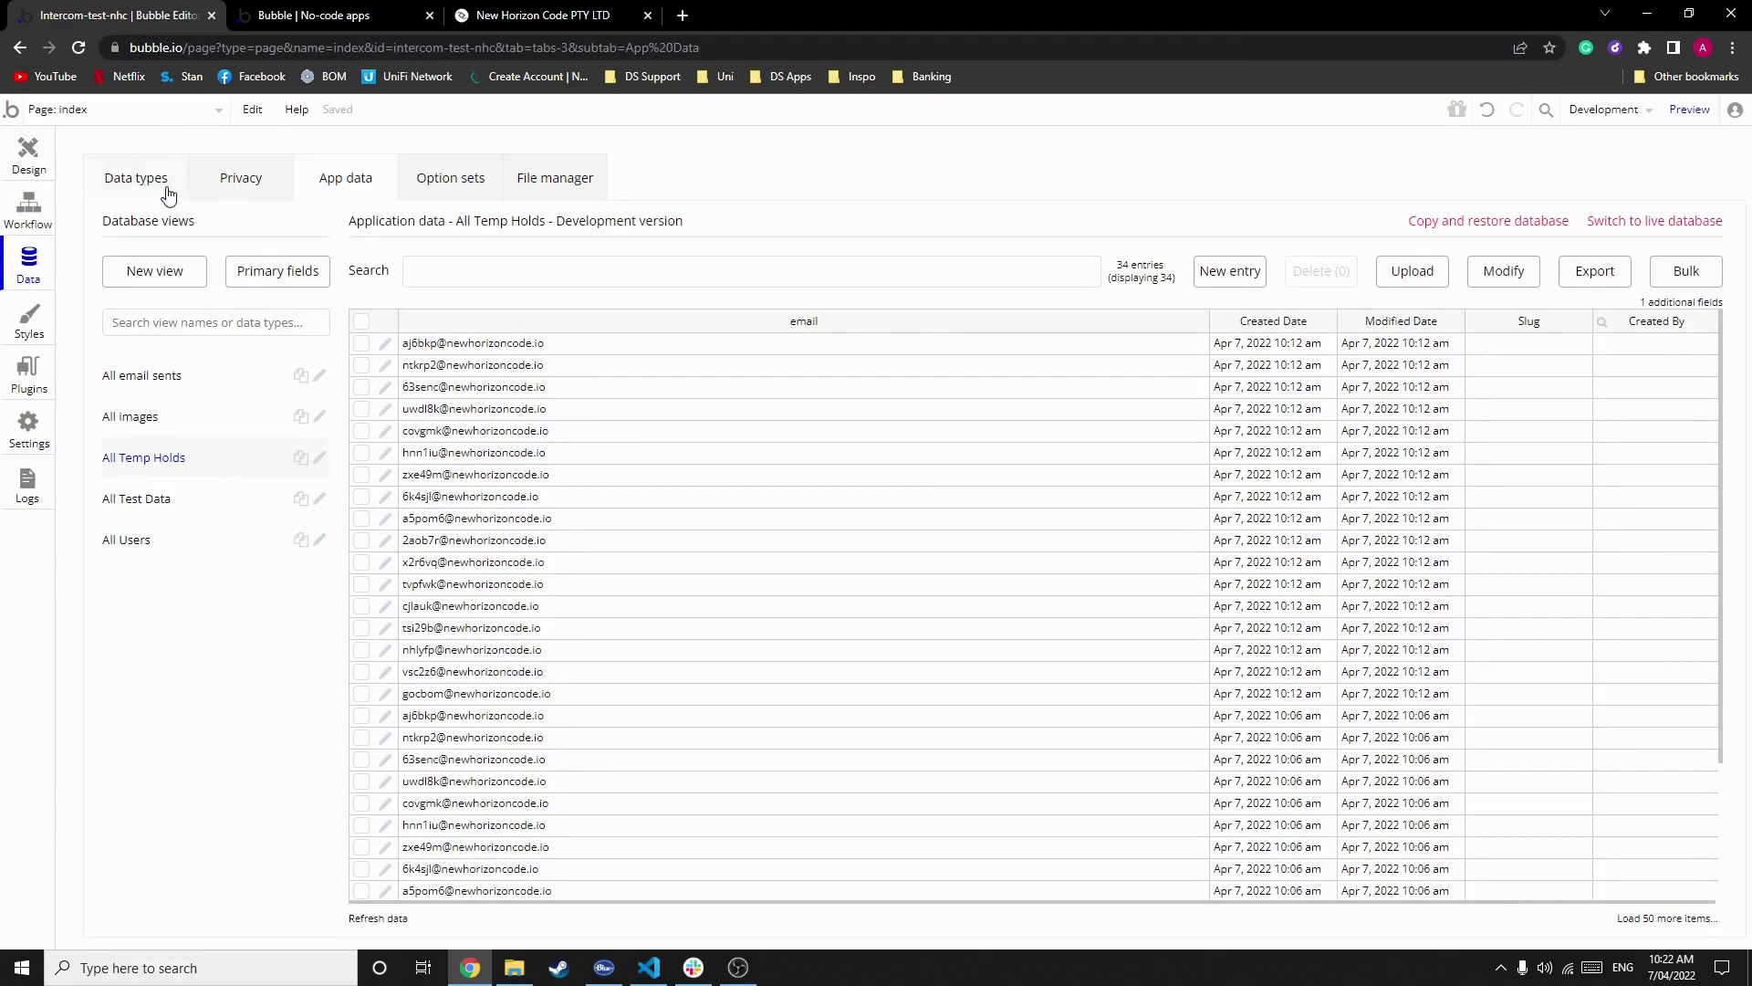
Step: Rename the Test Data type's 'Test text' field to Emails
left_click(135, 177)
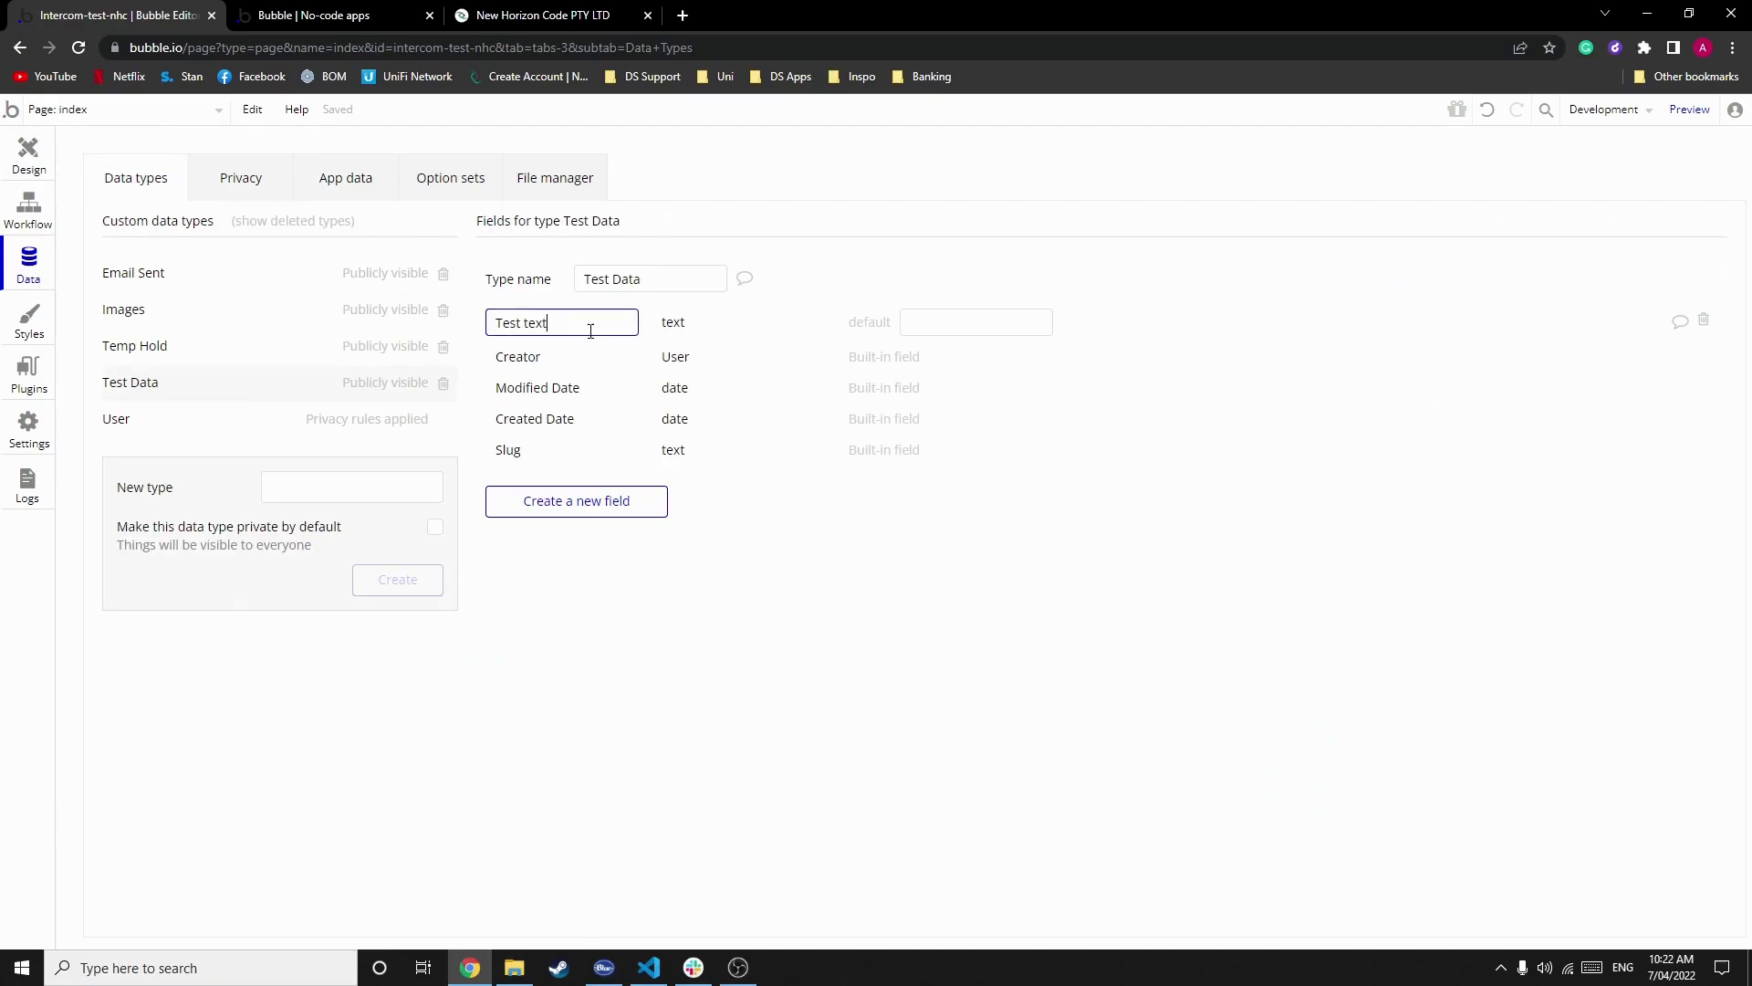
double_click(535, 321)
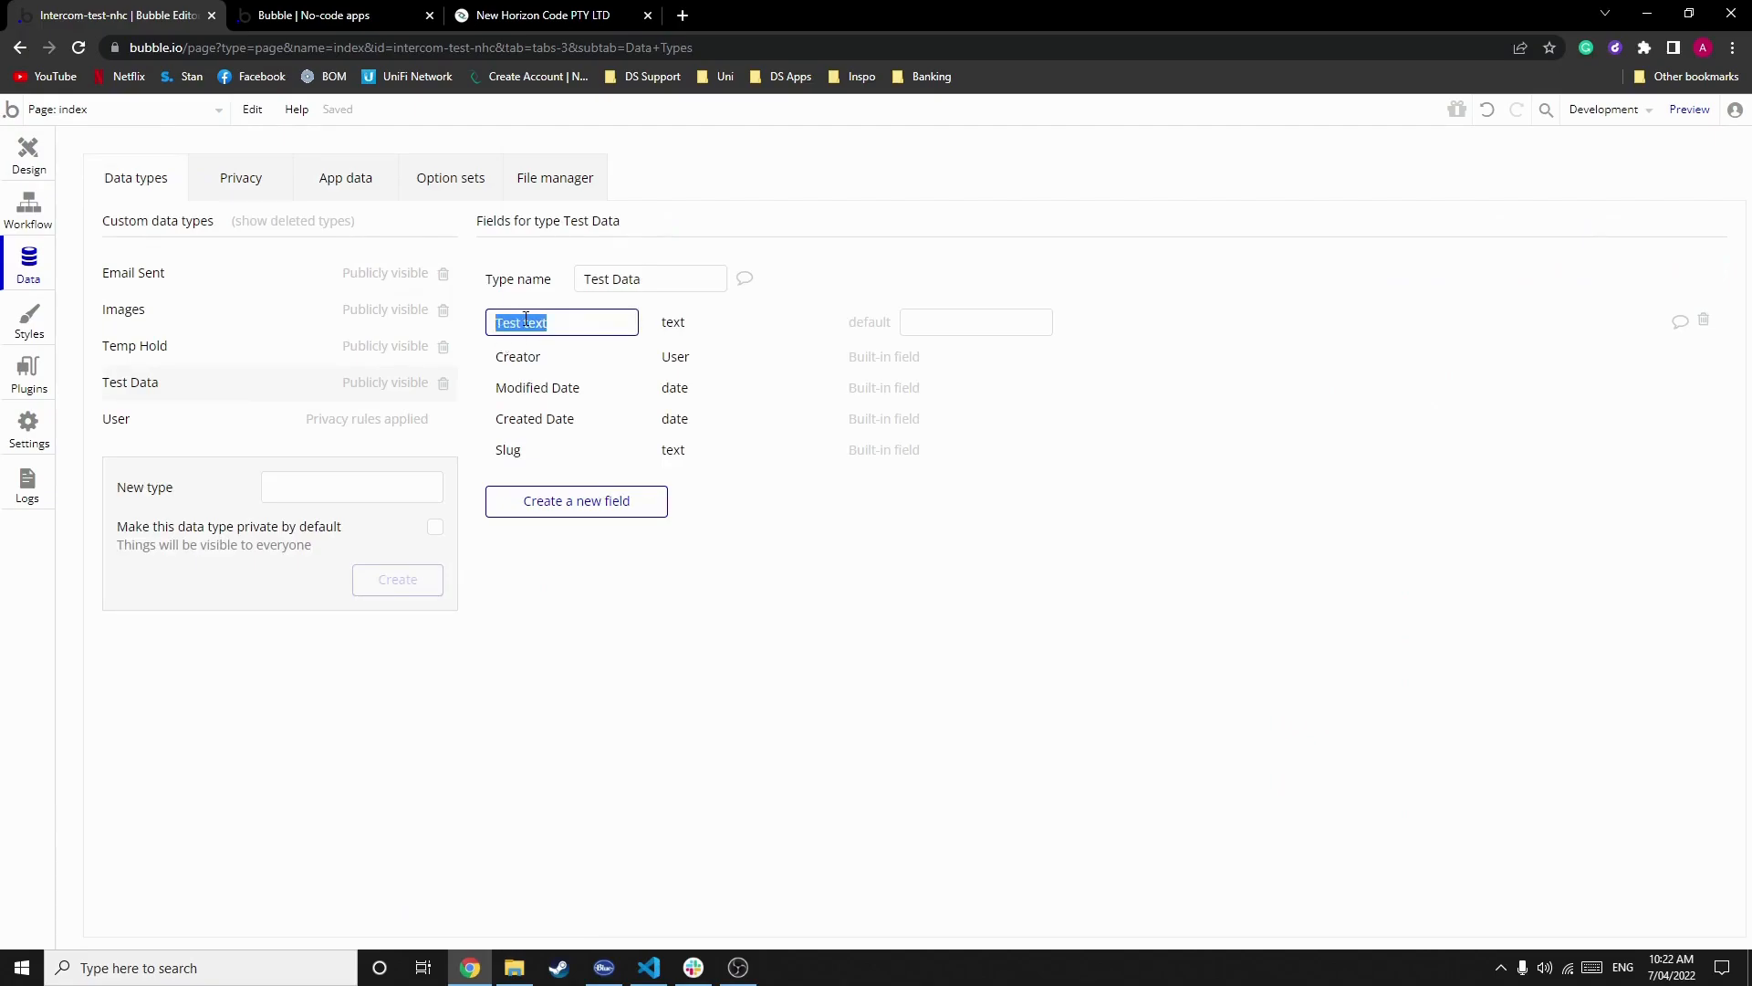
type("Emails")
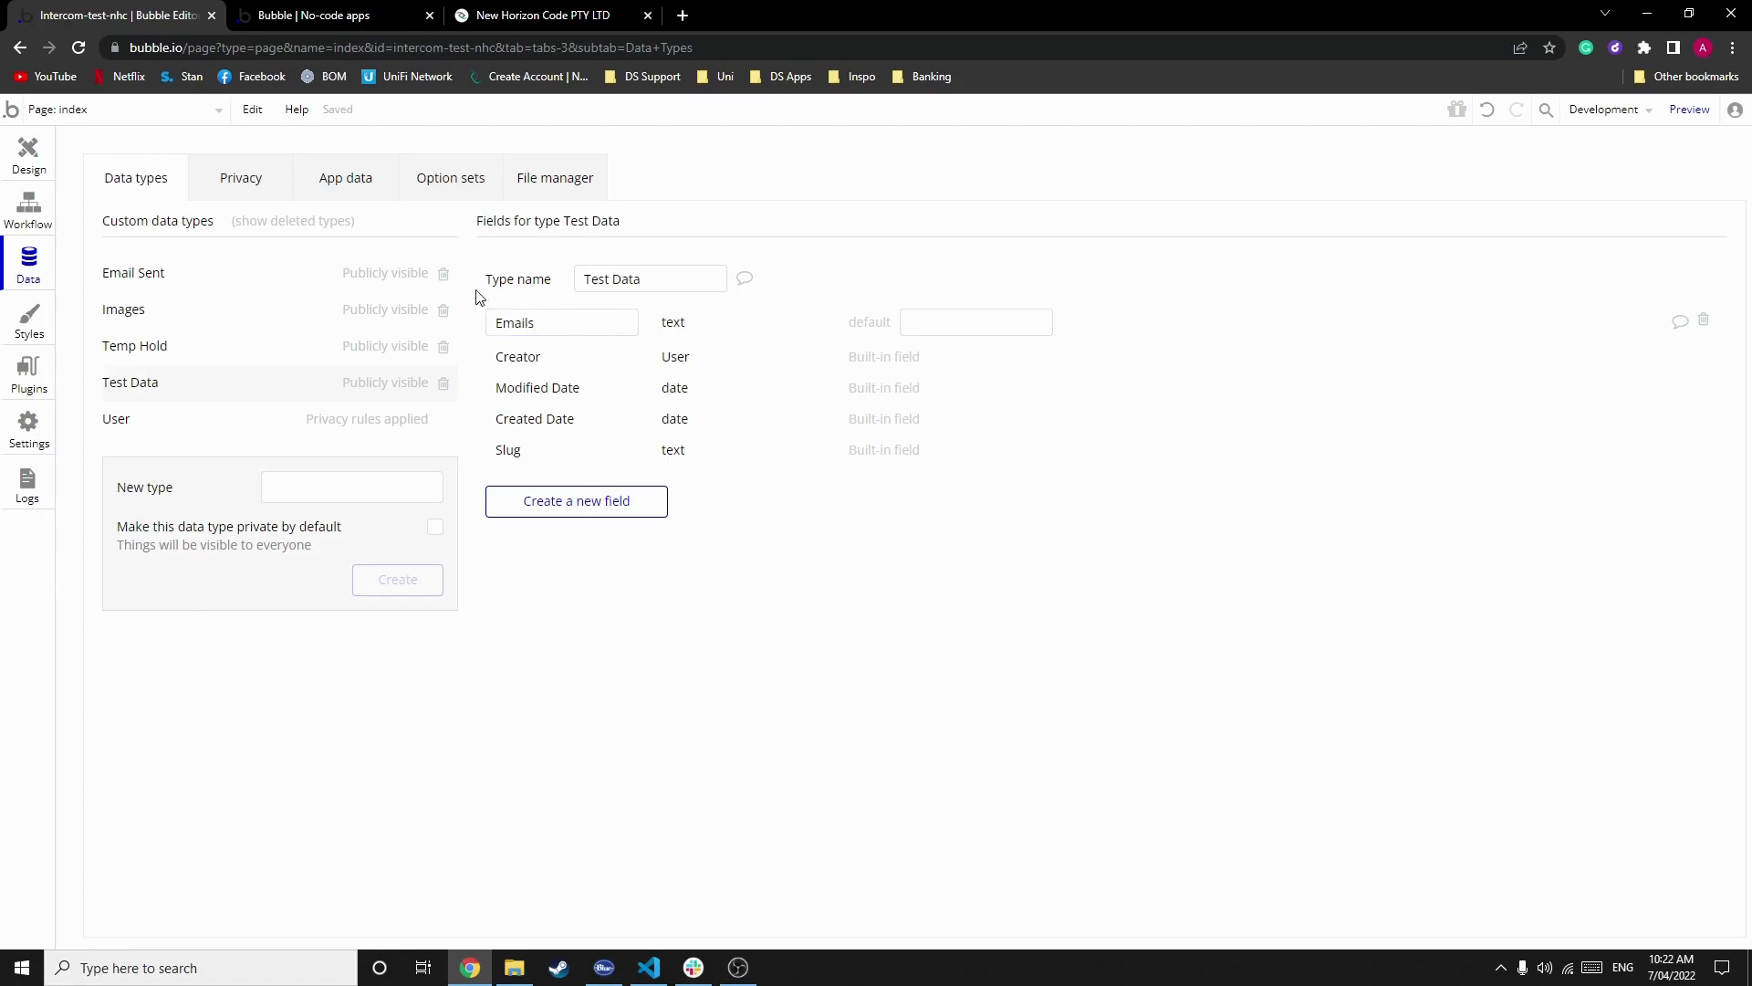
left_click(27, 210)
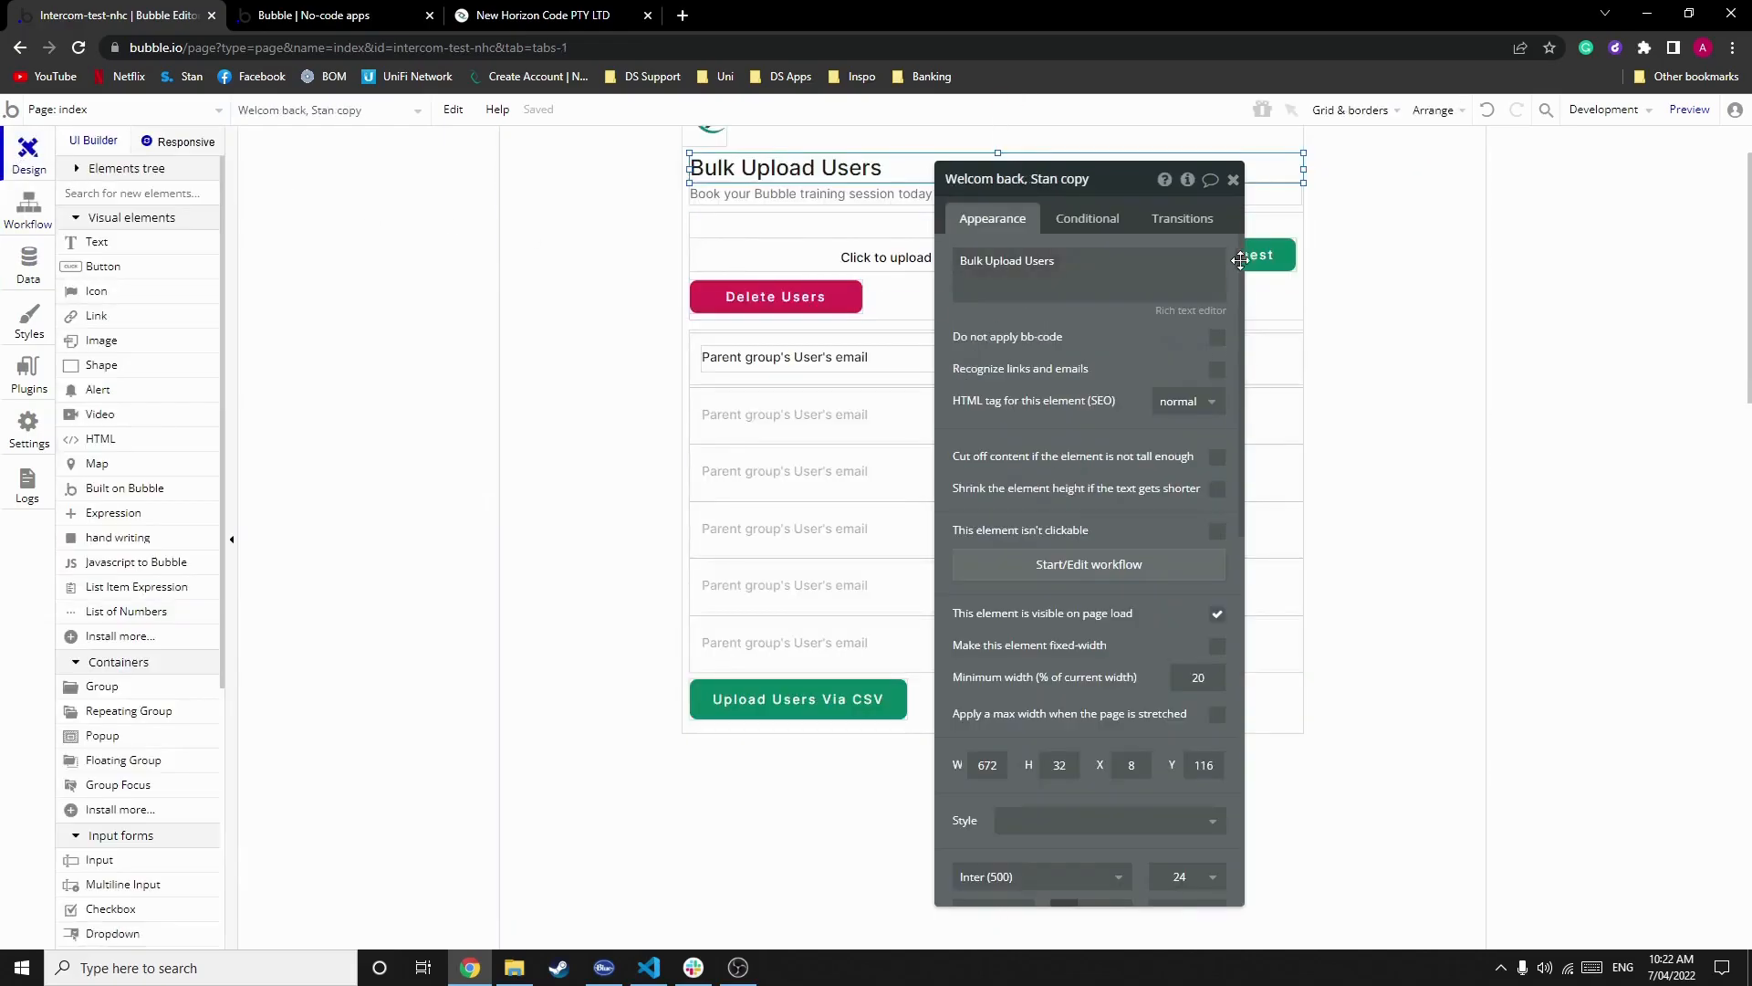
Step: Confirm the Schedule API Workflow on a list runs over Temp Hold from Search for Temp Holds
left_click(27, 212)
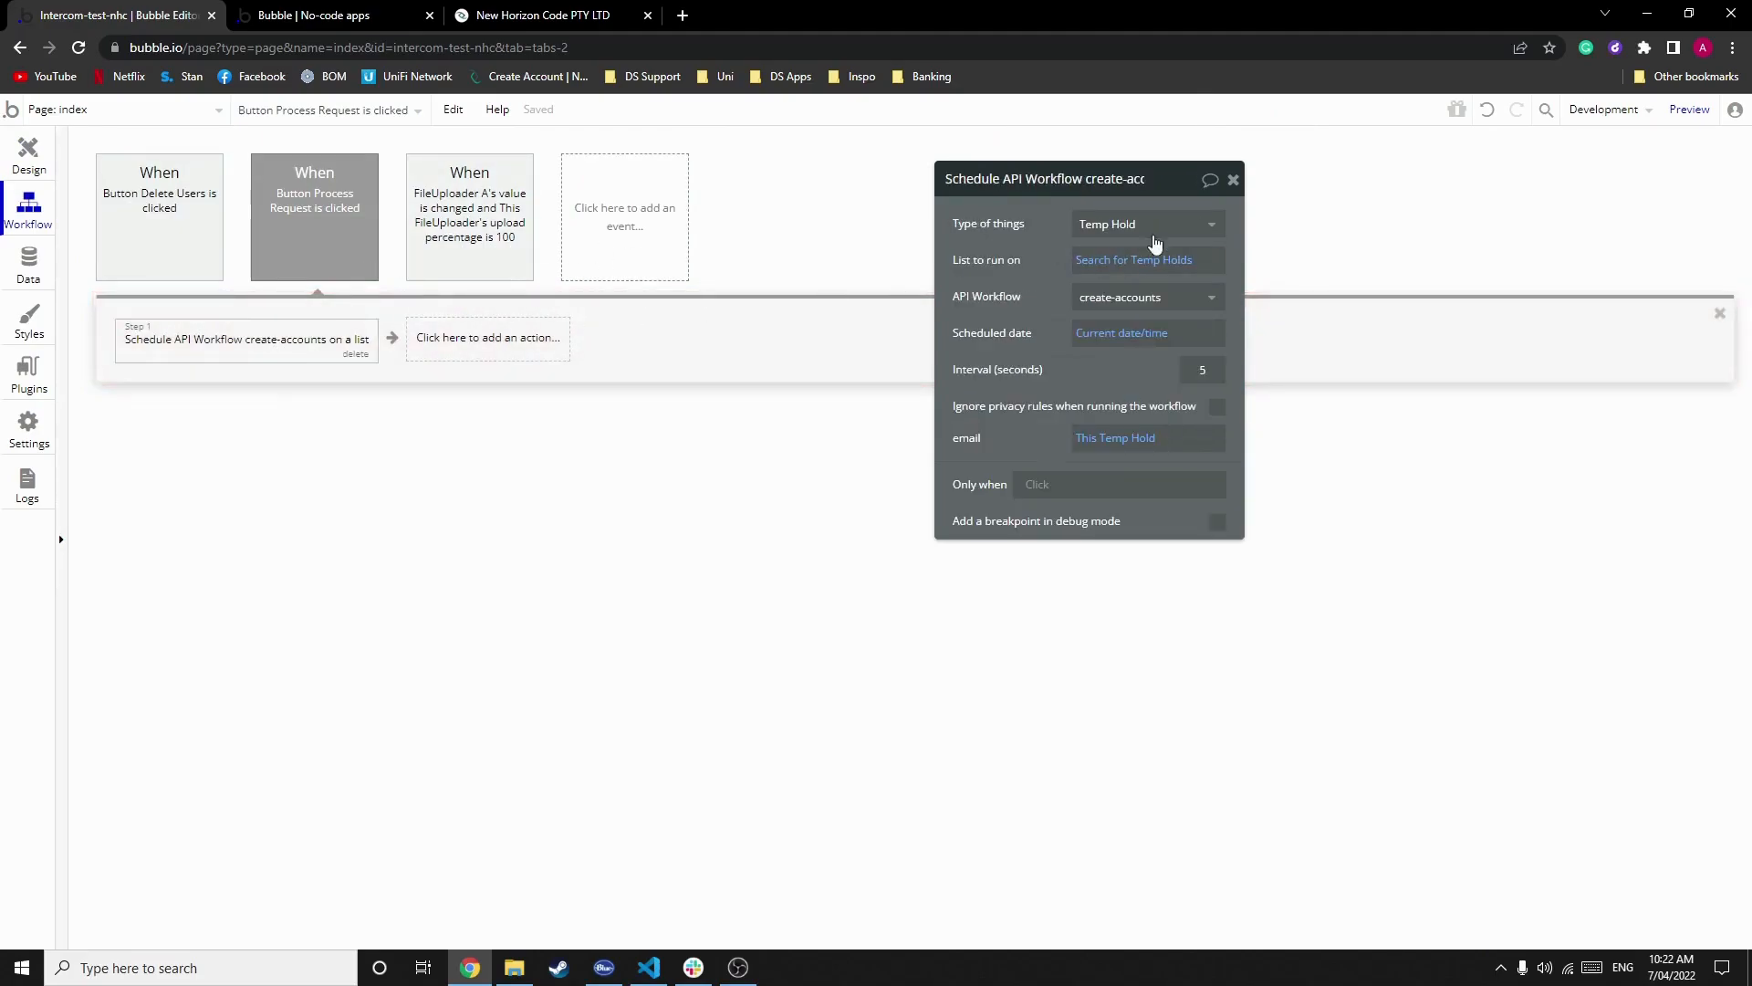
left_click(1146, 223)
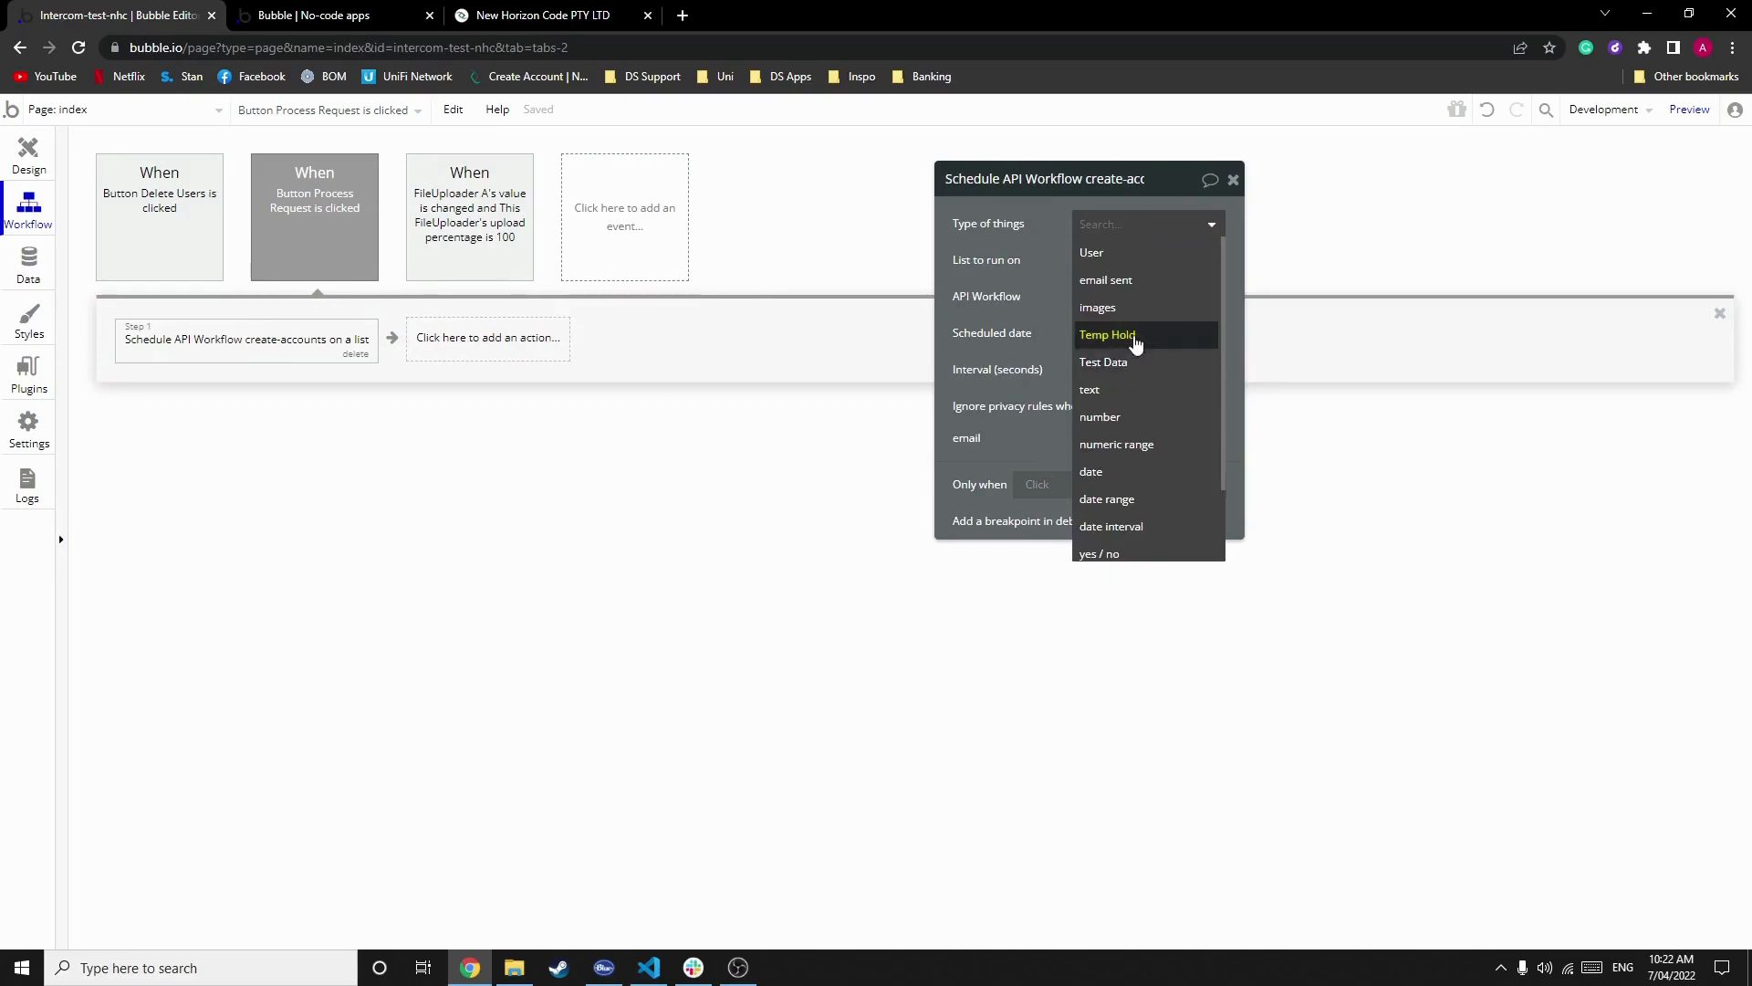
left_click(1108, 334)
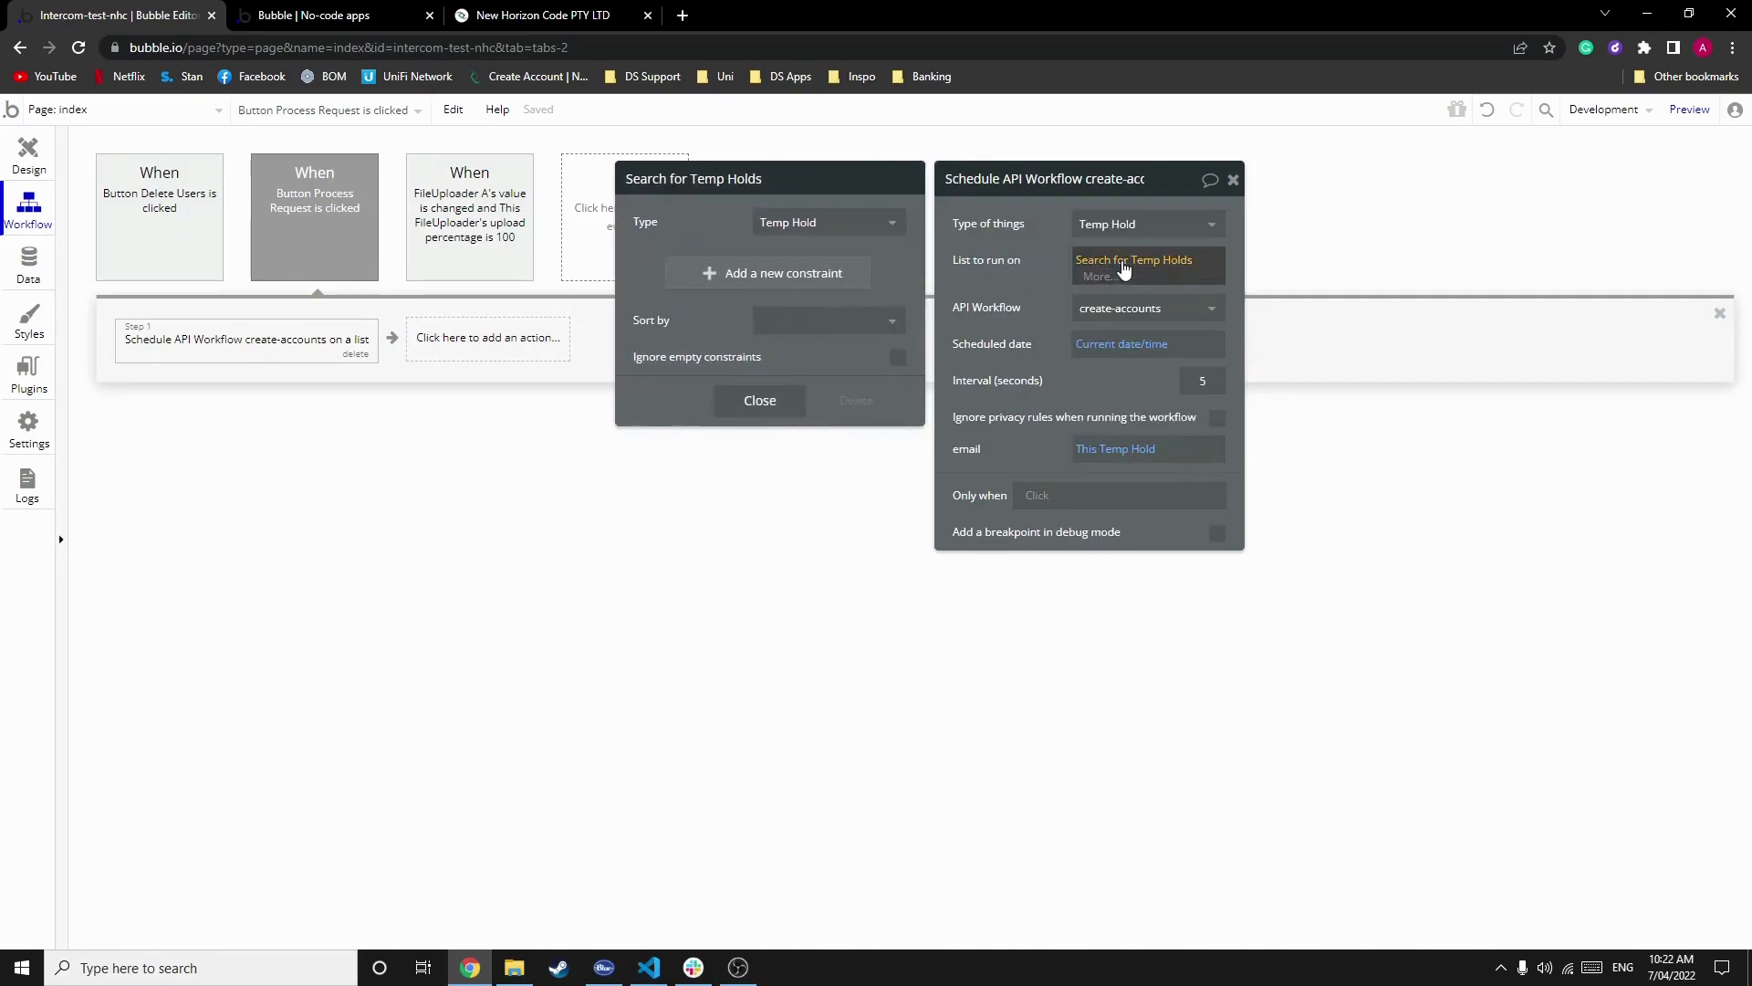
mouse_move(814, 278)
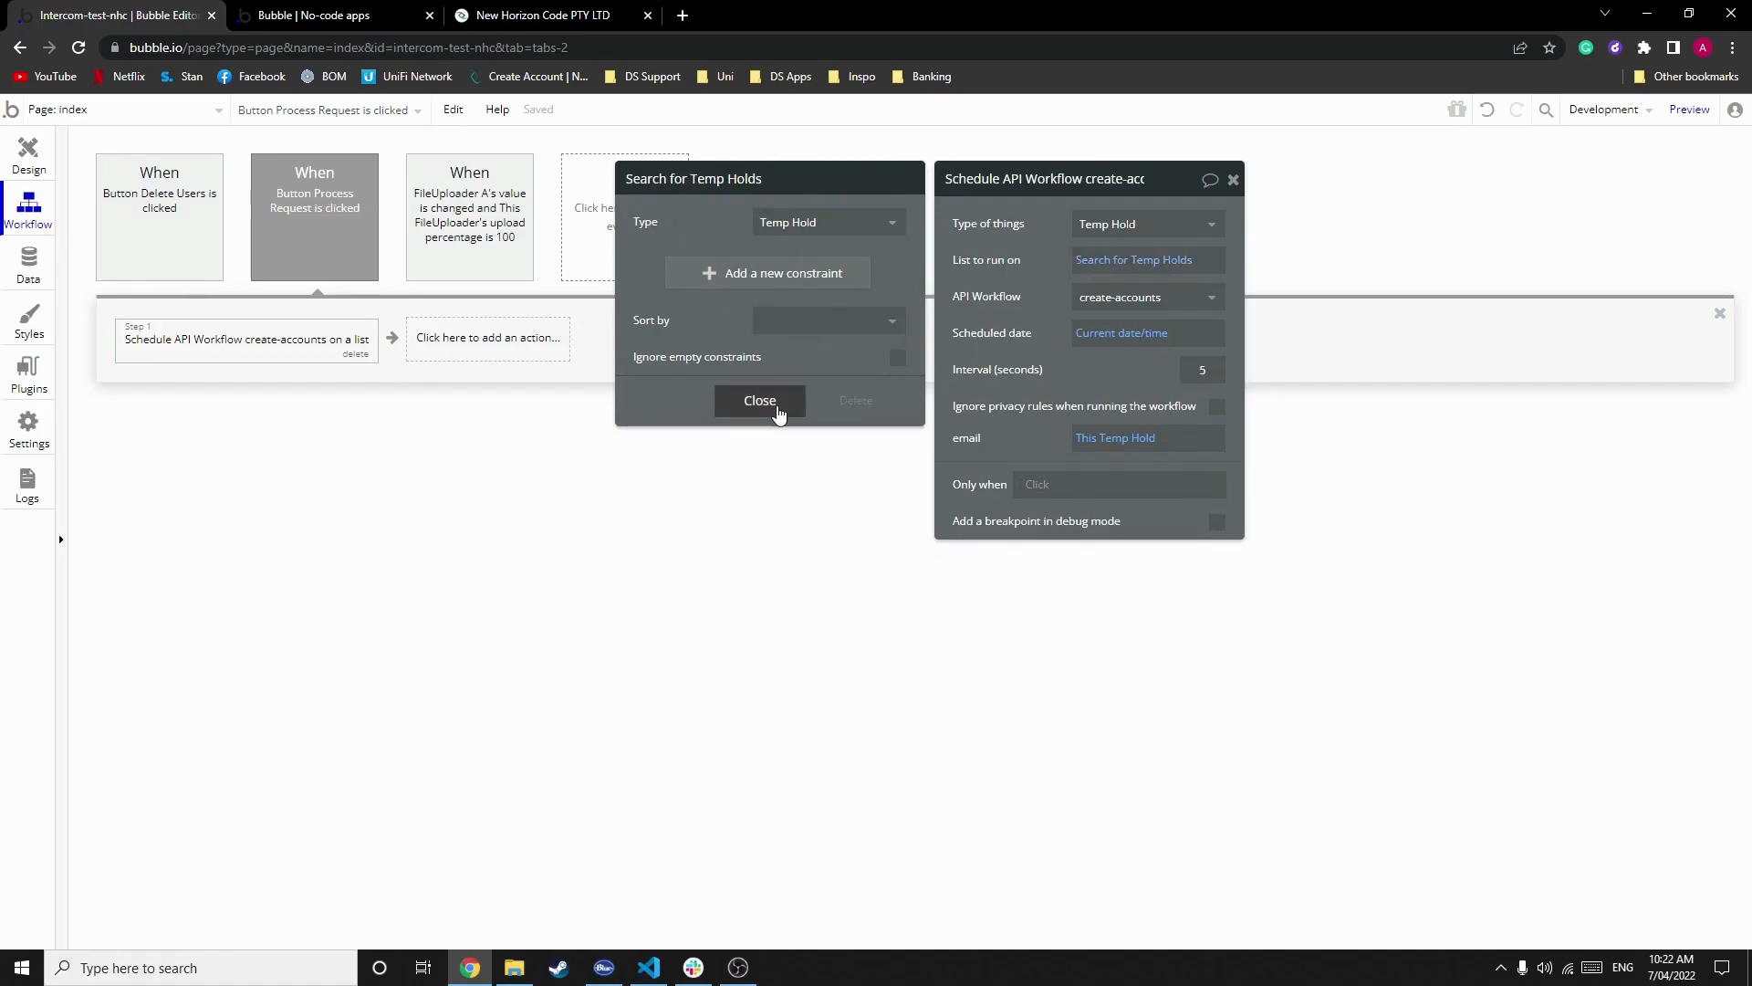
left_click(760, 400)
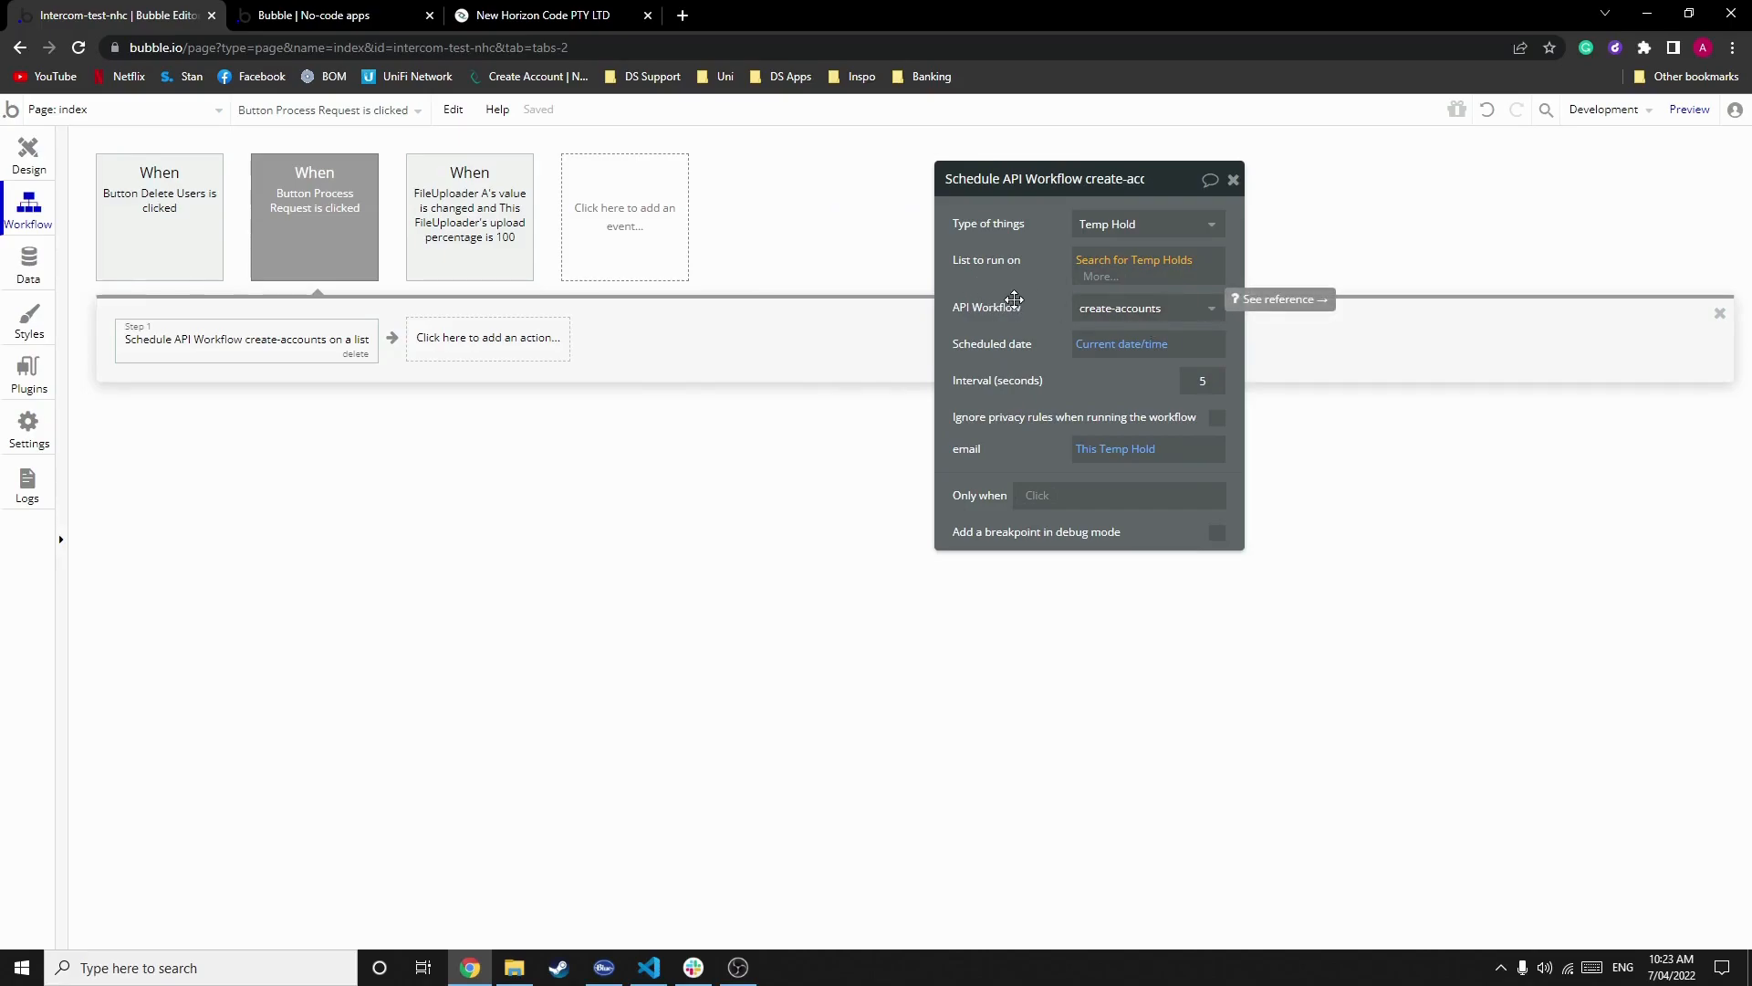
Step: Set the scheduled date to now and the interval between create-accounts runs to 5 seconds
left_click(1119, 344)
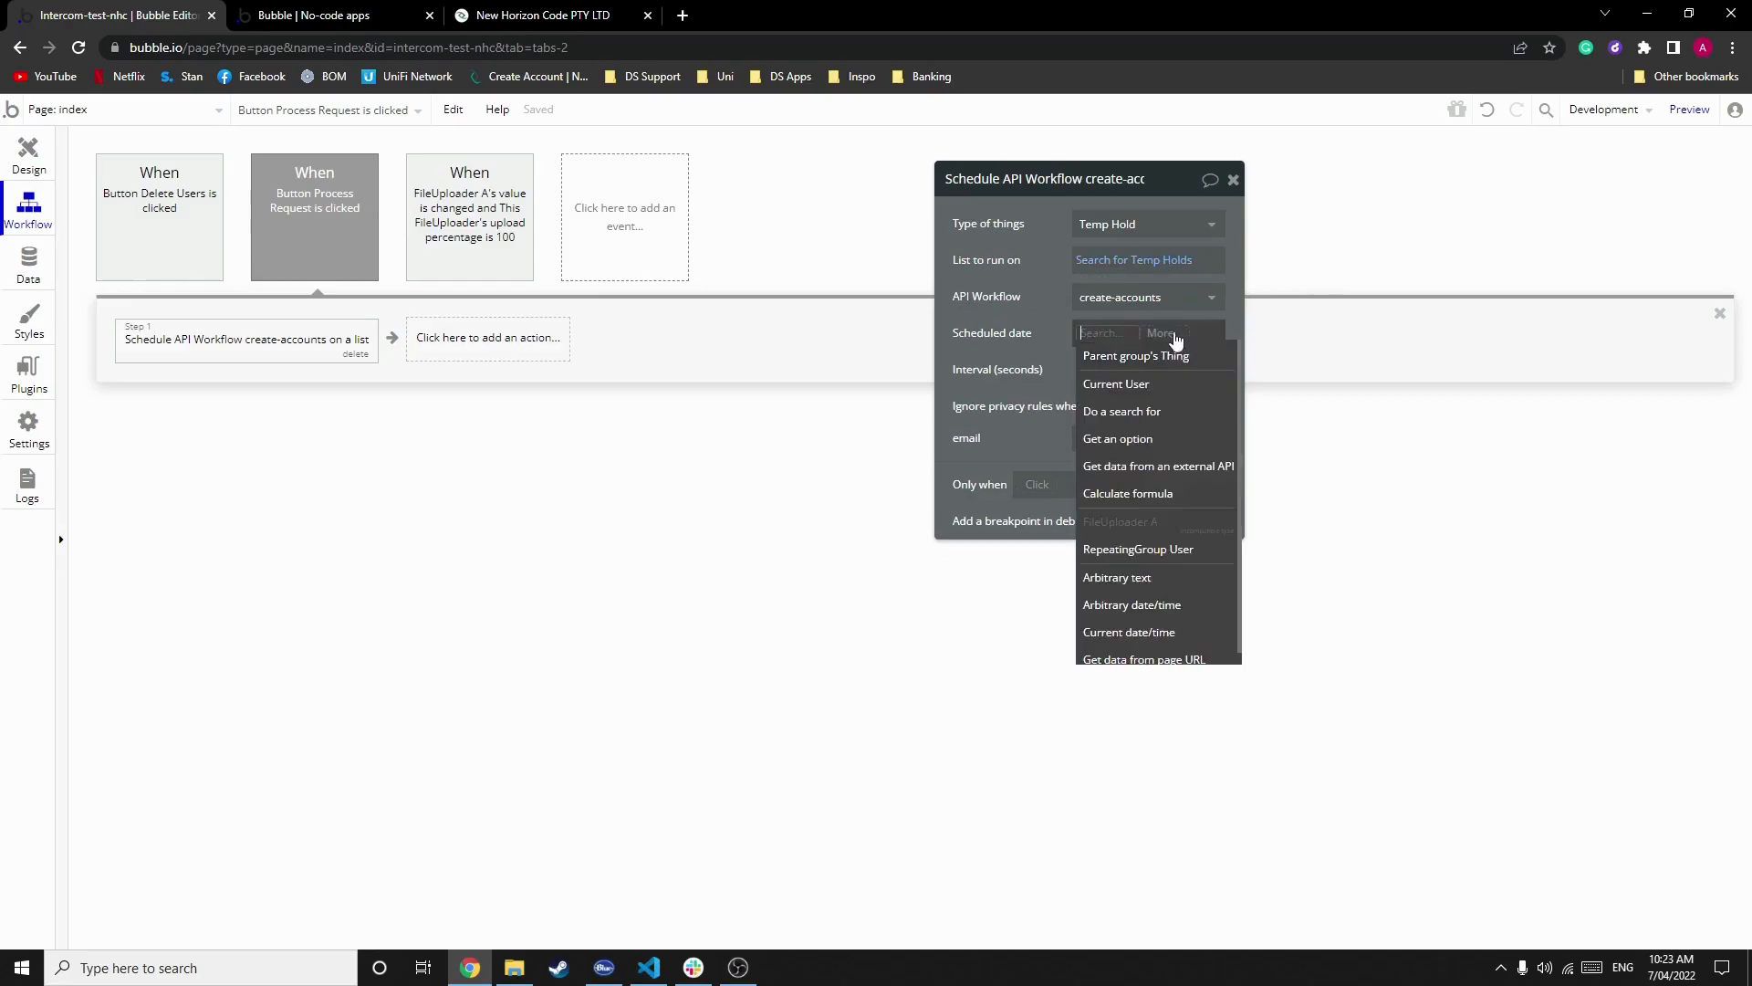
left_click(1128, 631)
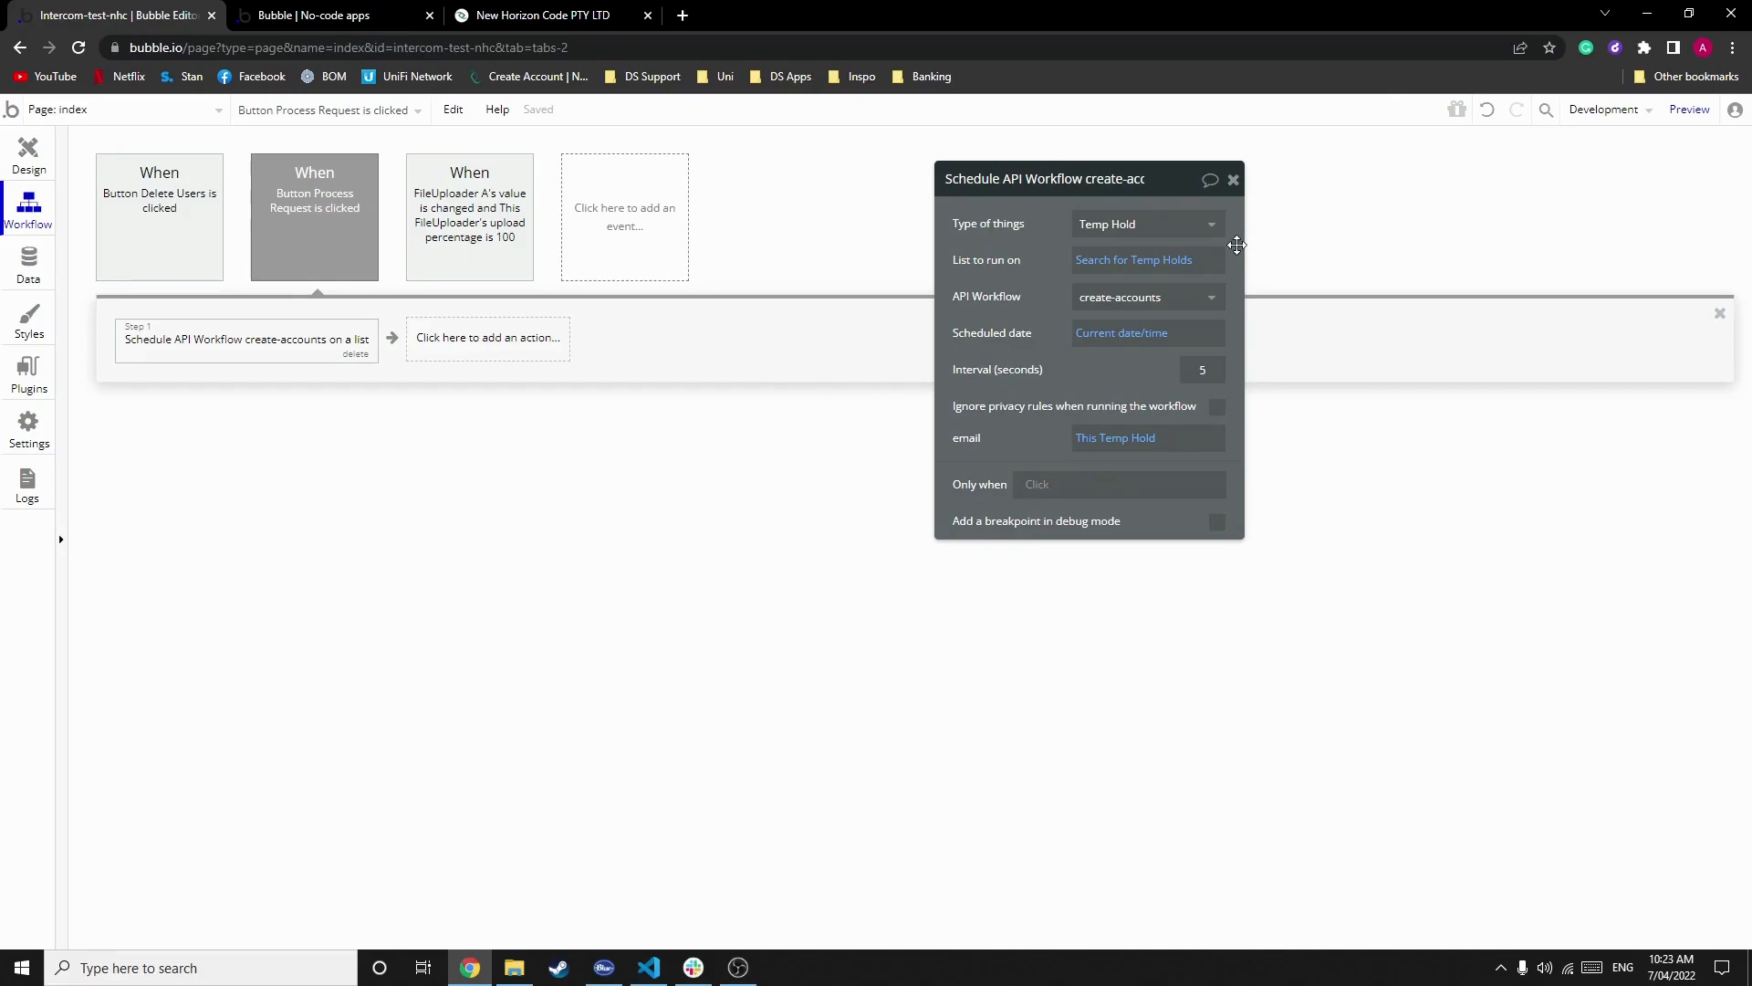
left_click(1201, 369)
type("1")
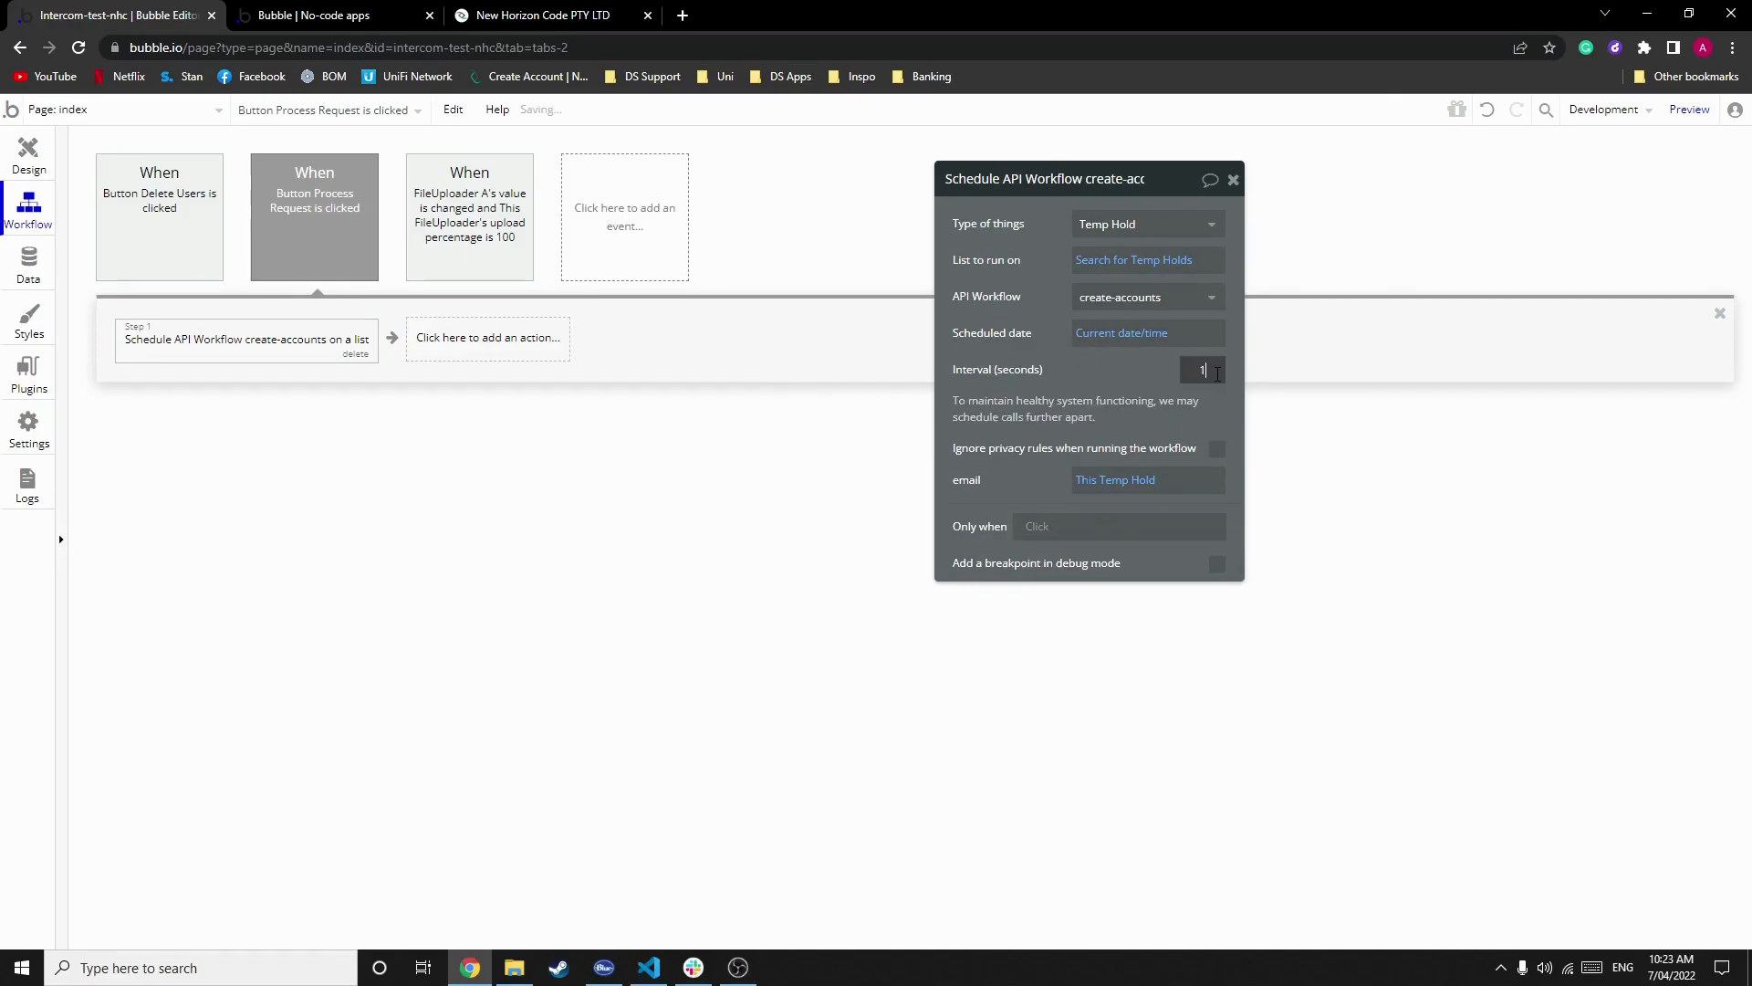
type("5")
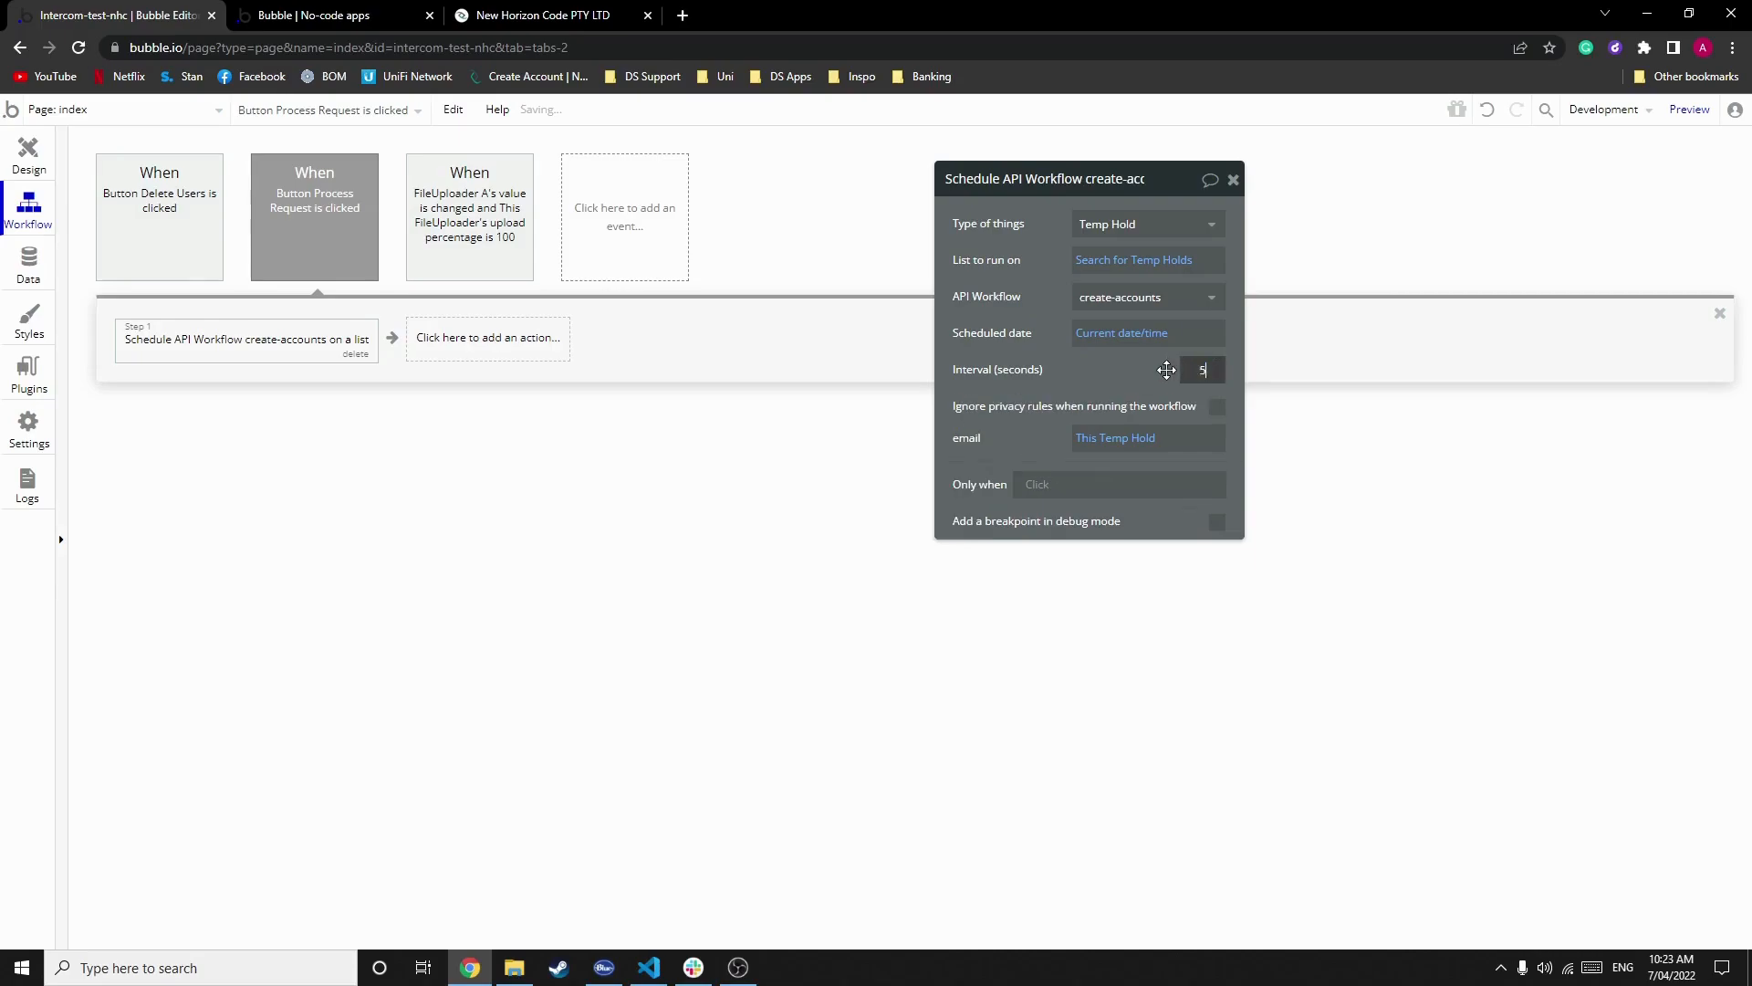
type("0")
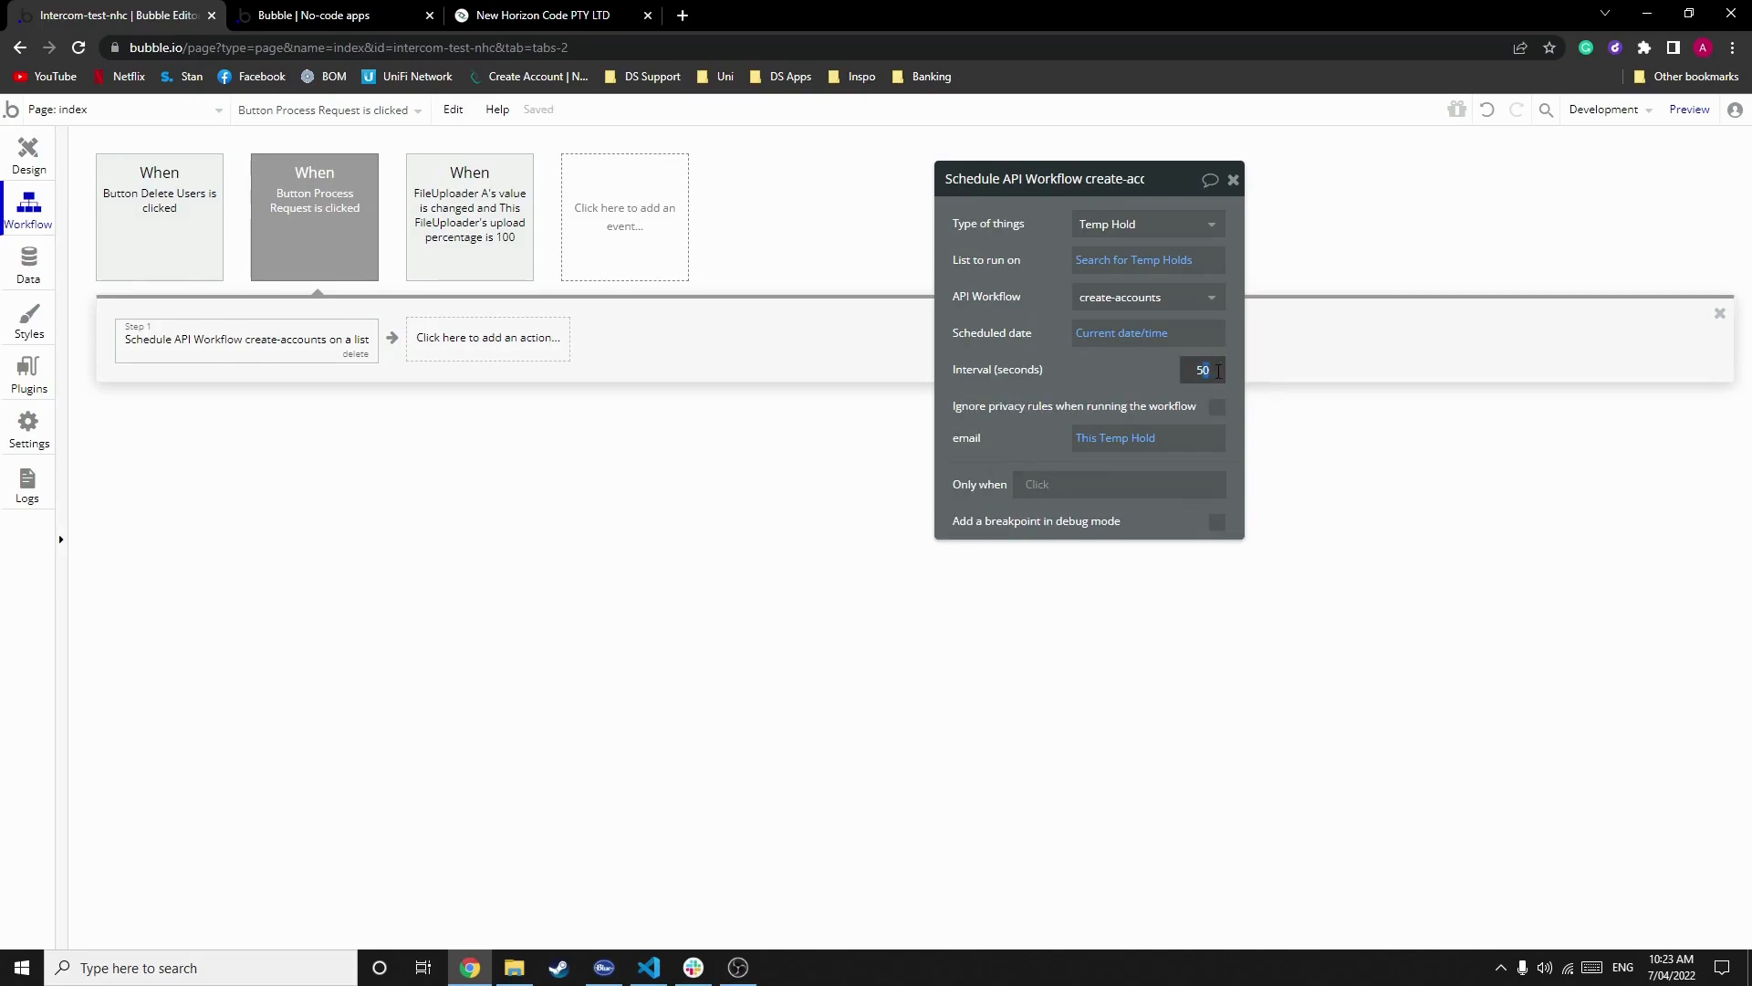
type("5")
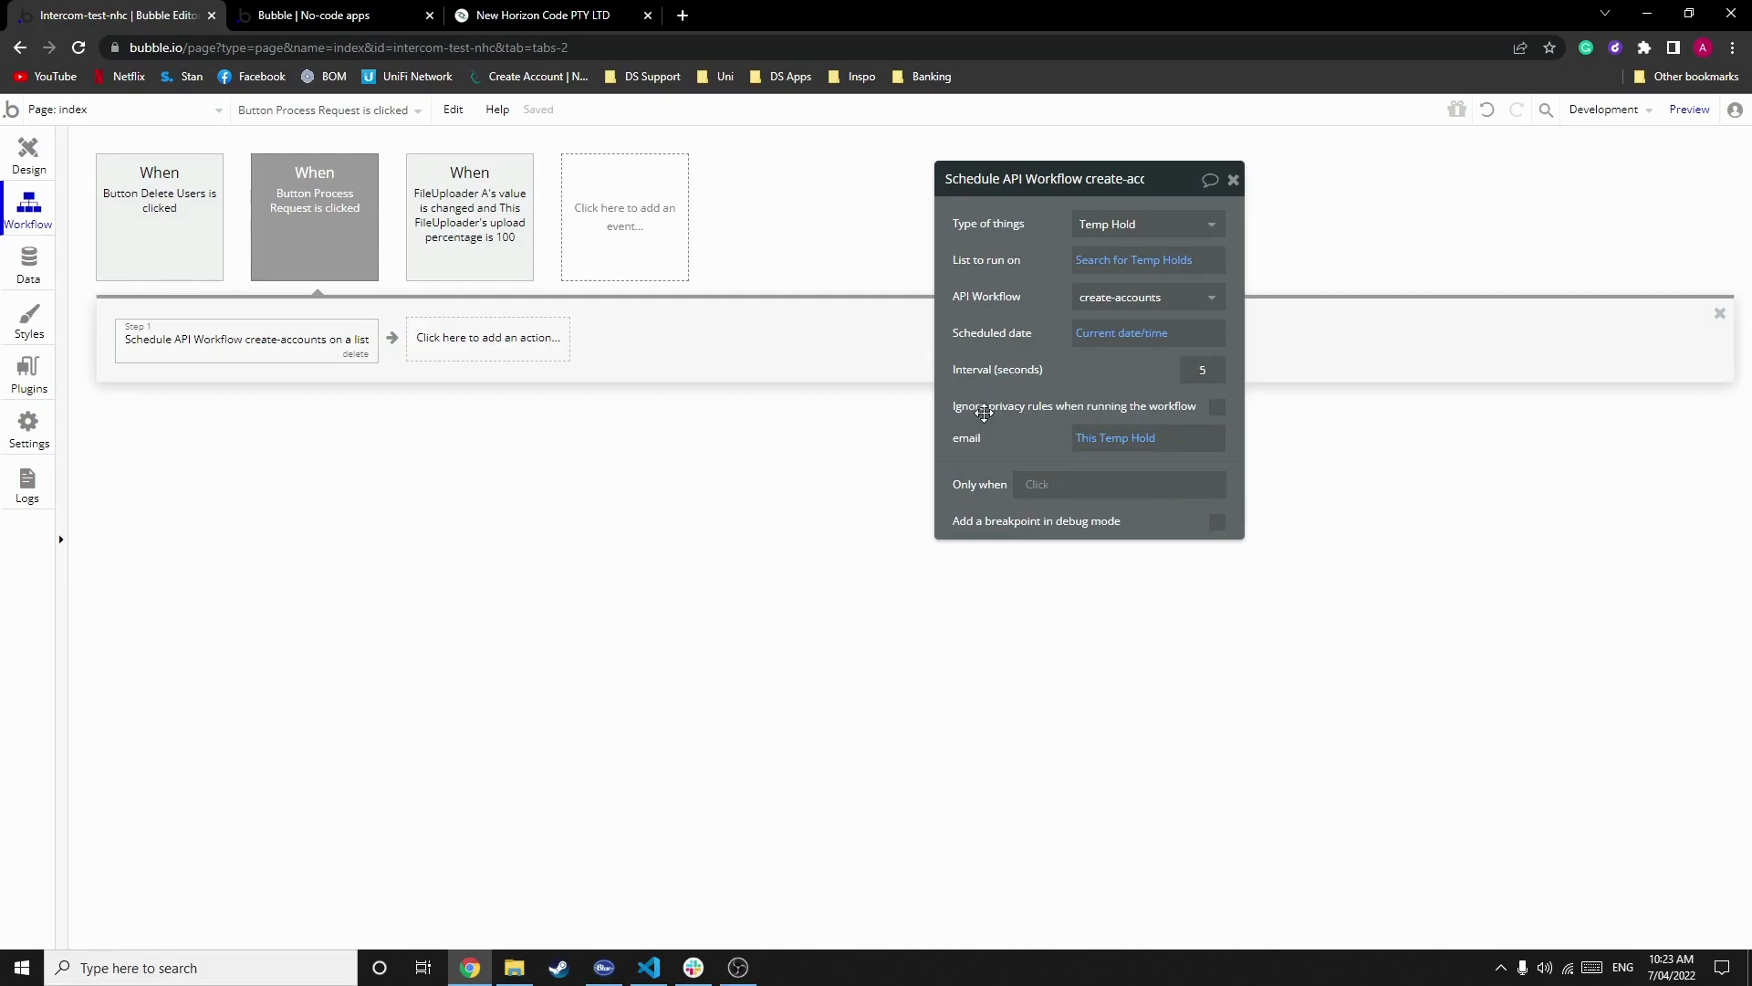
mouse_move(1139, 412)
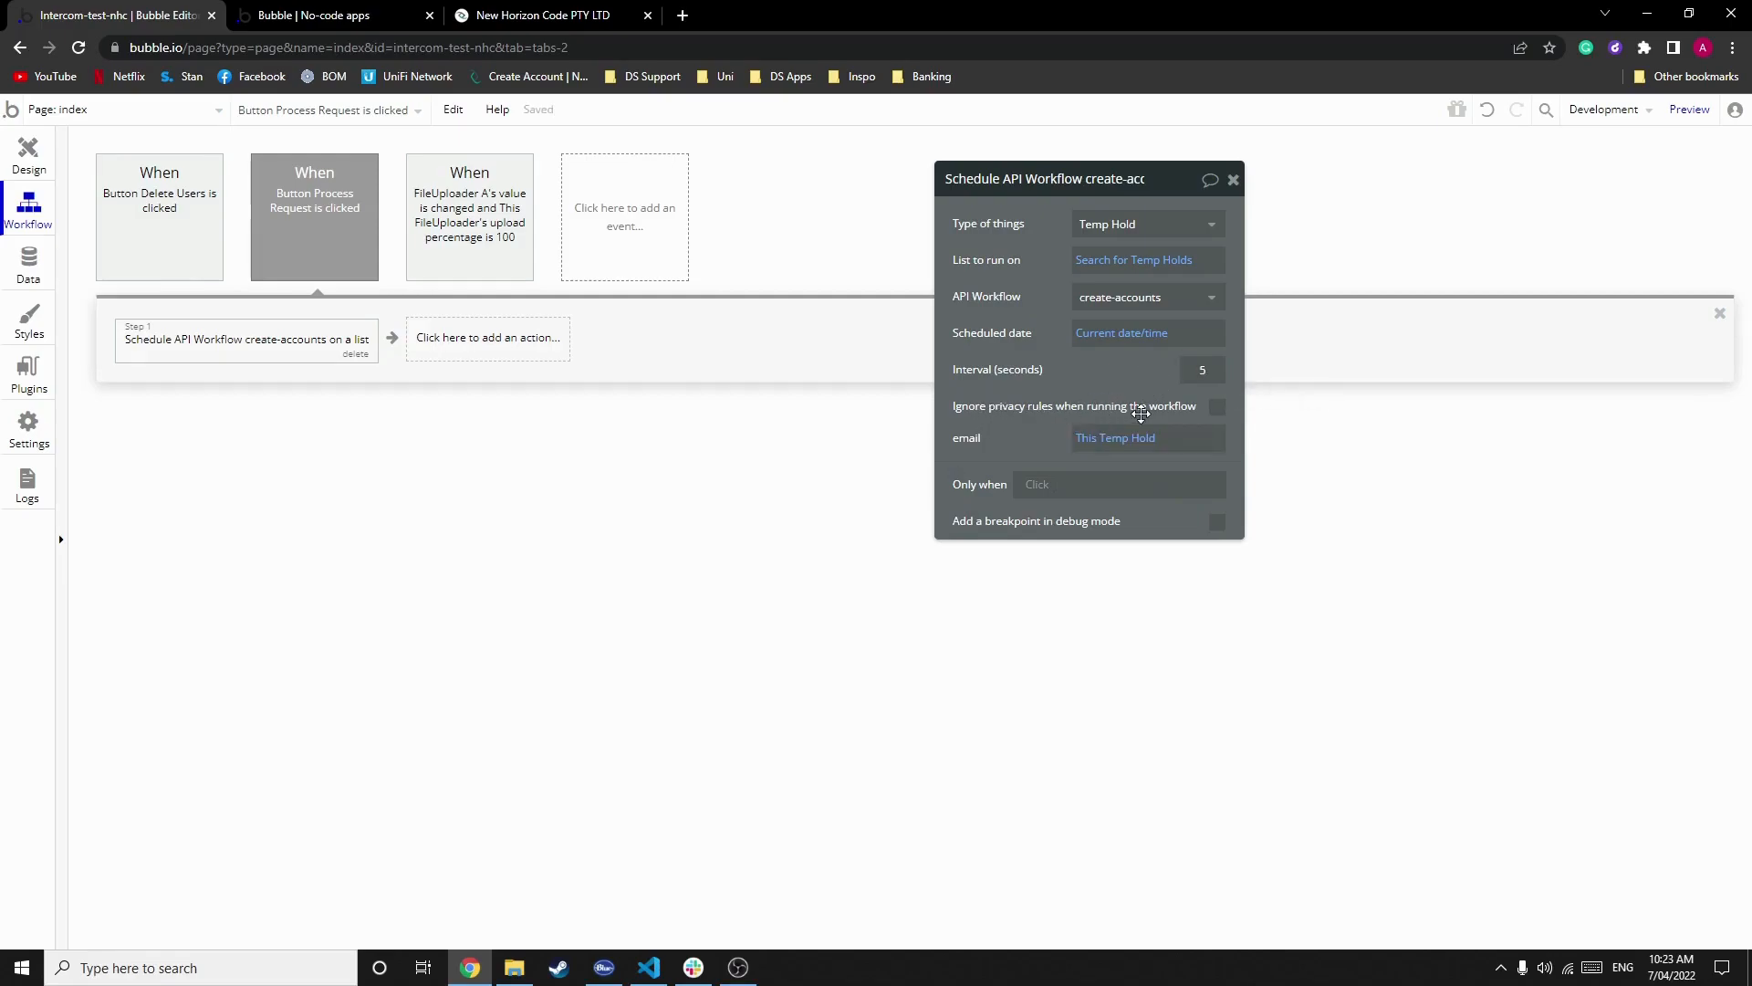
mouse_move(1188, 405)
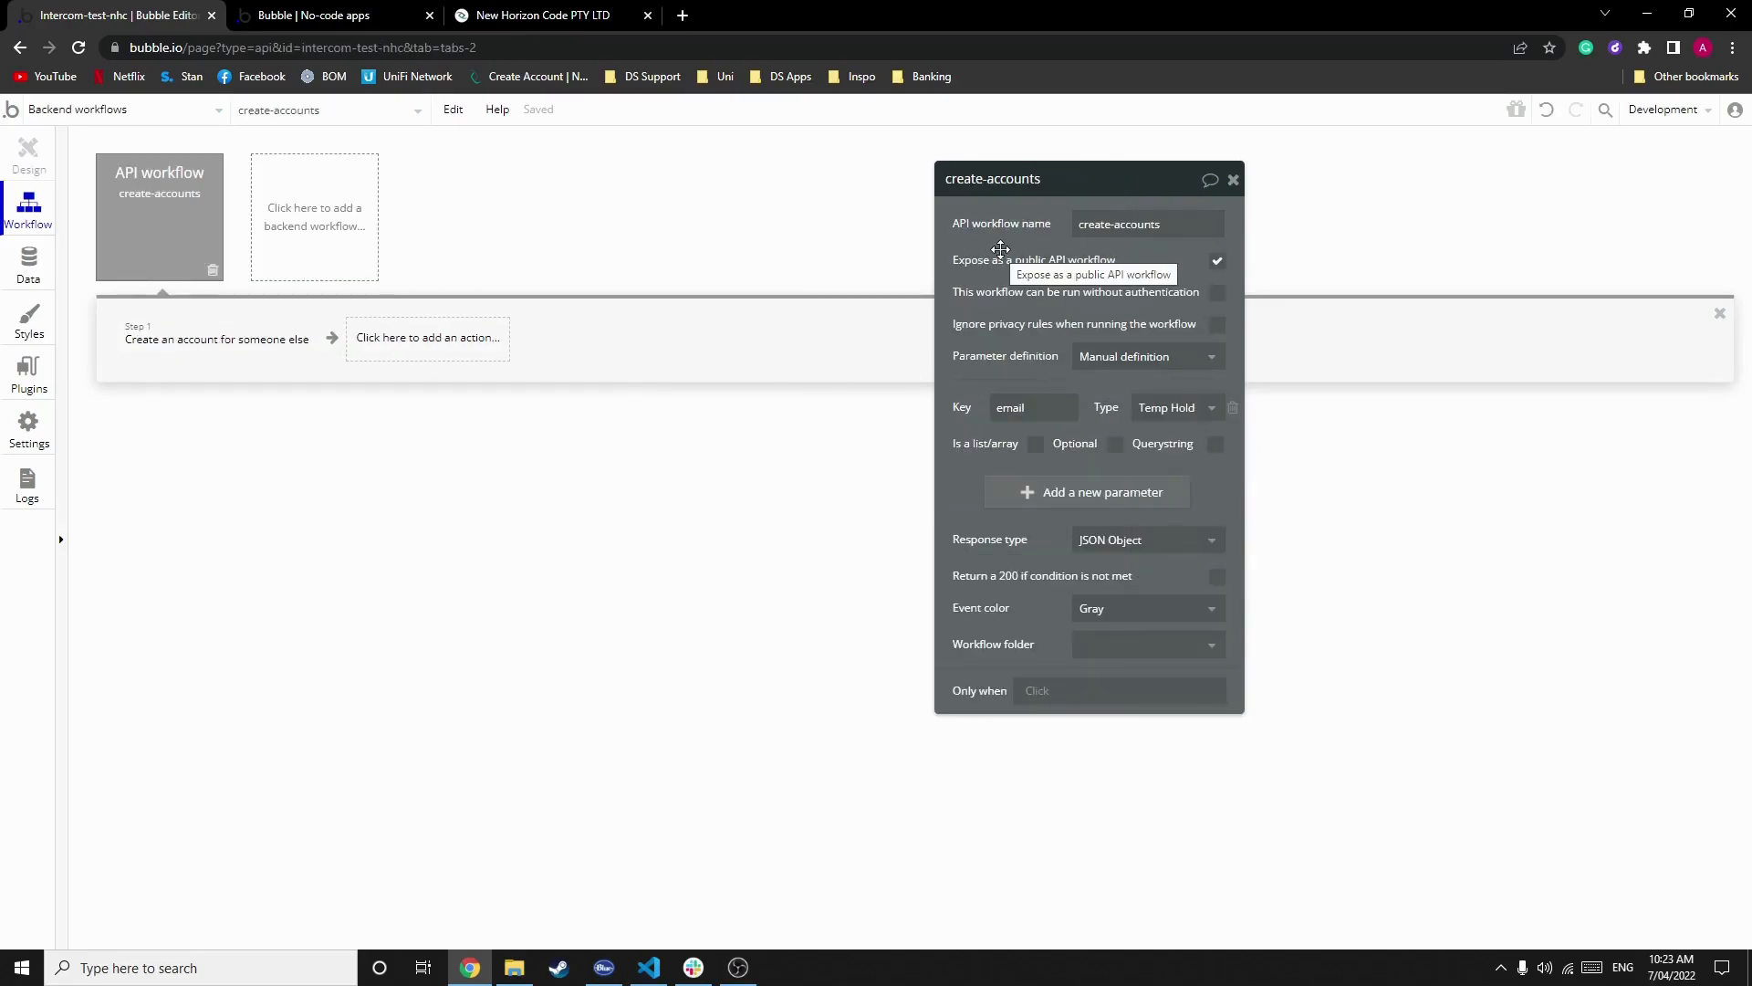
mouse_move(217, 230)
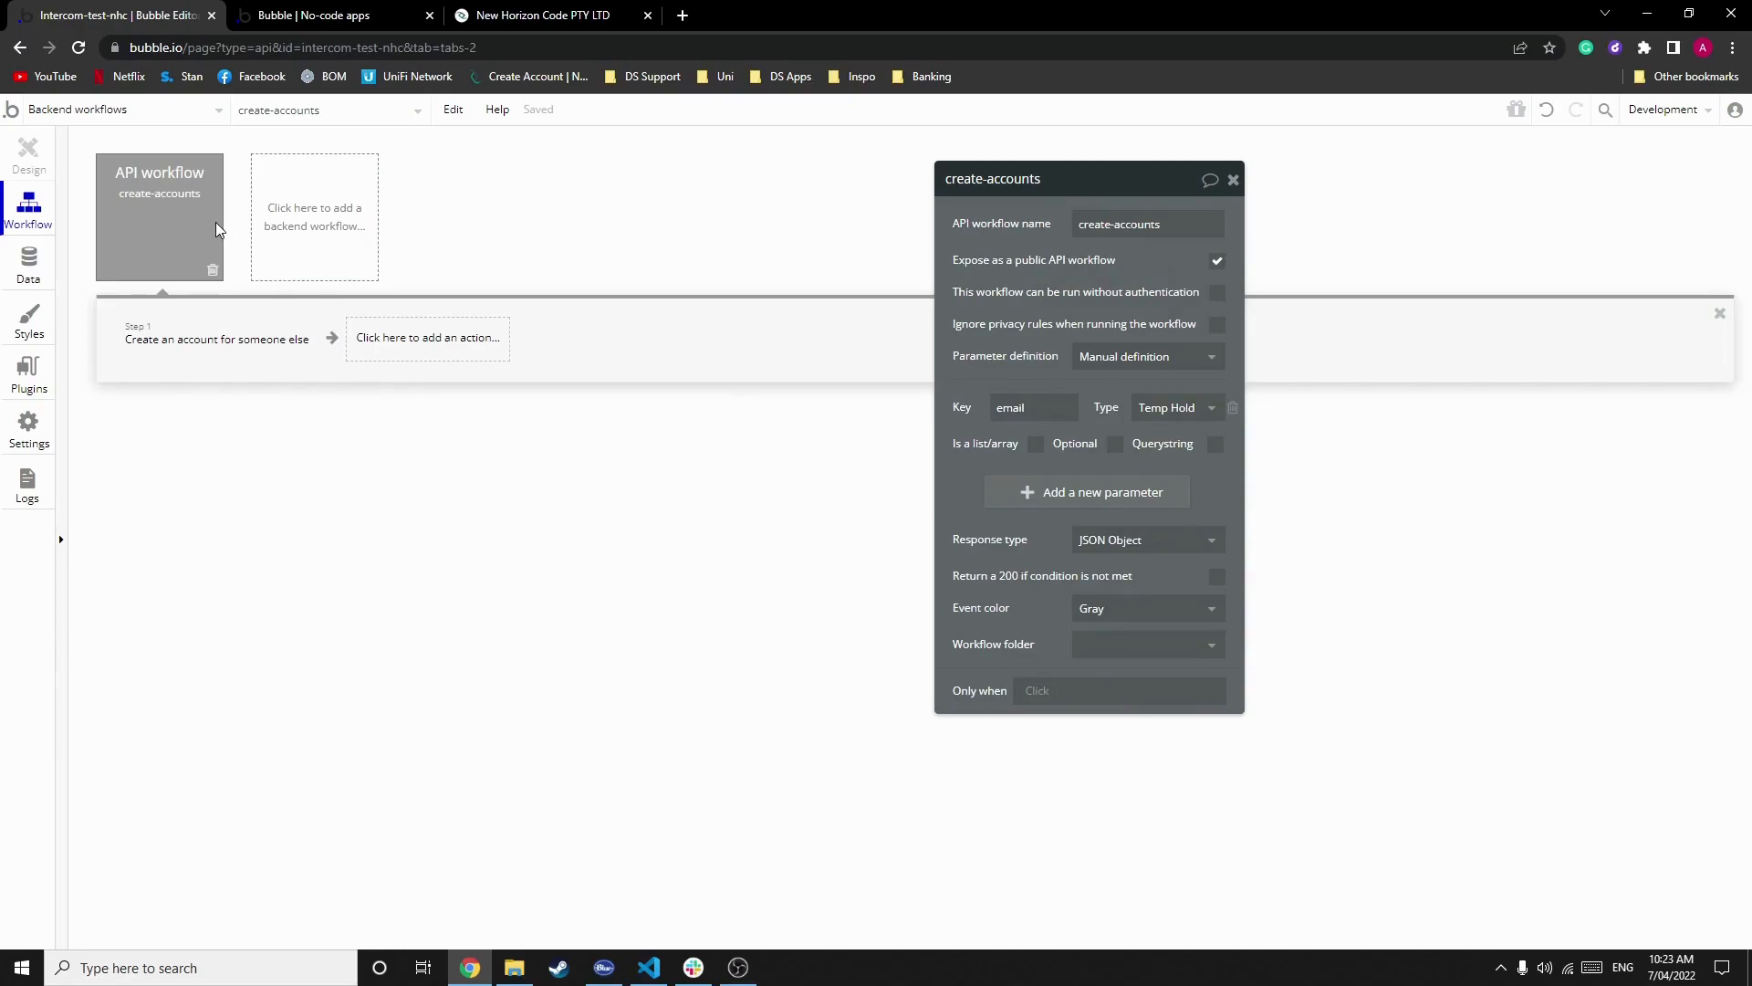
Step: Have Create an account use the email parameter and return the user if the account already exists
left_click(1030, 407)
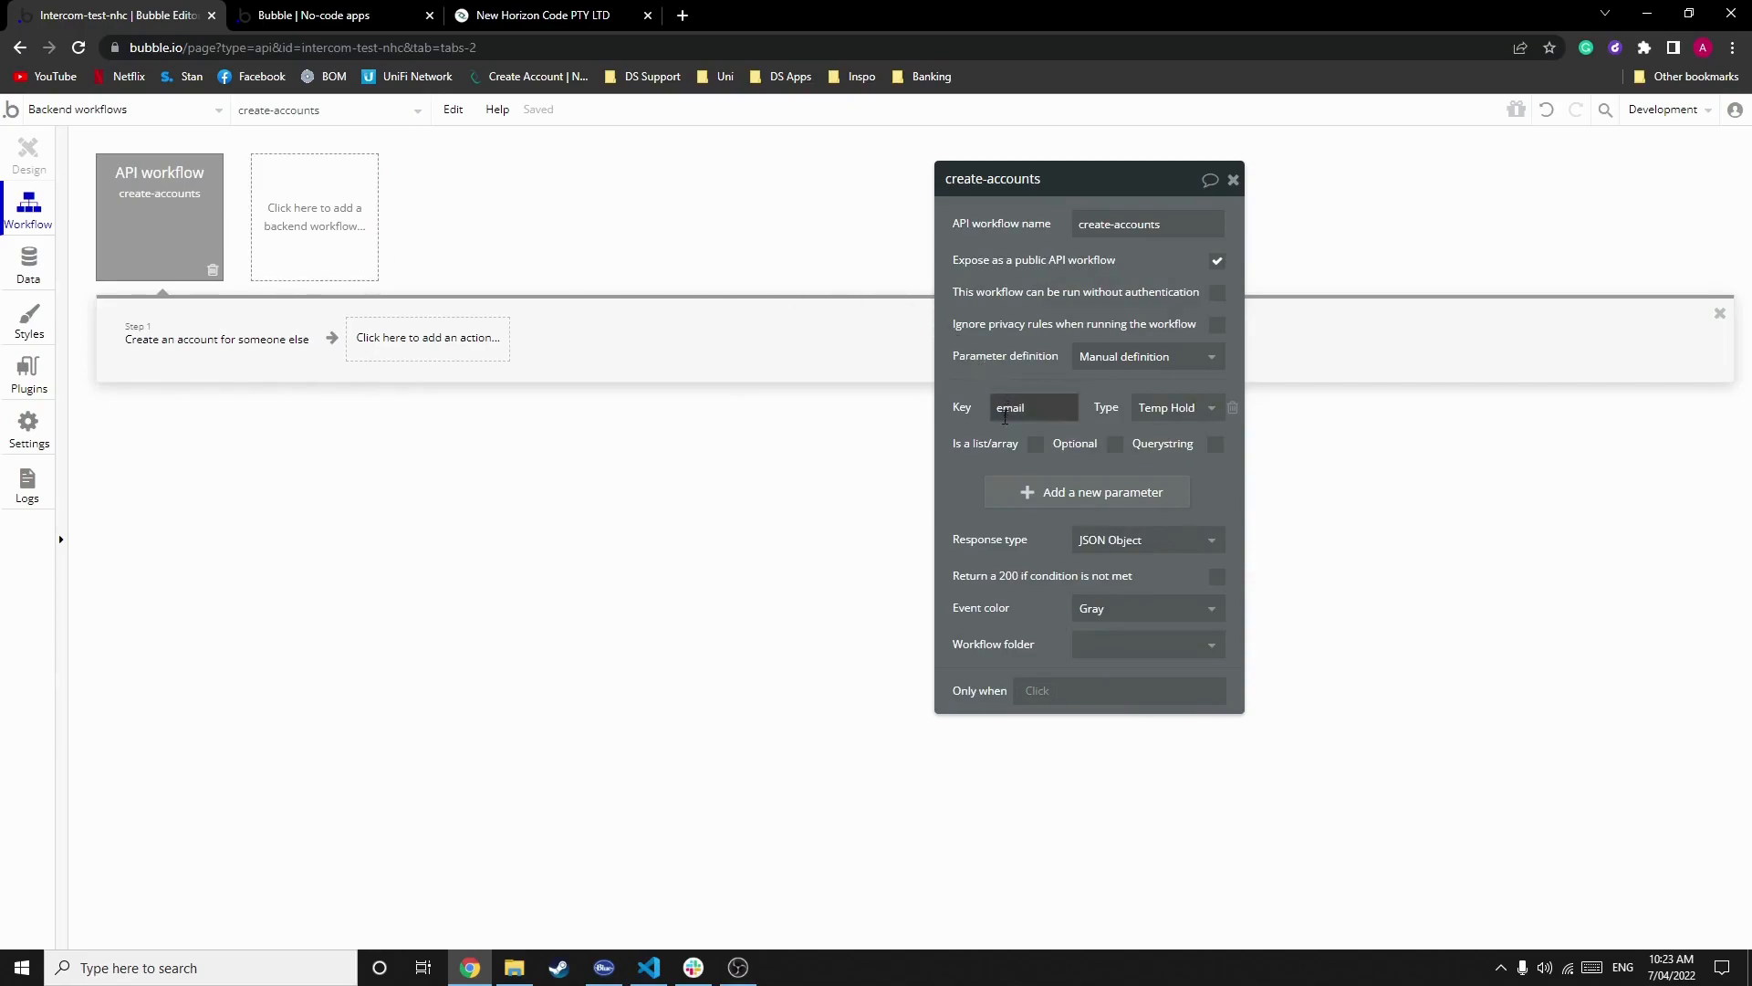
left_click(1174, 407)
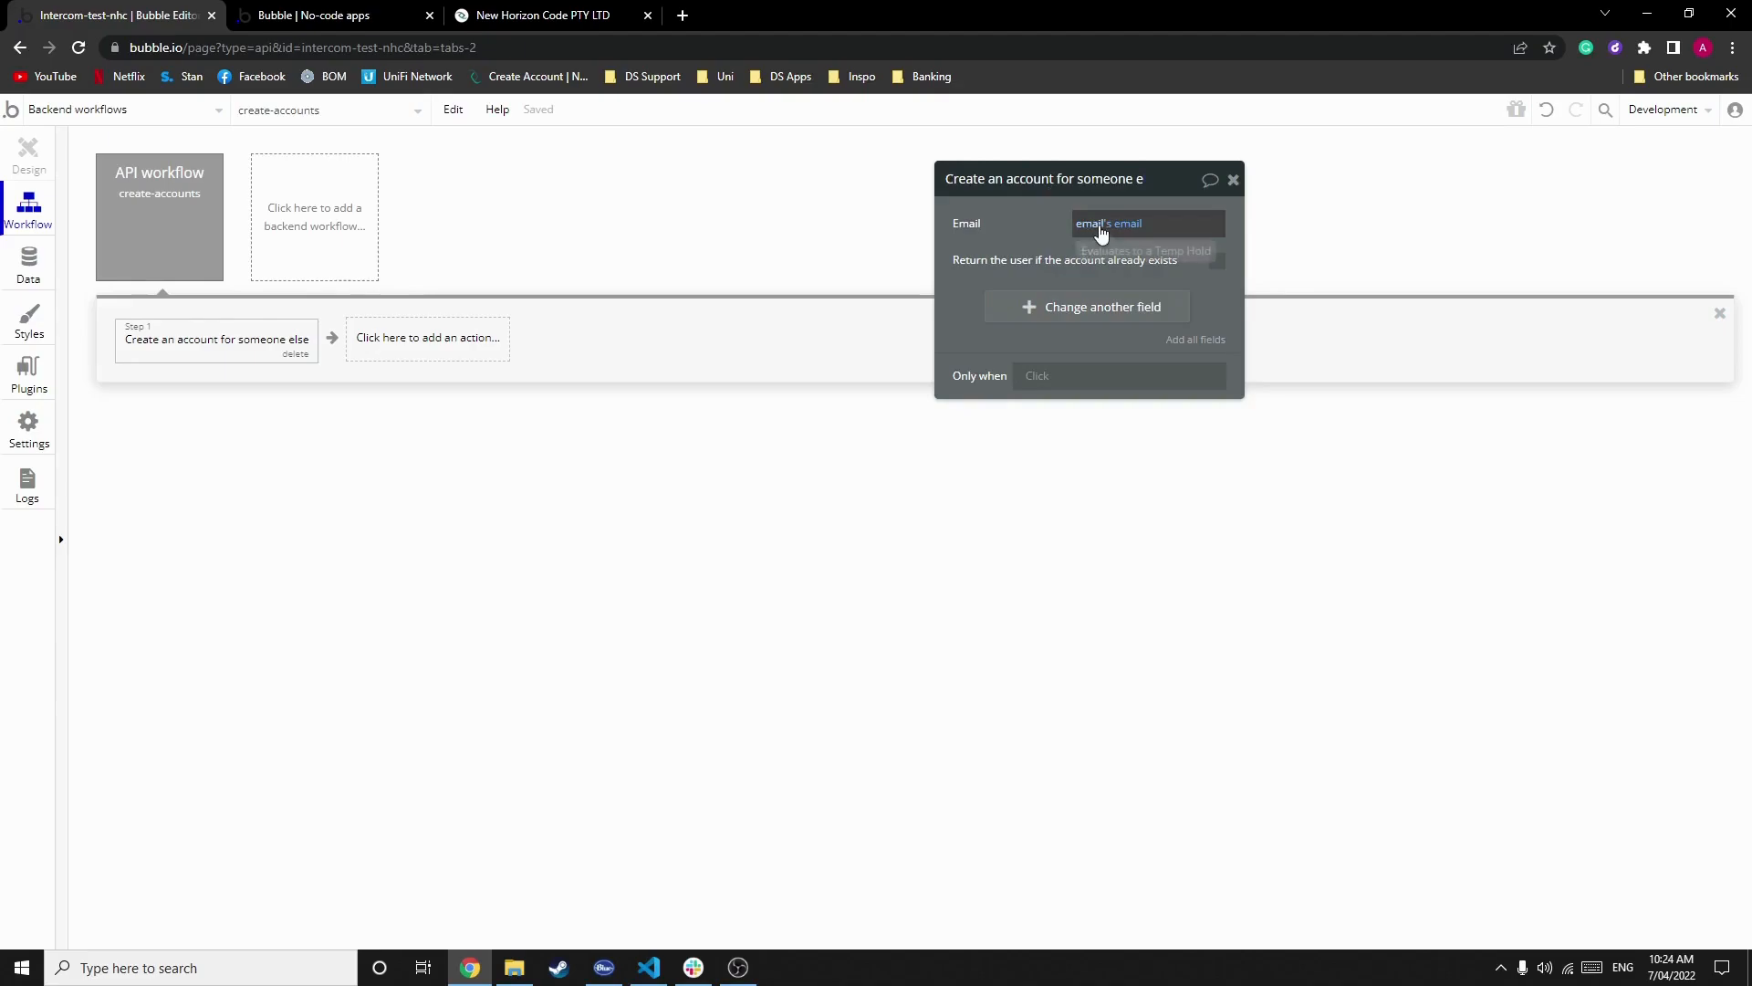
mouse_move(1238, 237)
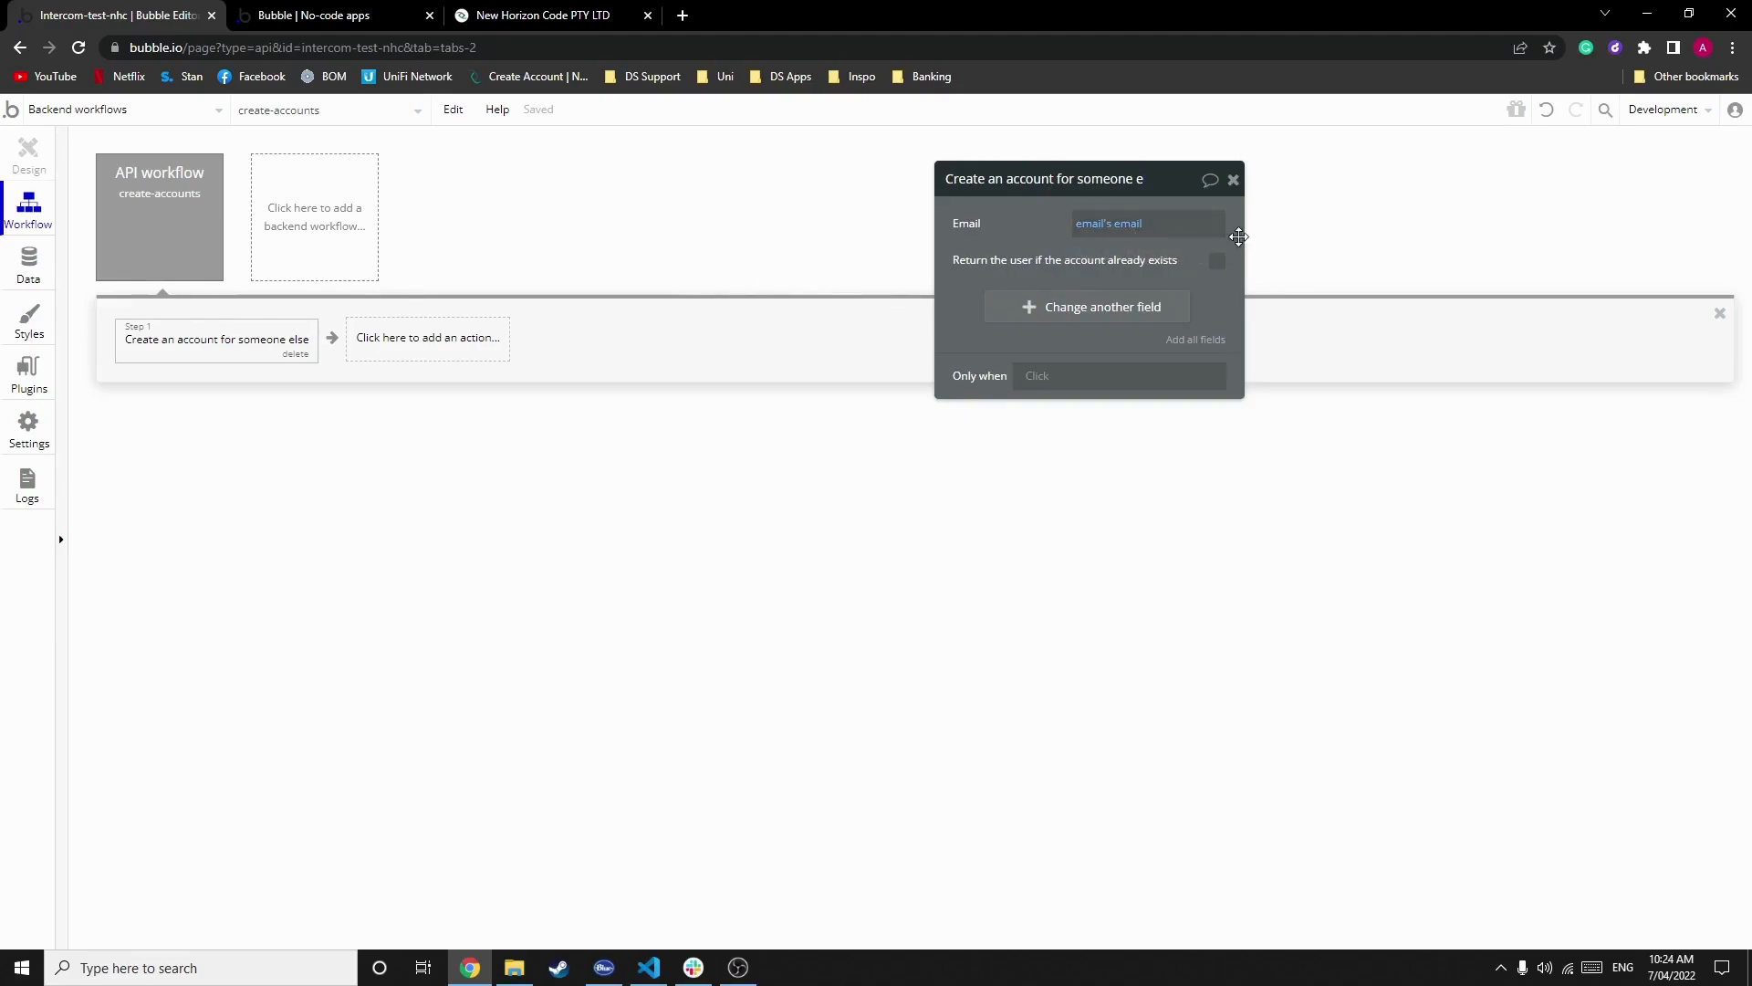
left_click(1218, 261)
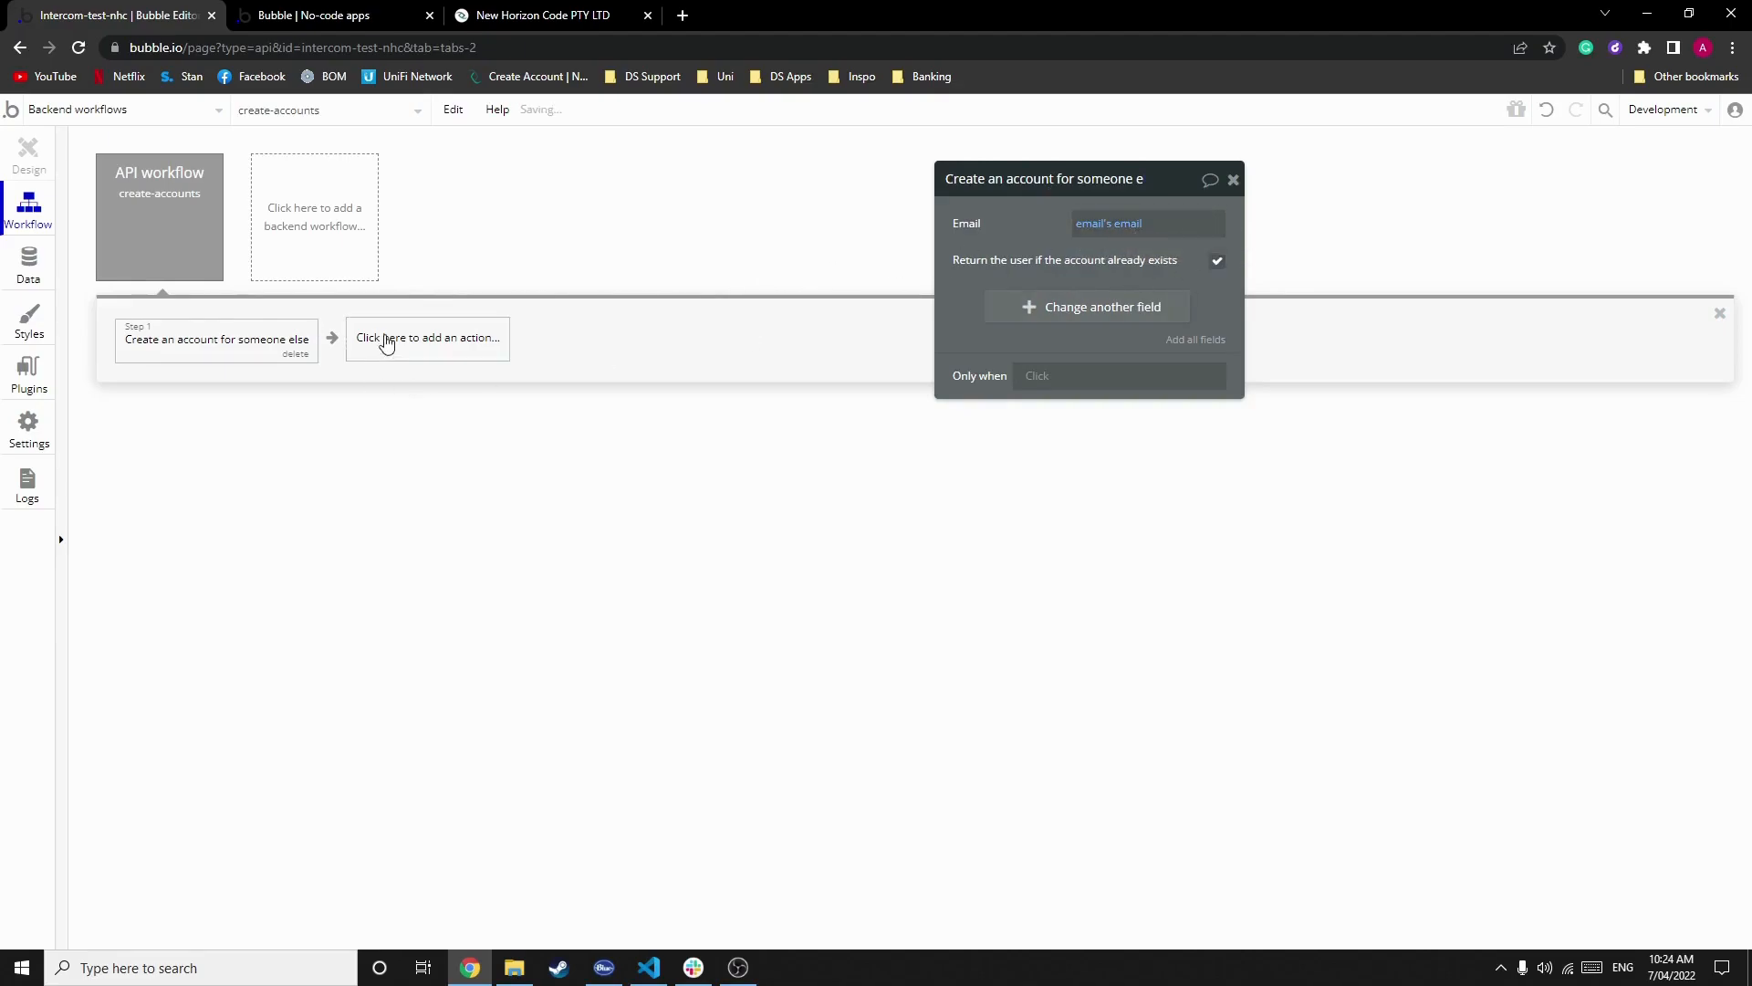
left_click(427, 338)
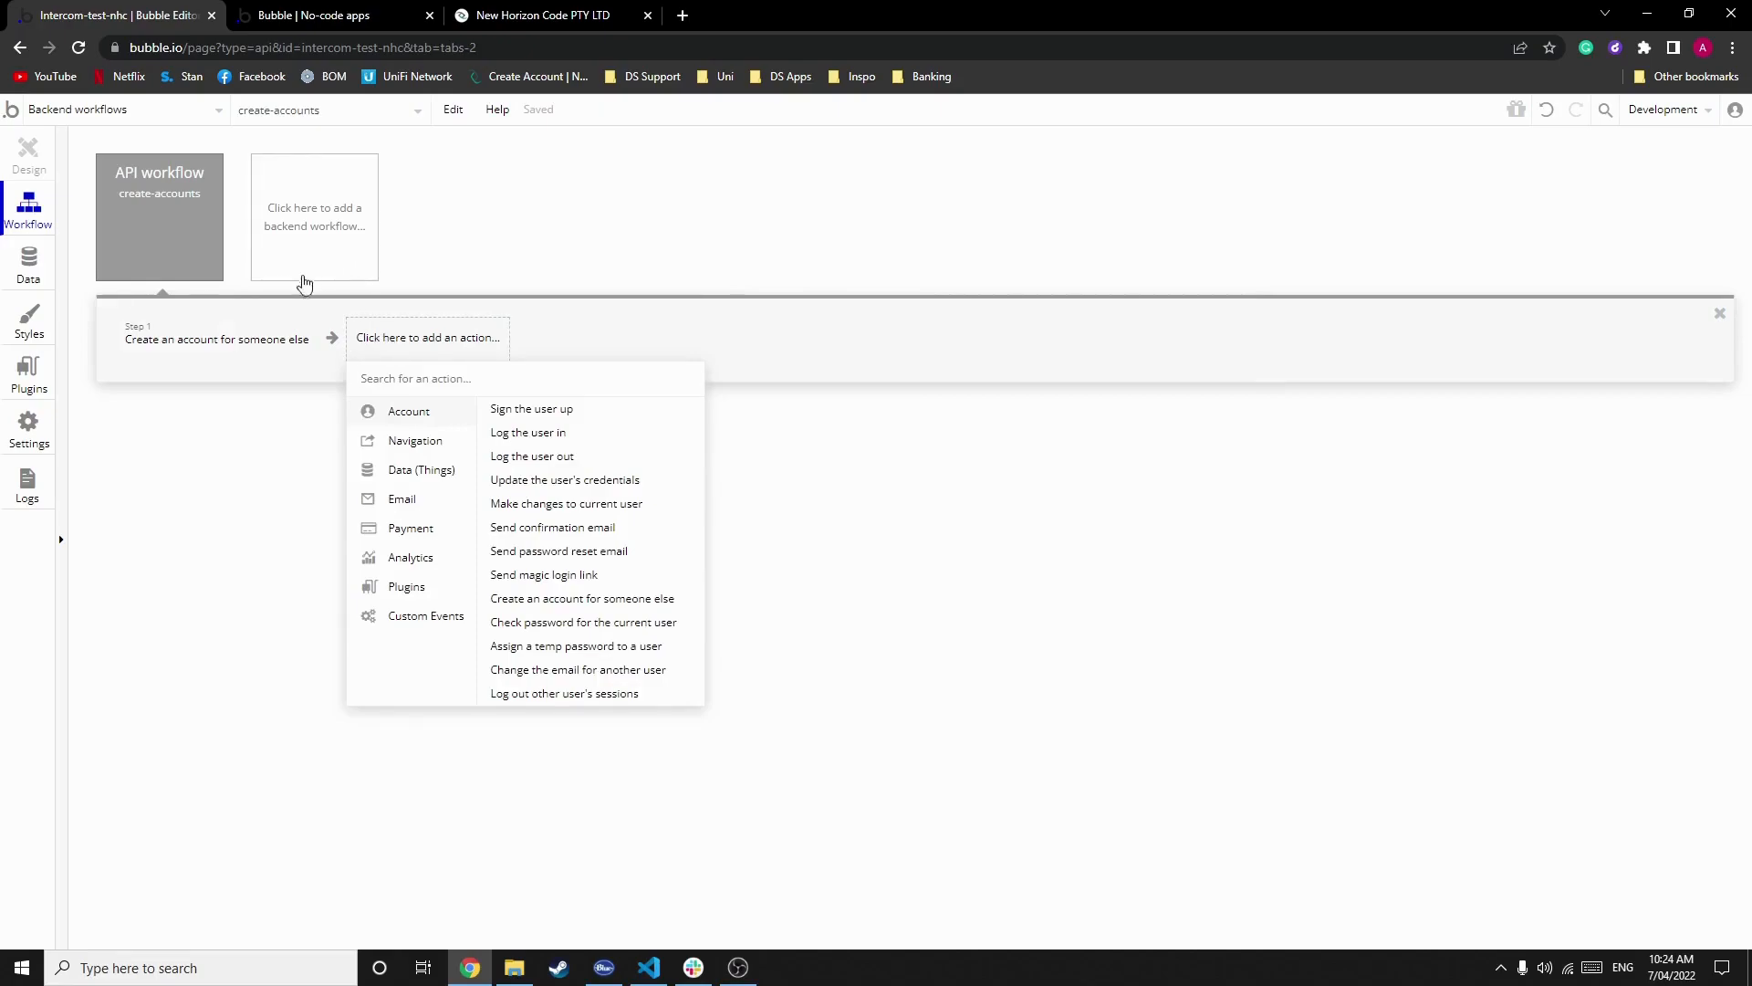
mouse_move(283, 352)
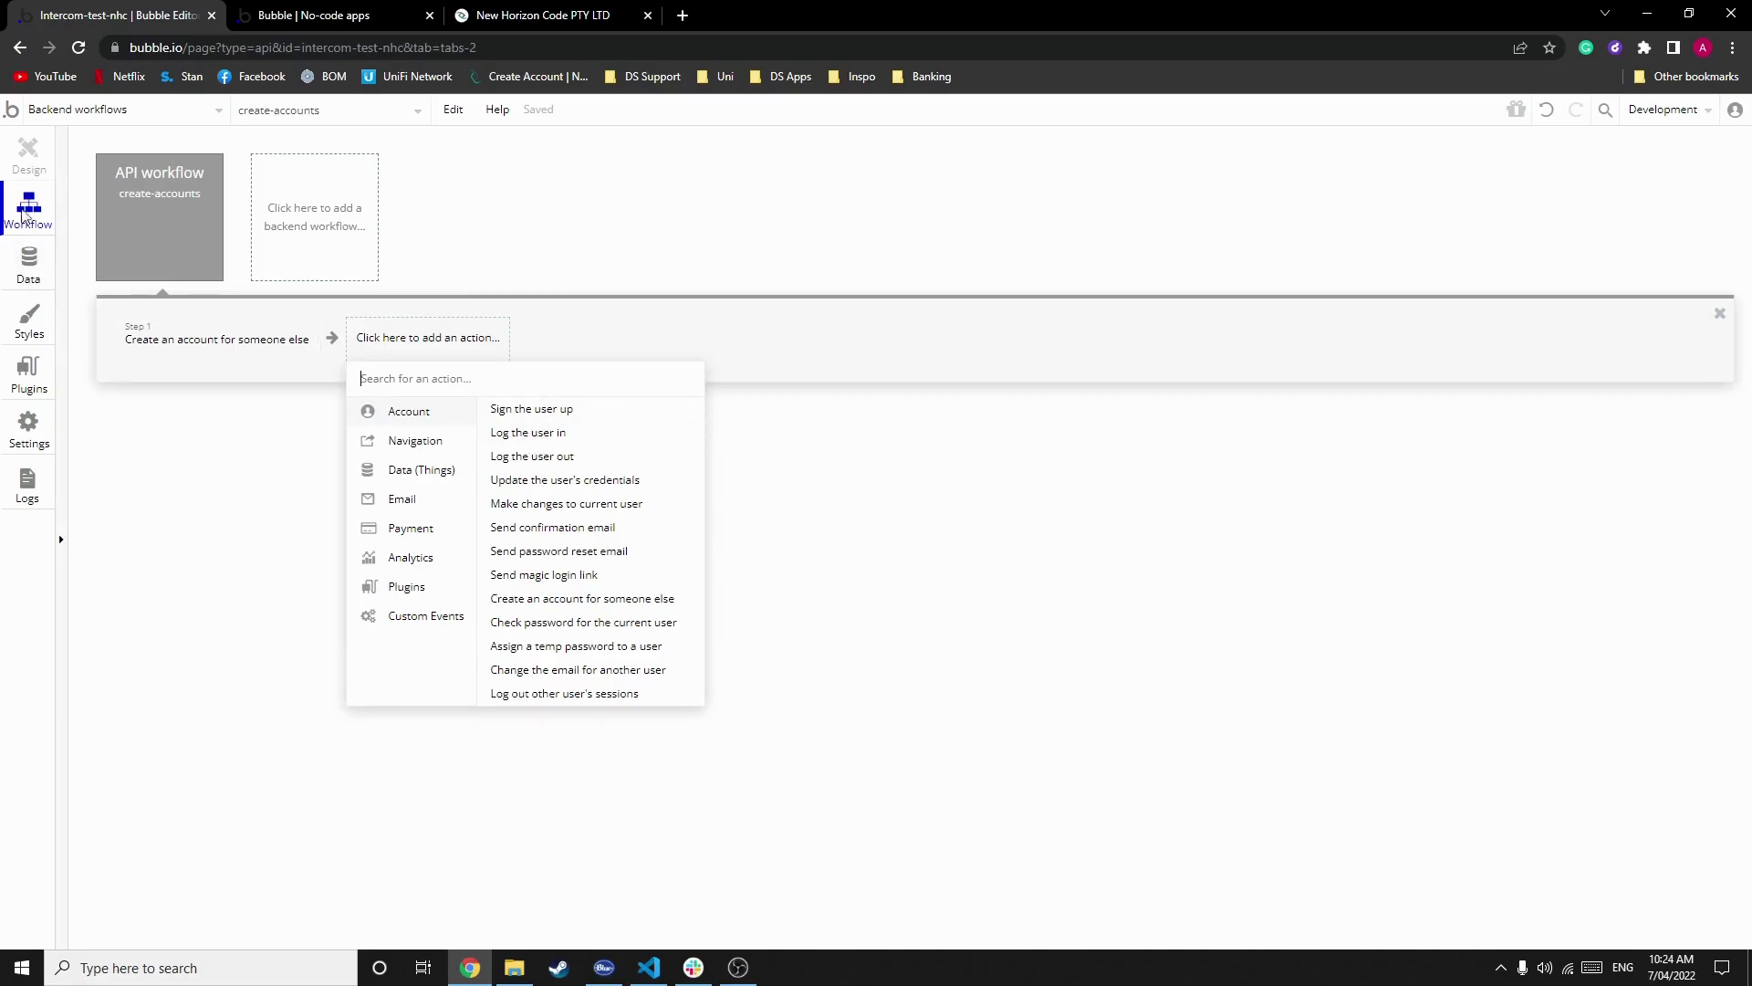
left_click(325, 16)
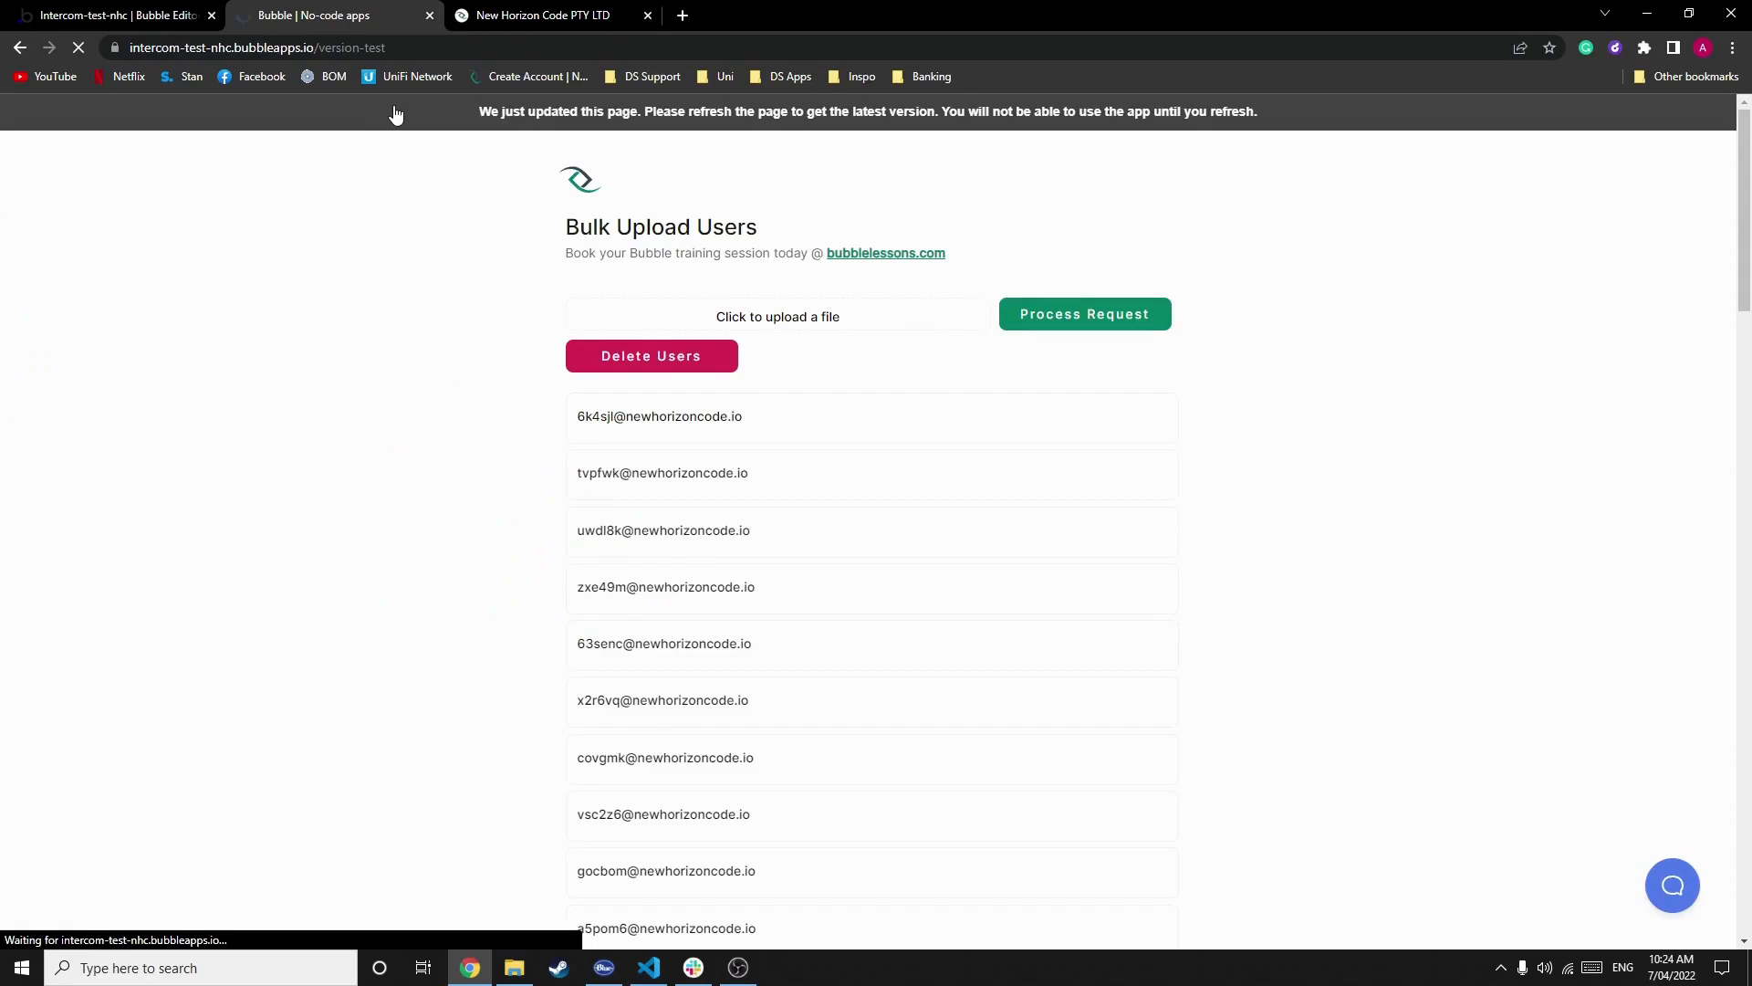
Step: Reload the Bulk Upload Users app with debug_mode=true and start choosing a CSV to upload
left_click(257, 47)
type("?debug_mode=true")
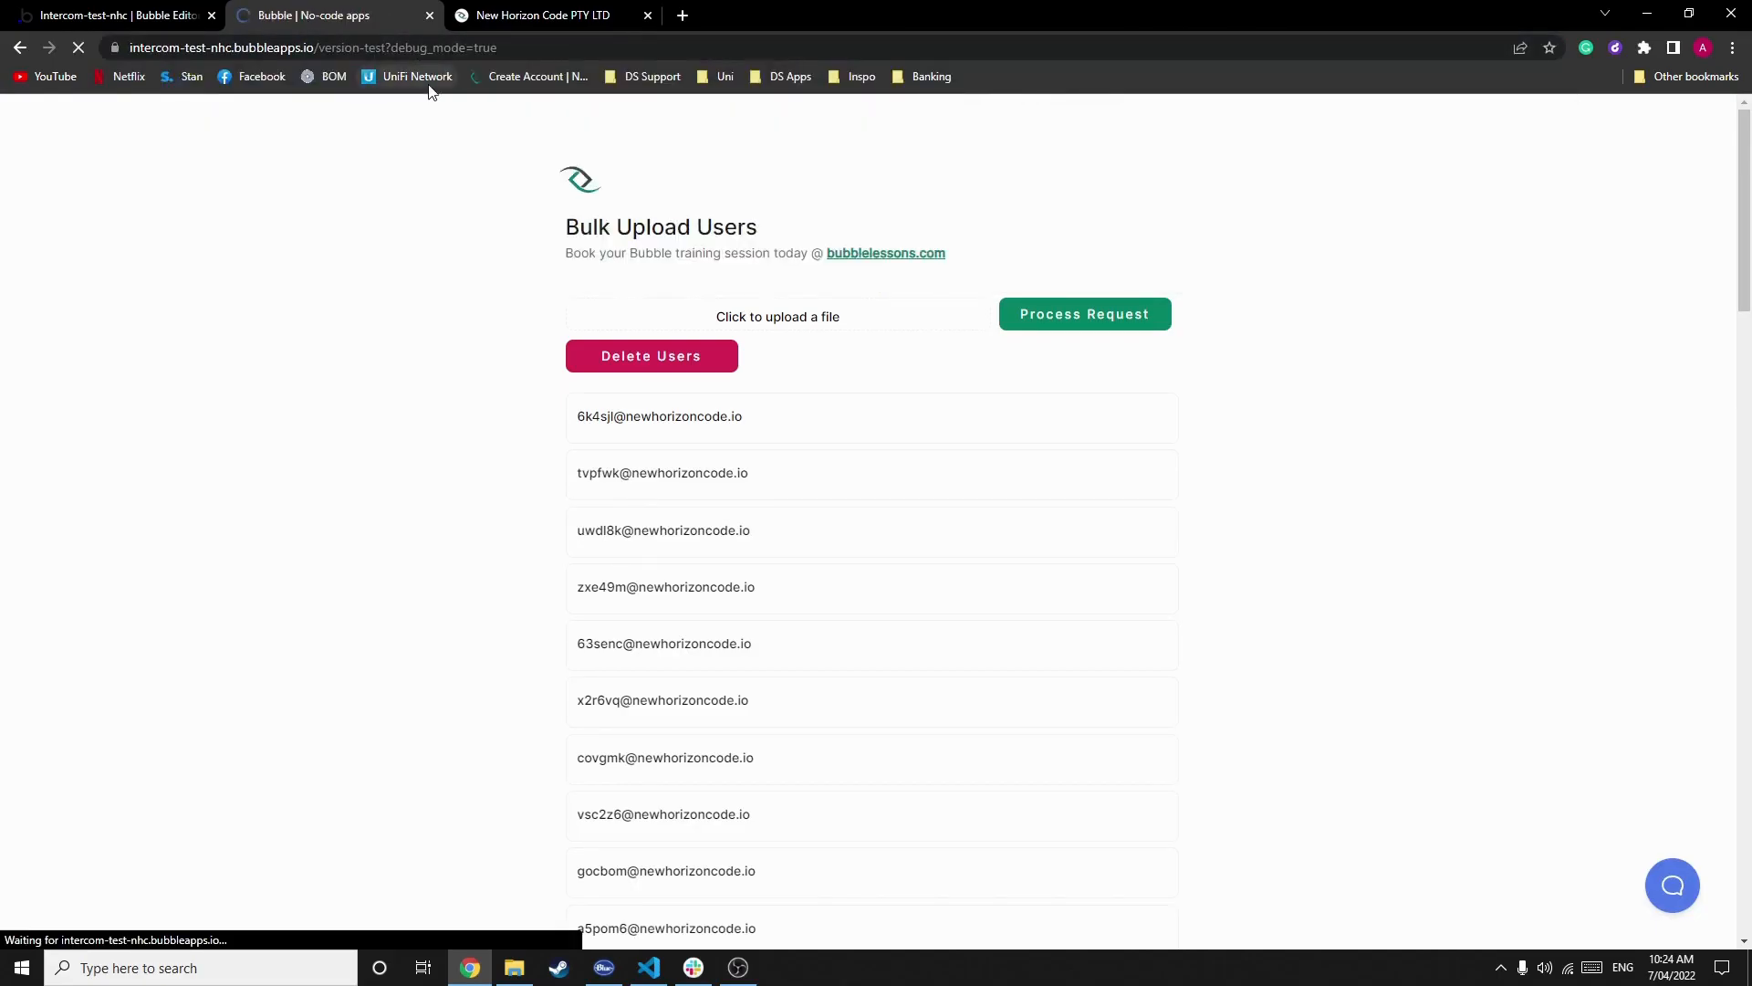
mouse_move(416, 77)
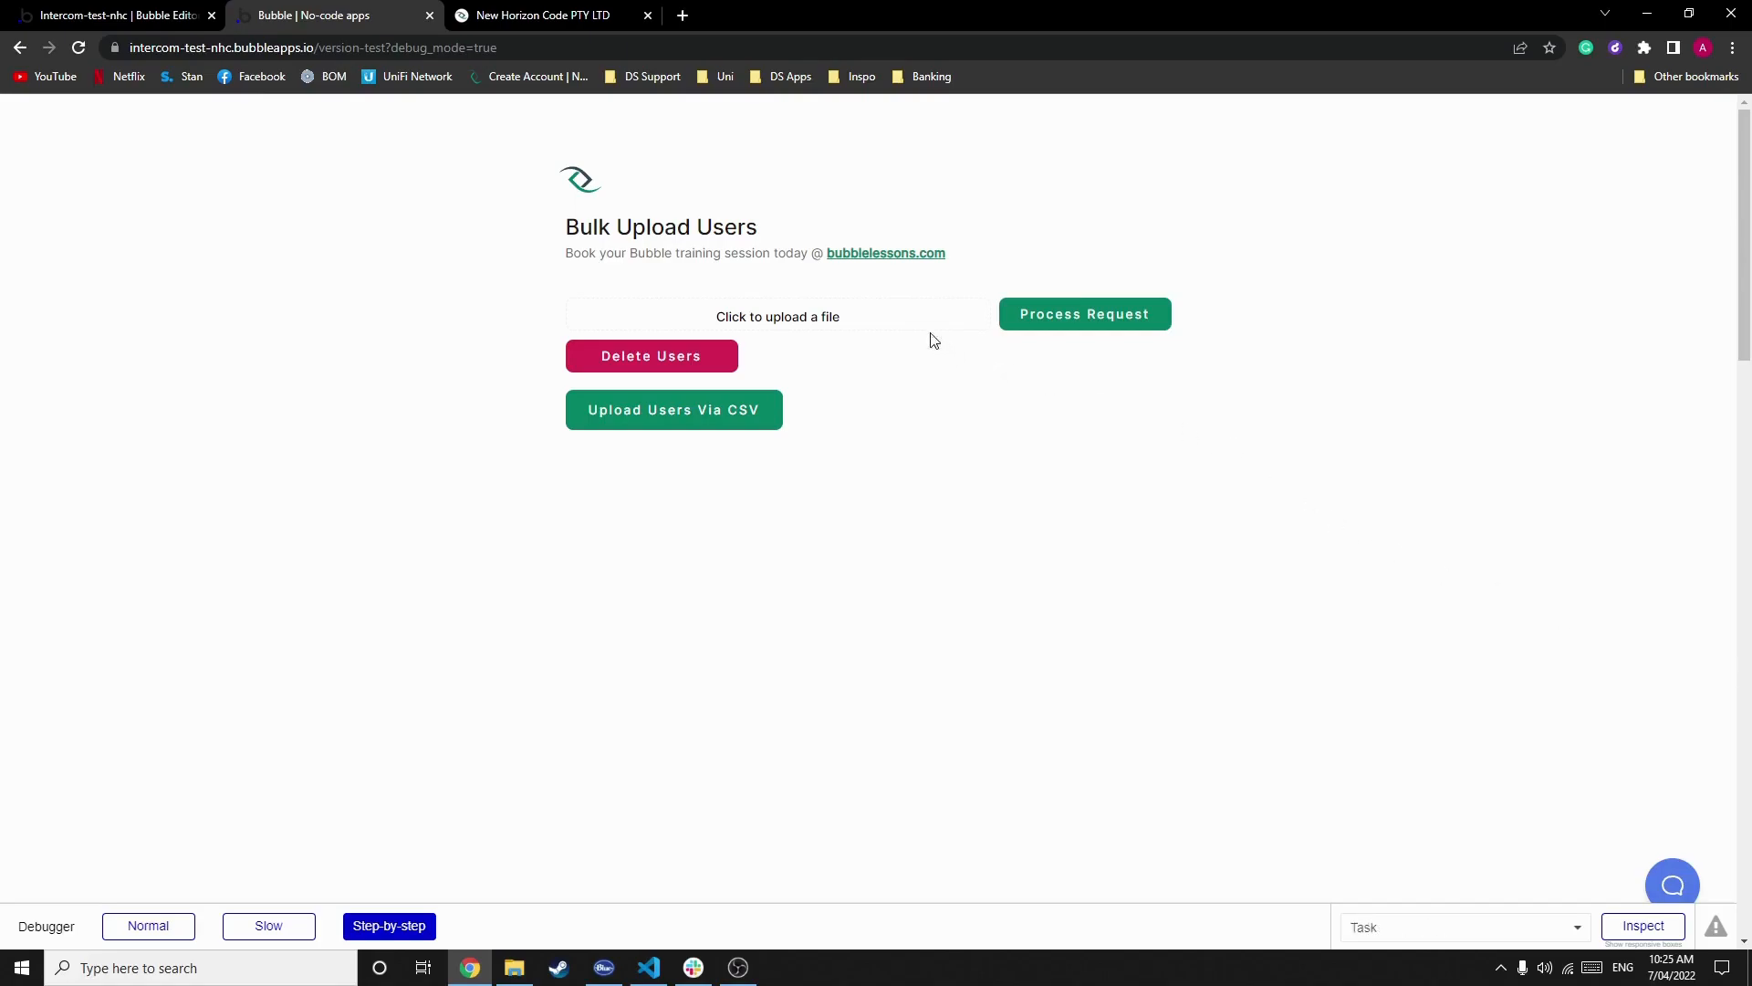
left_click(777, 316)
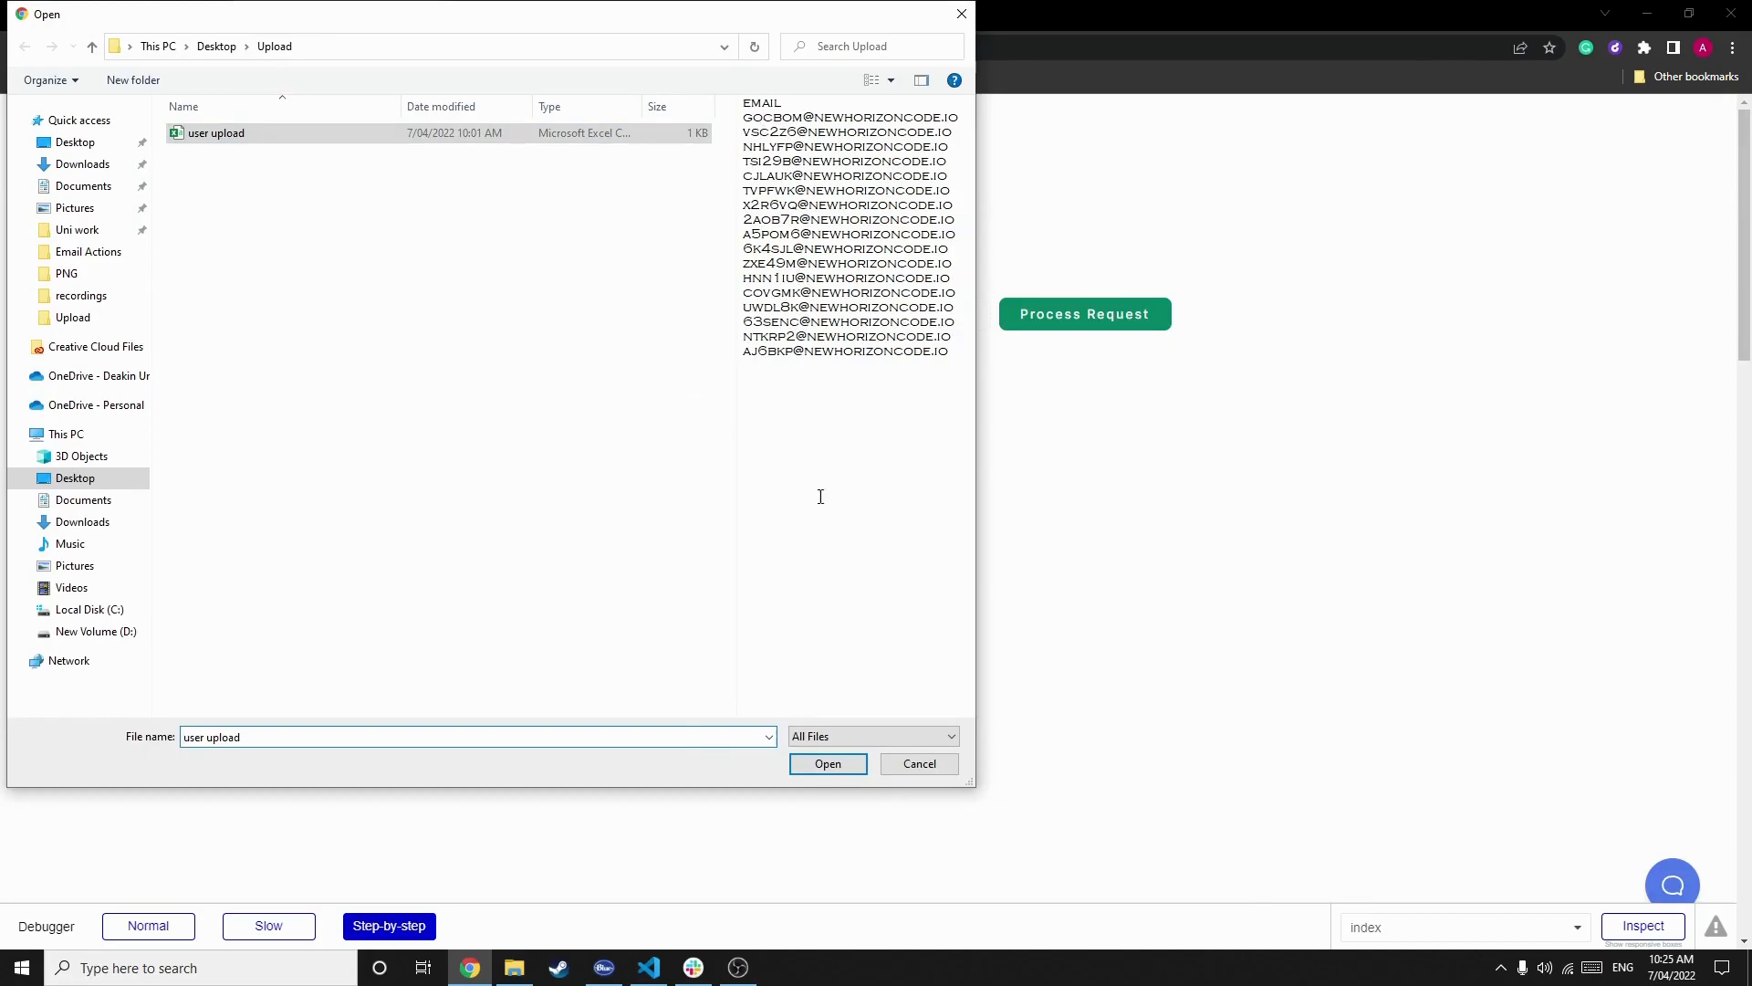
Step: Upload user upload.csv and step the debugger through its Upload data as CSV action
left_click(827, 763)
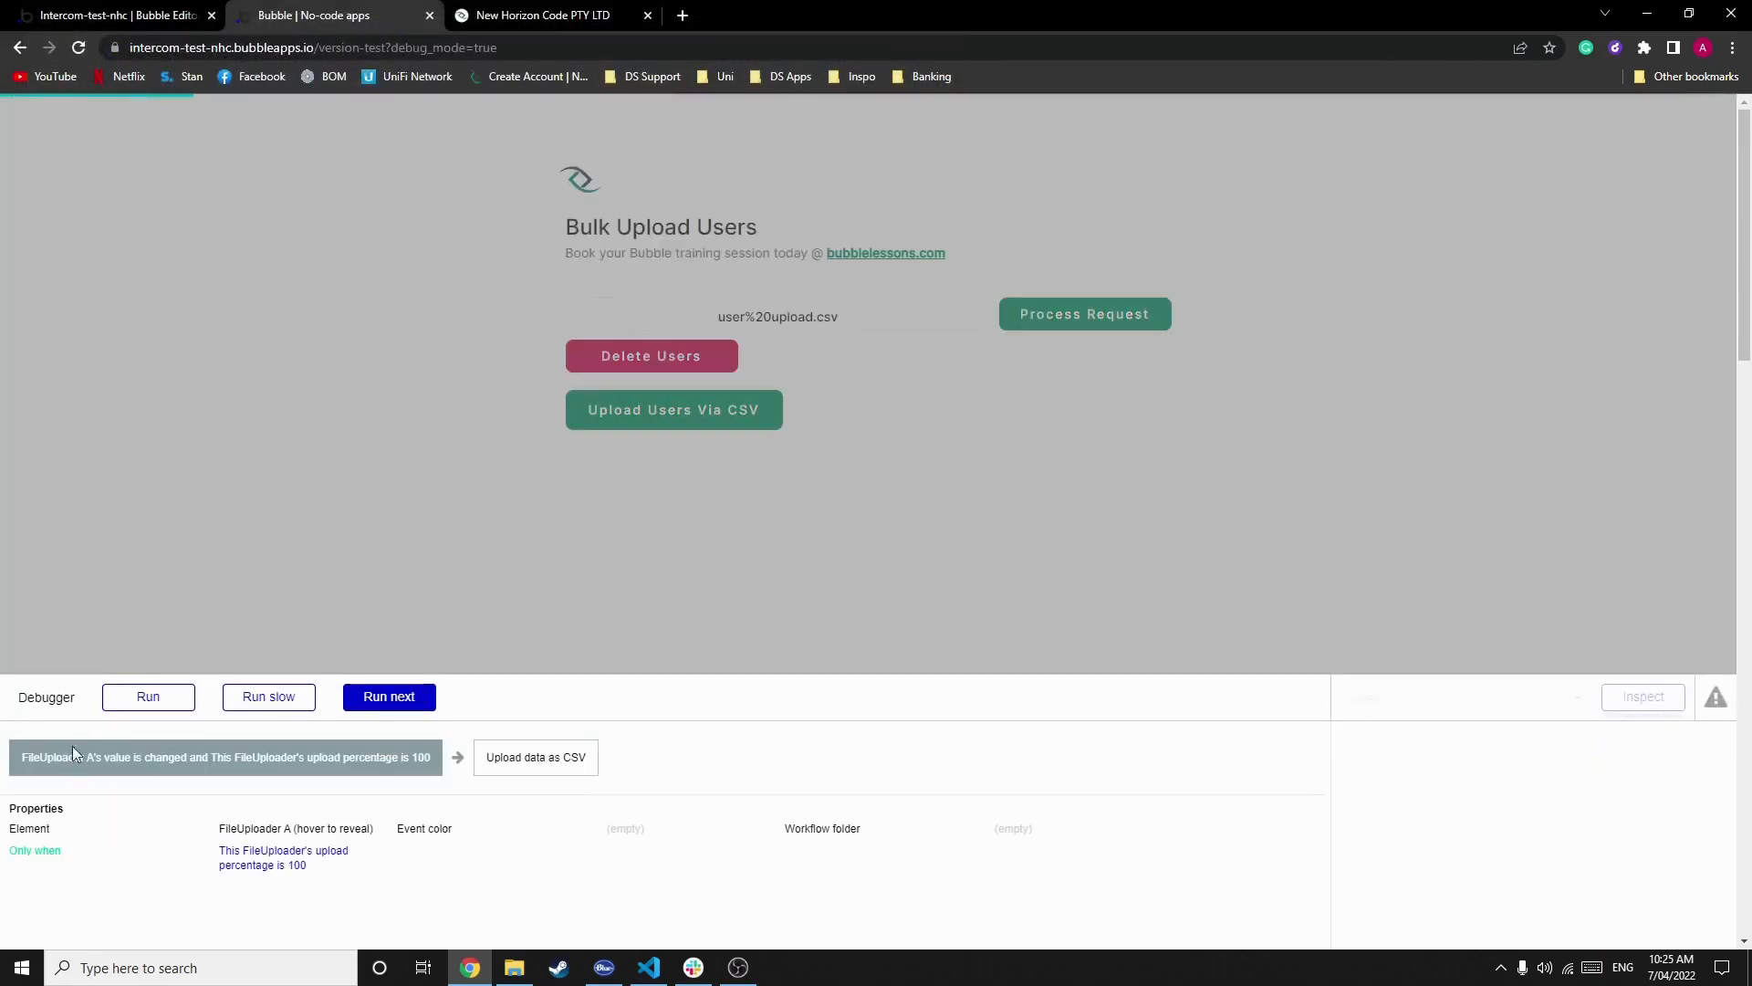
double_click(283, 857)
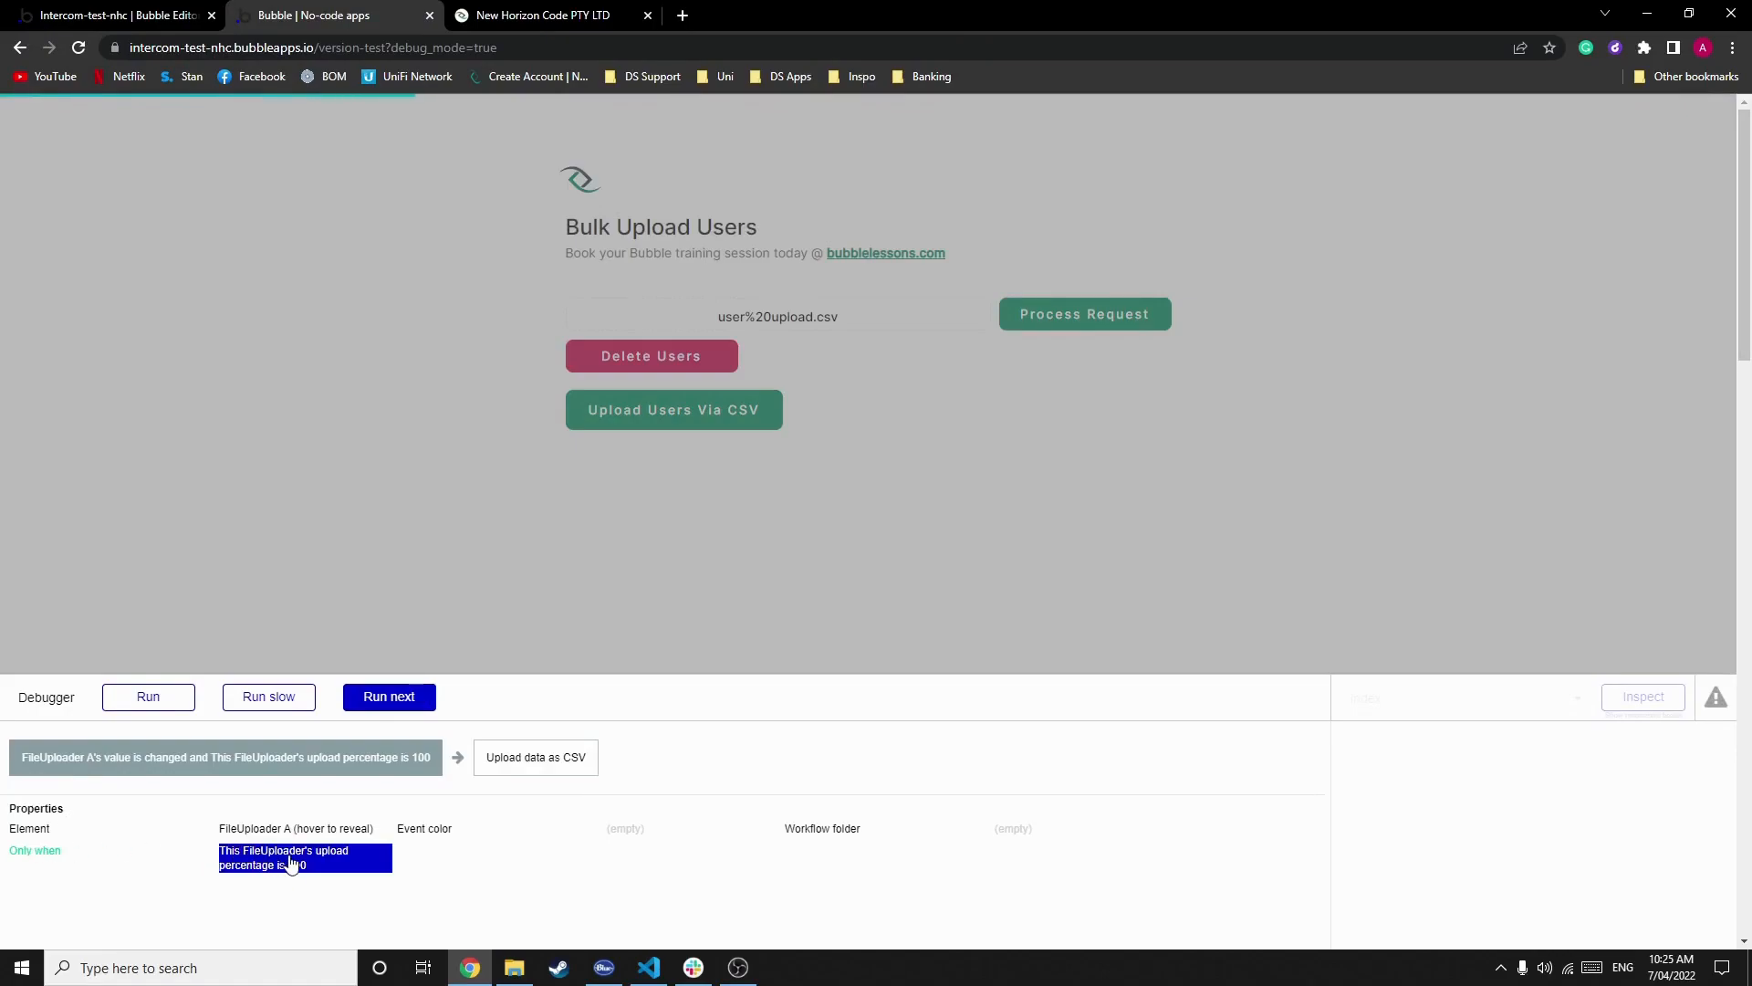
left_click(389, 695)
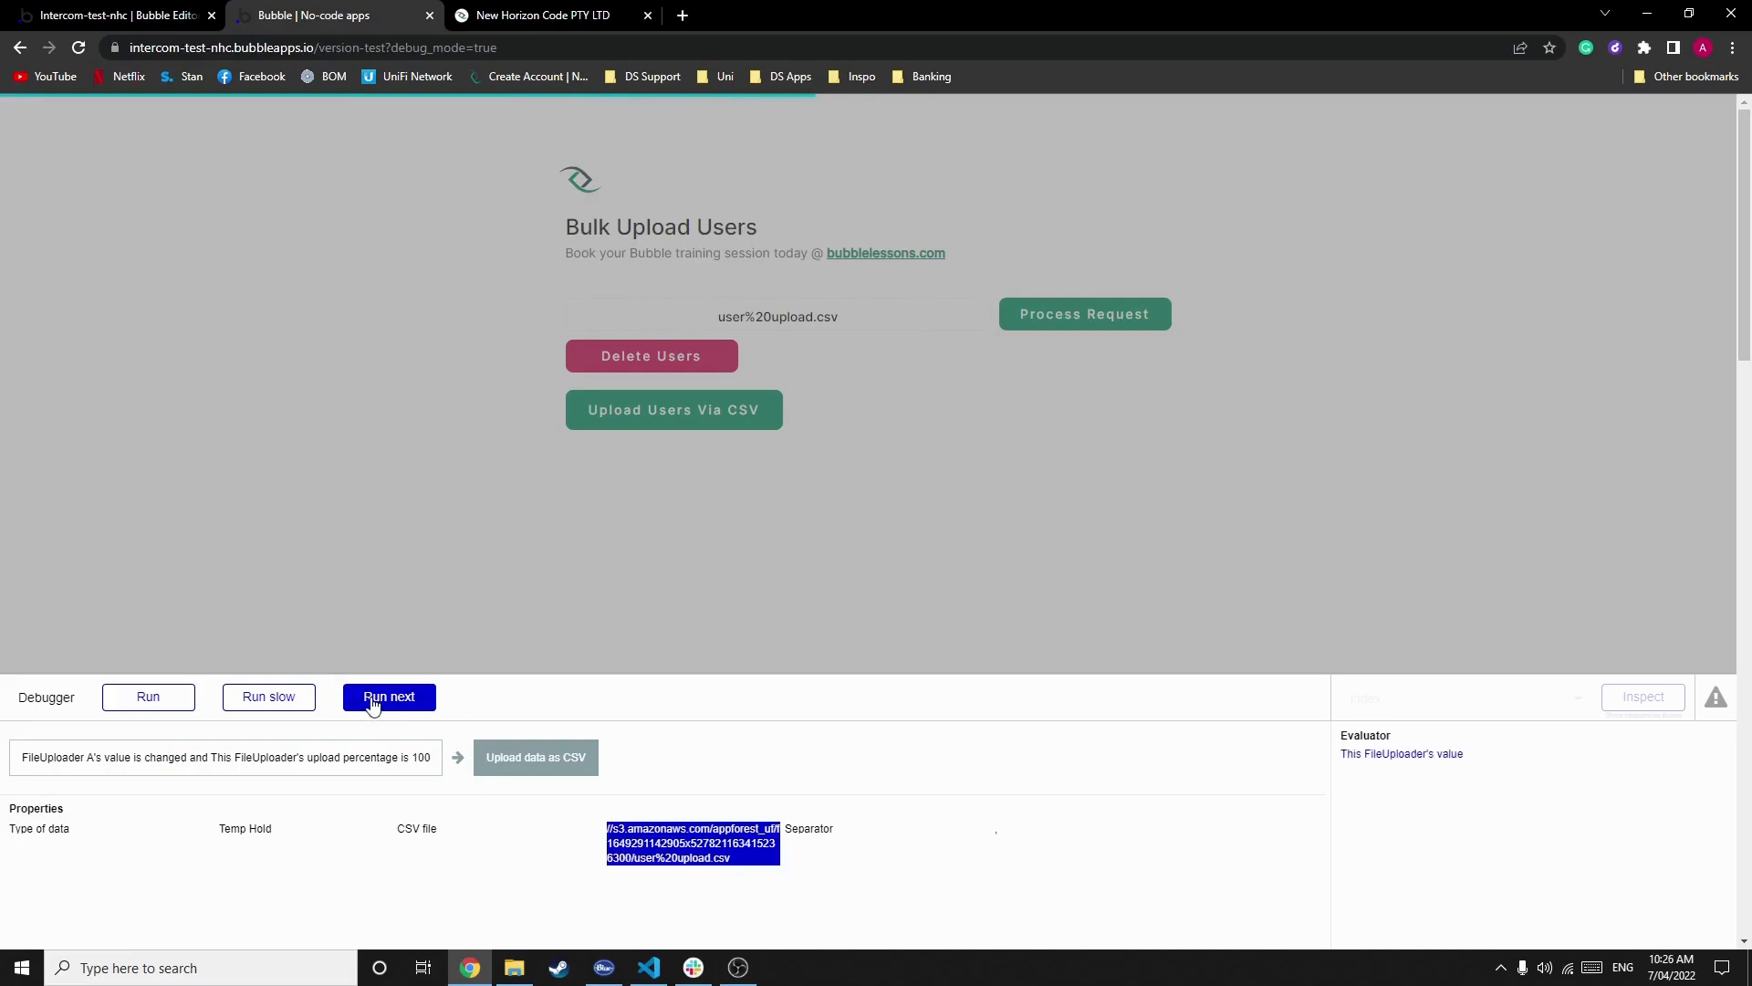
left_click(389, 695)
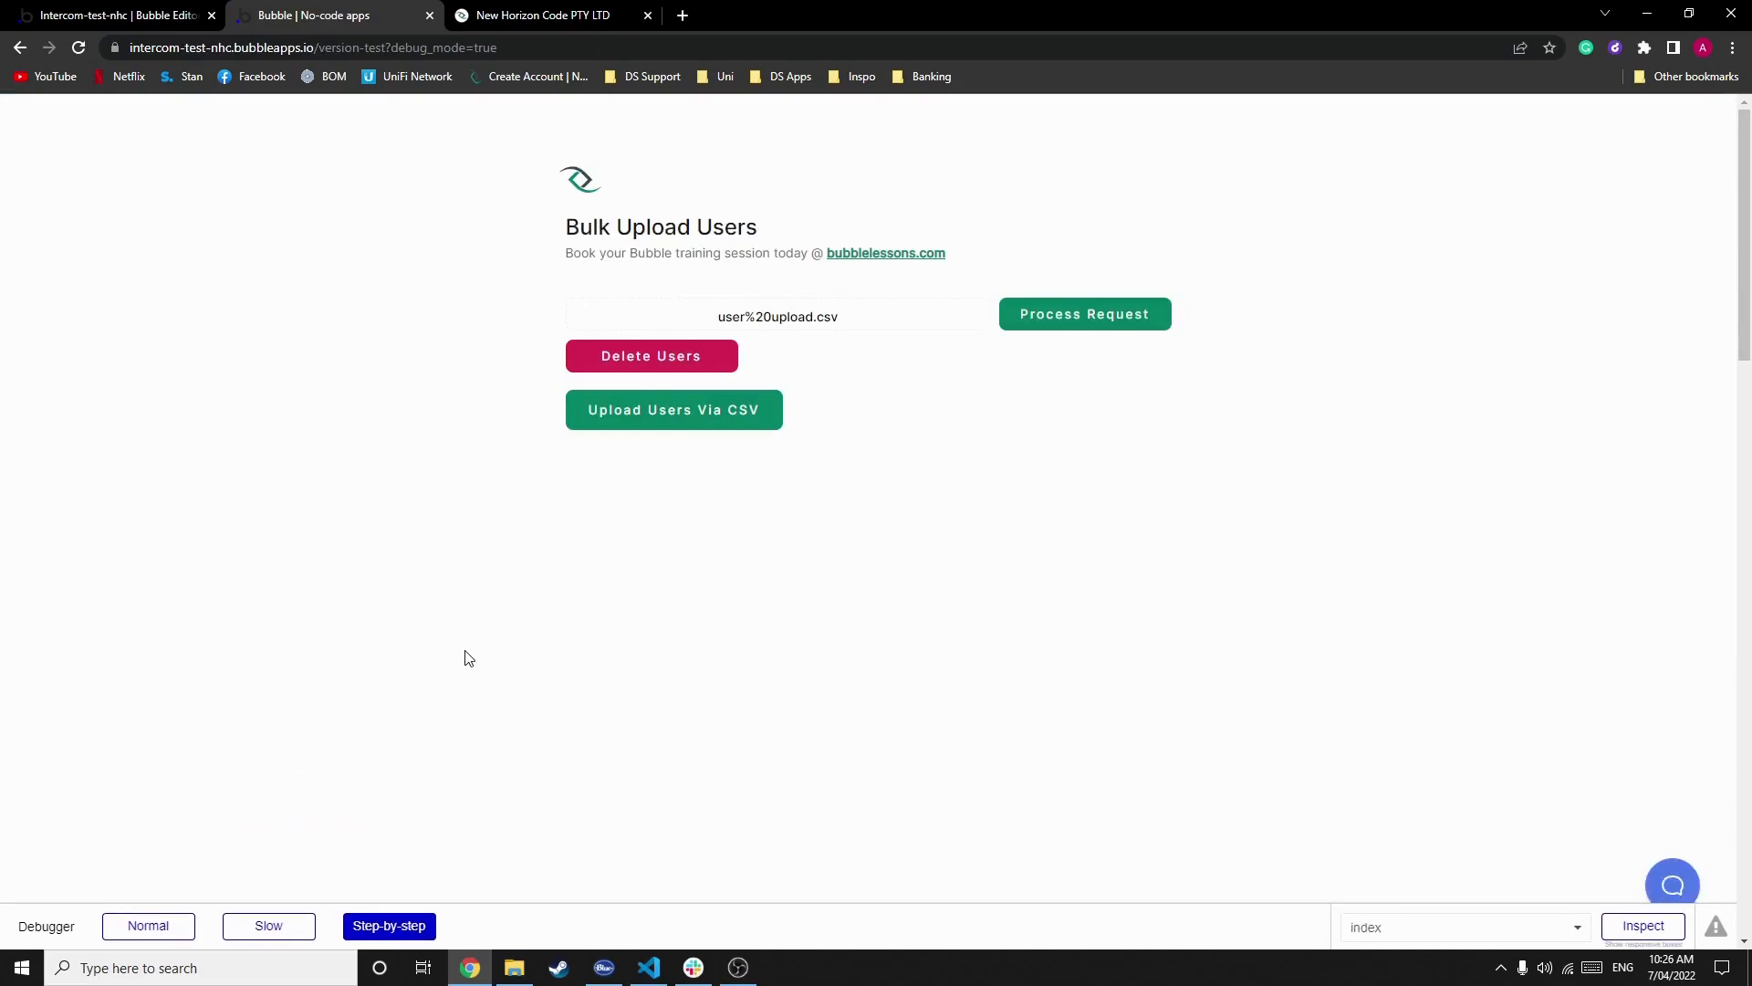
mouse_move(392, 719)
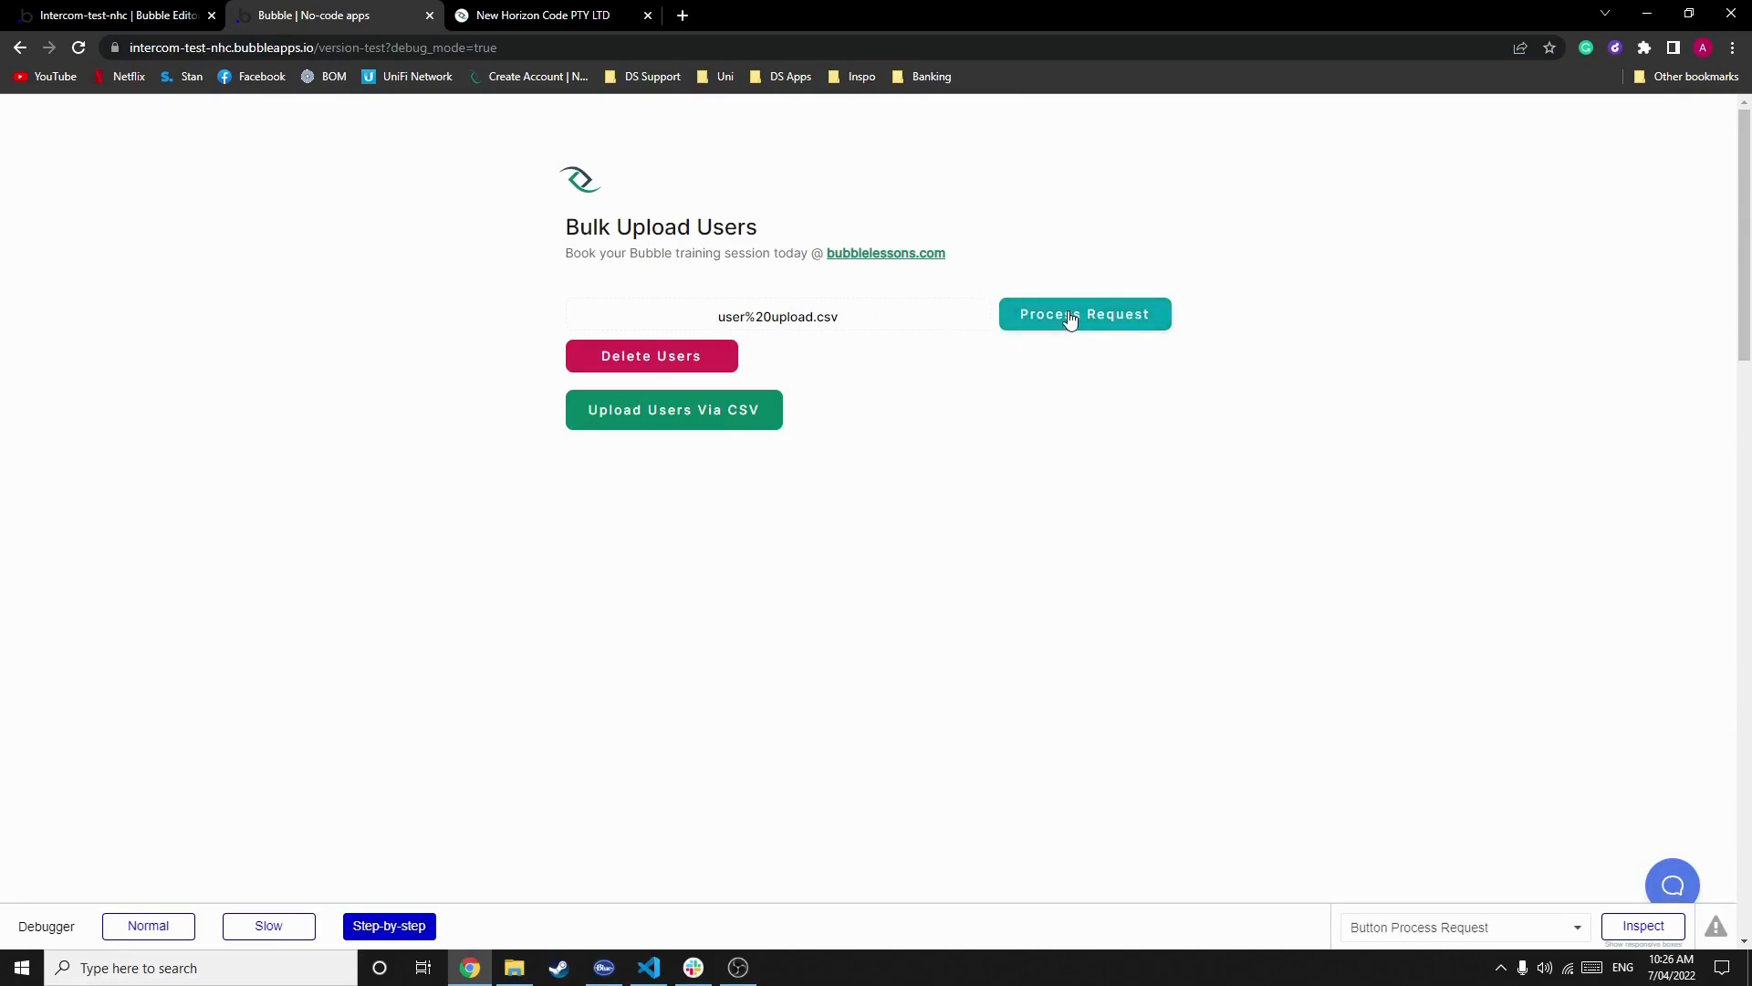
Step: Run Process Request and inspect the Scheduled date and the Search for Temp Holds list in the evaluator
left_click(1082, 314)
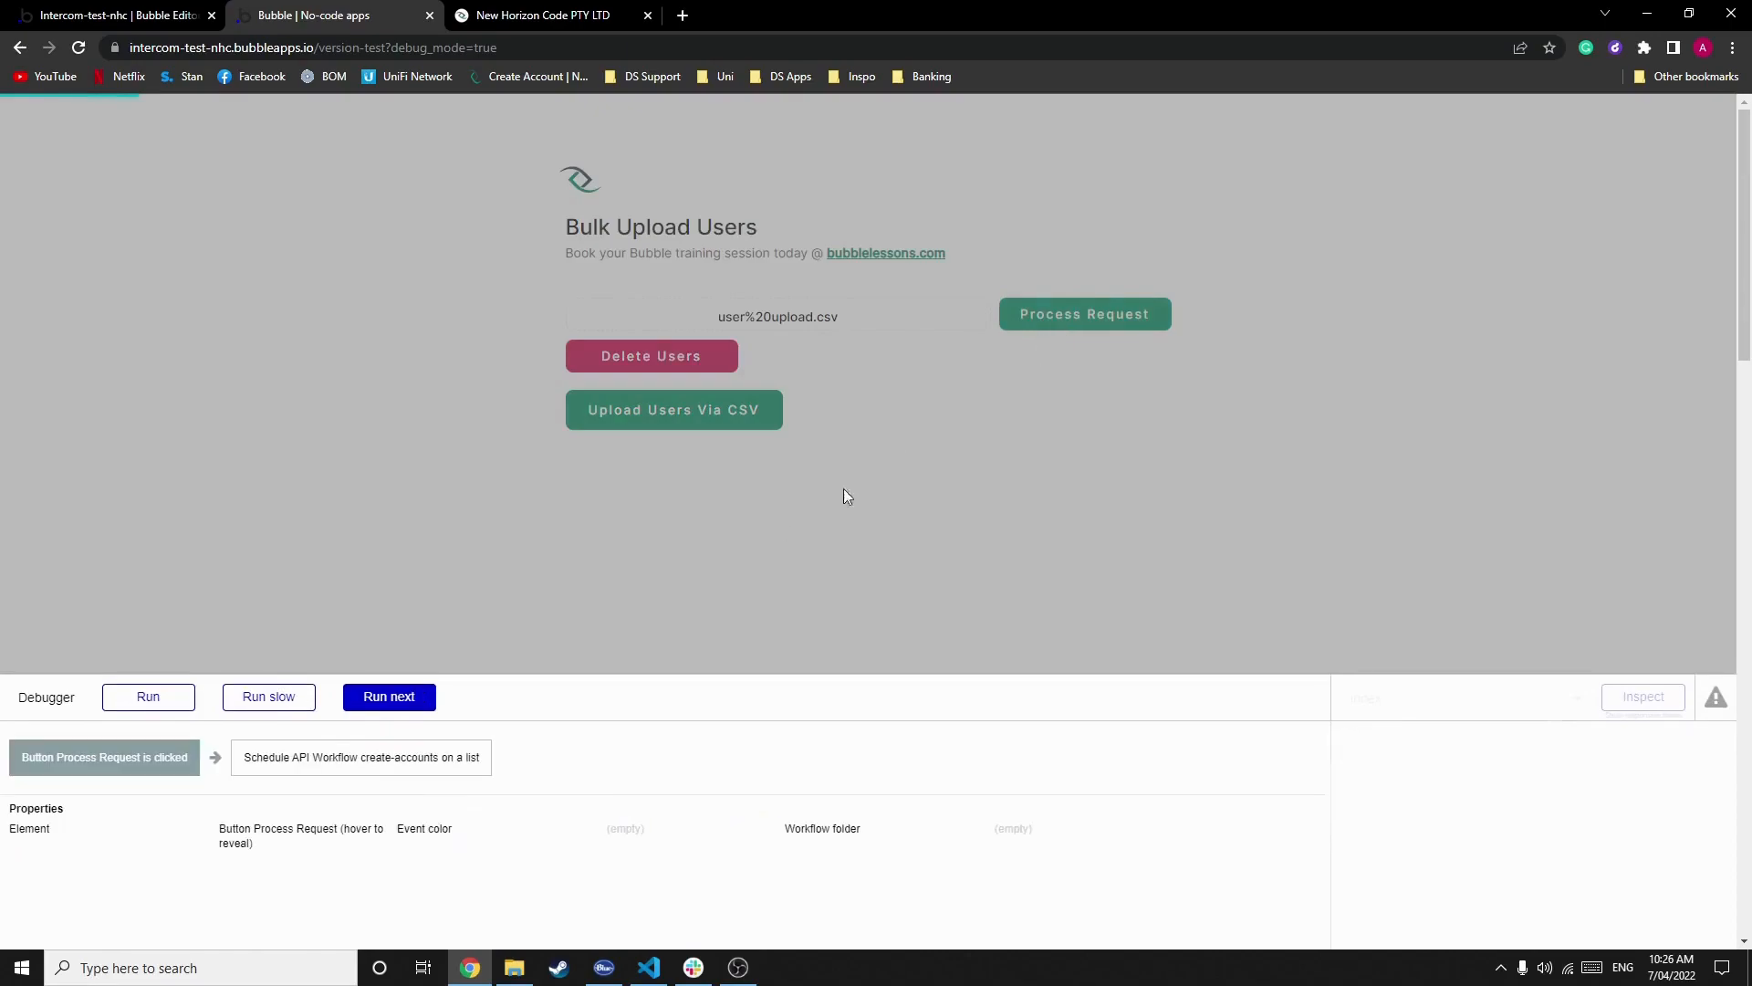
left_click(389, 695)
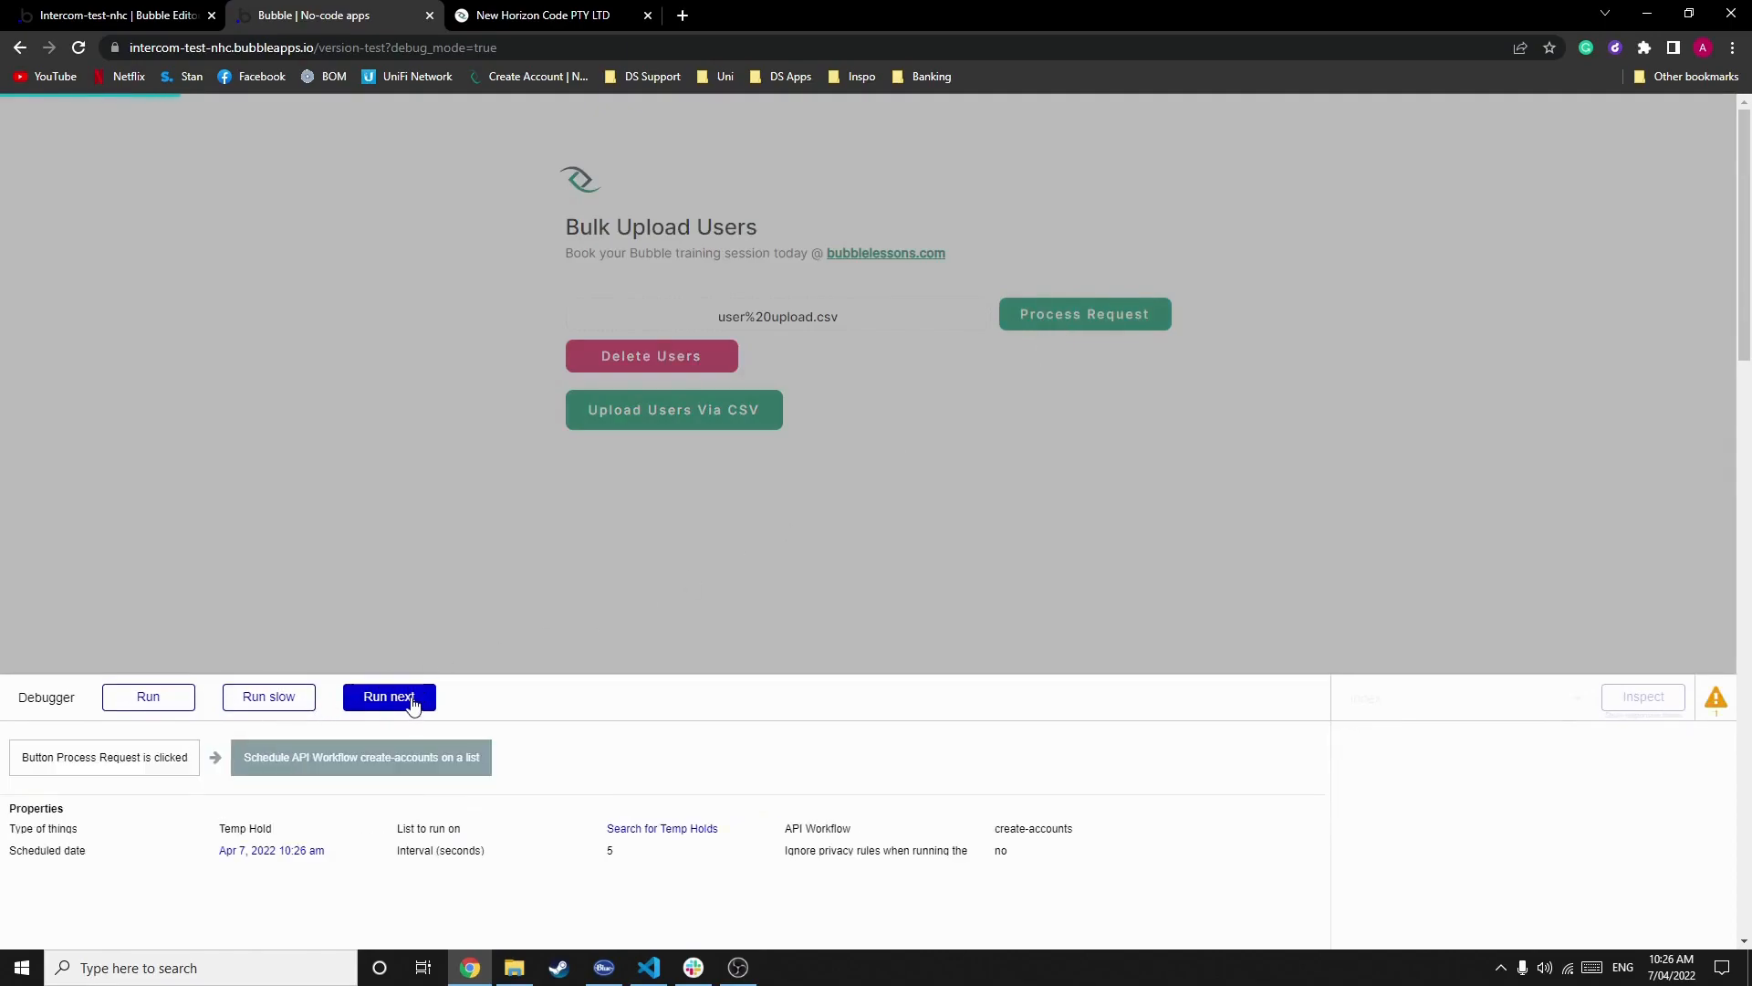
double_click(270, 849)
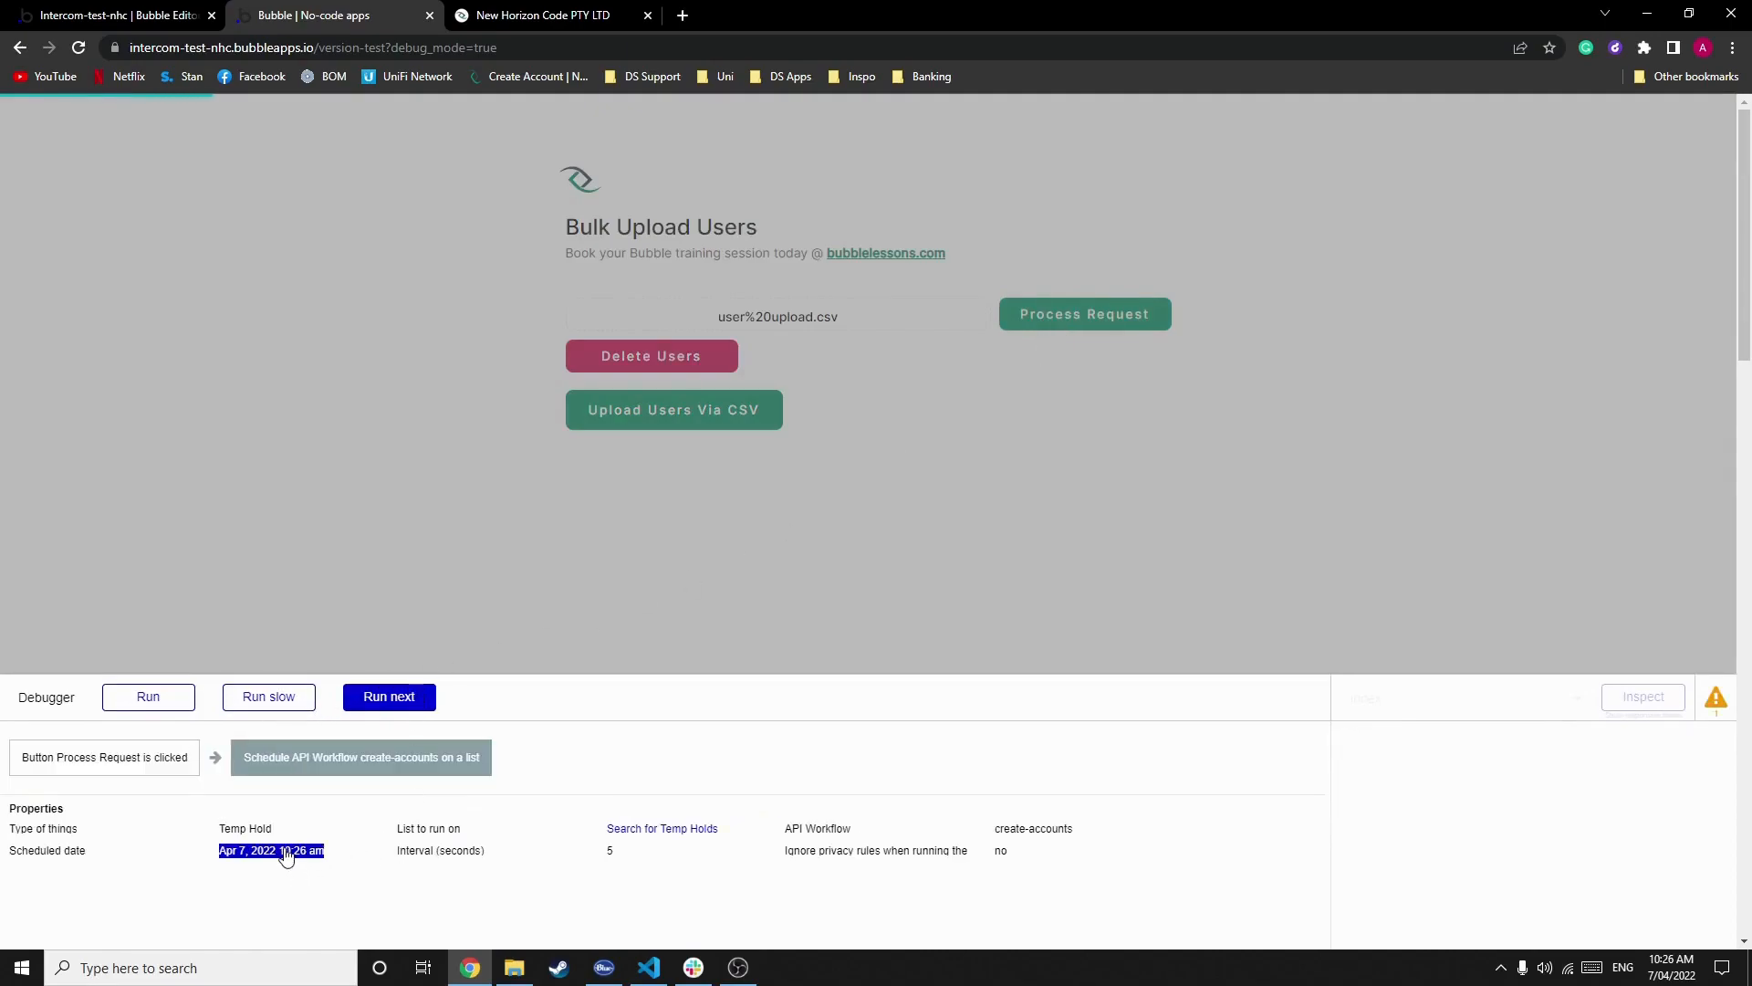
left_click(661, 829)
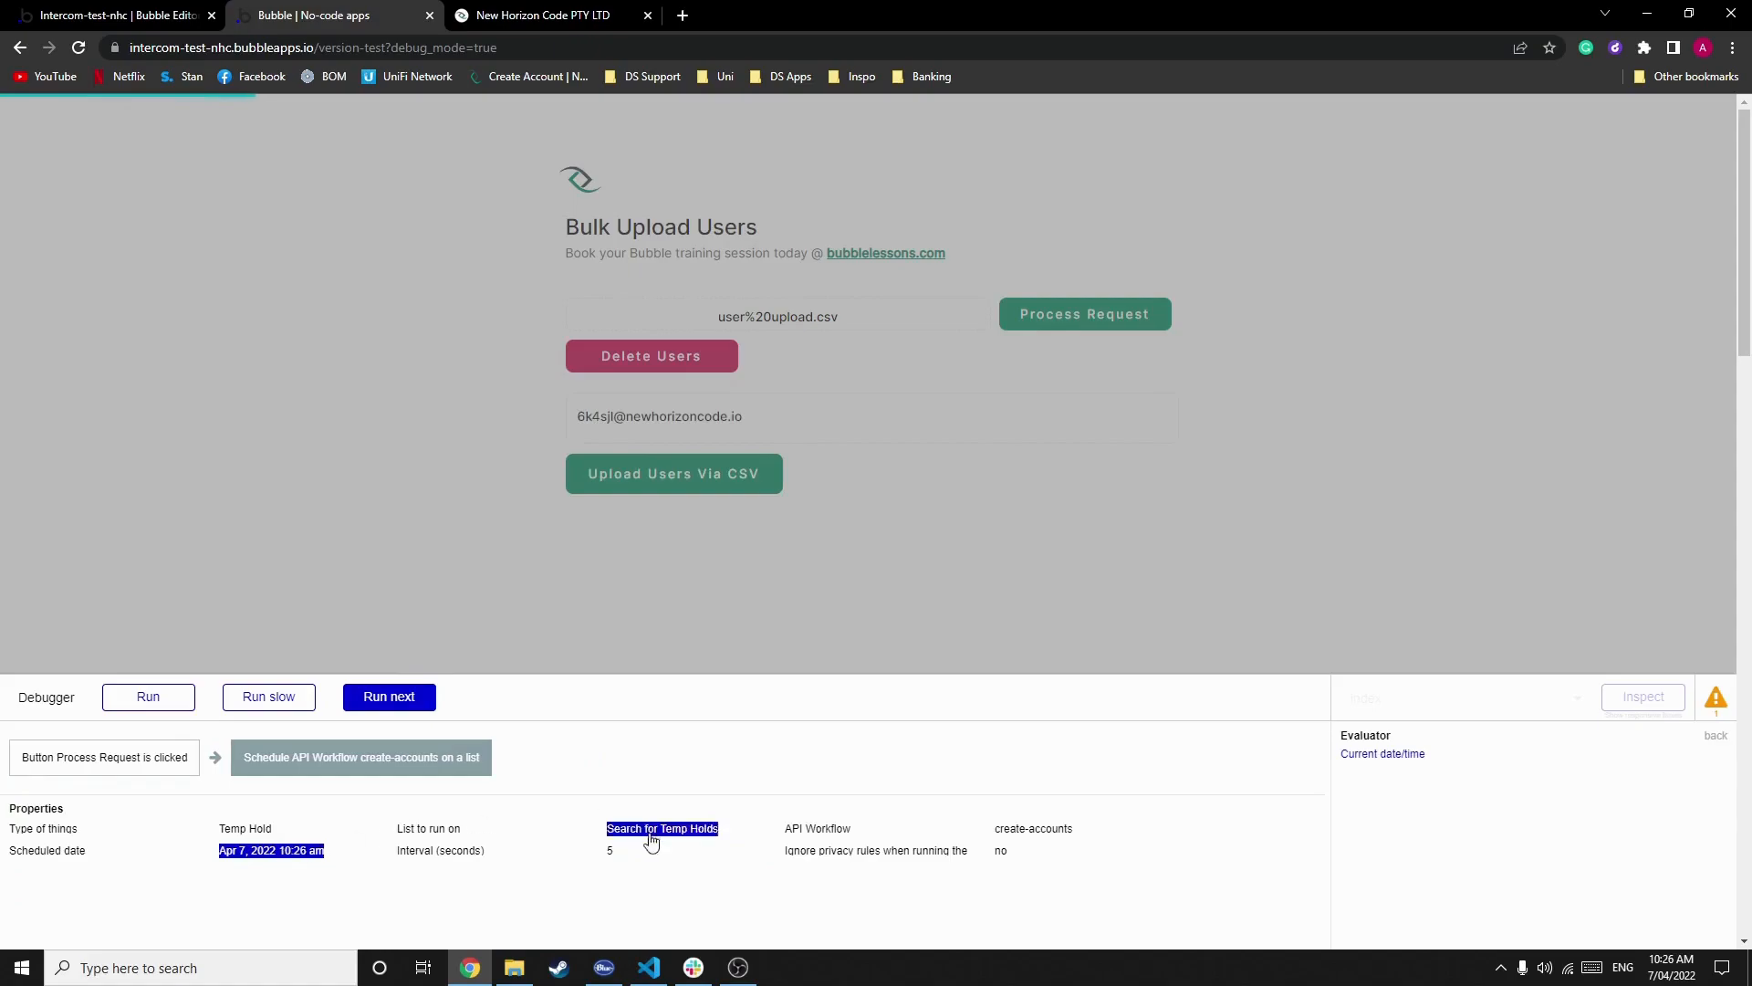
left_click(661, 828)
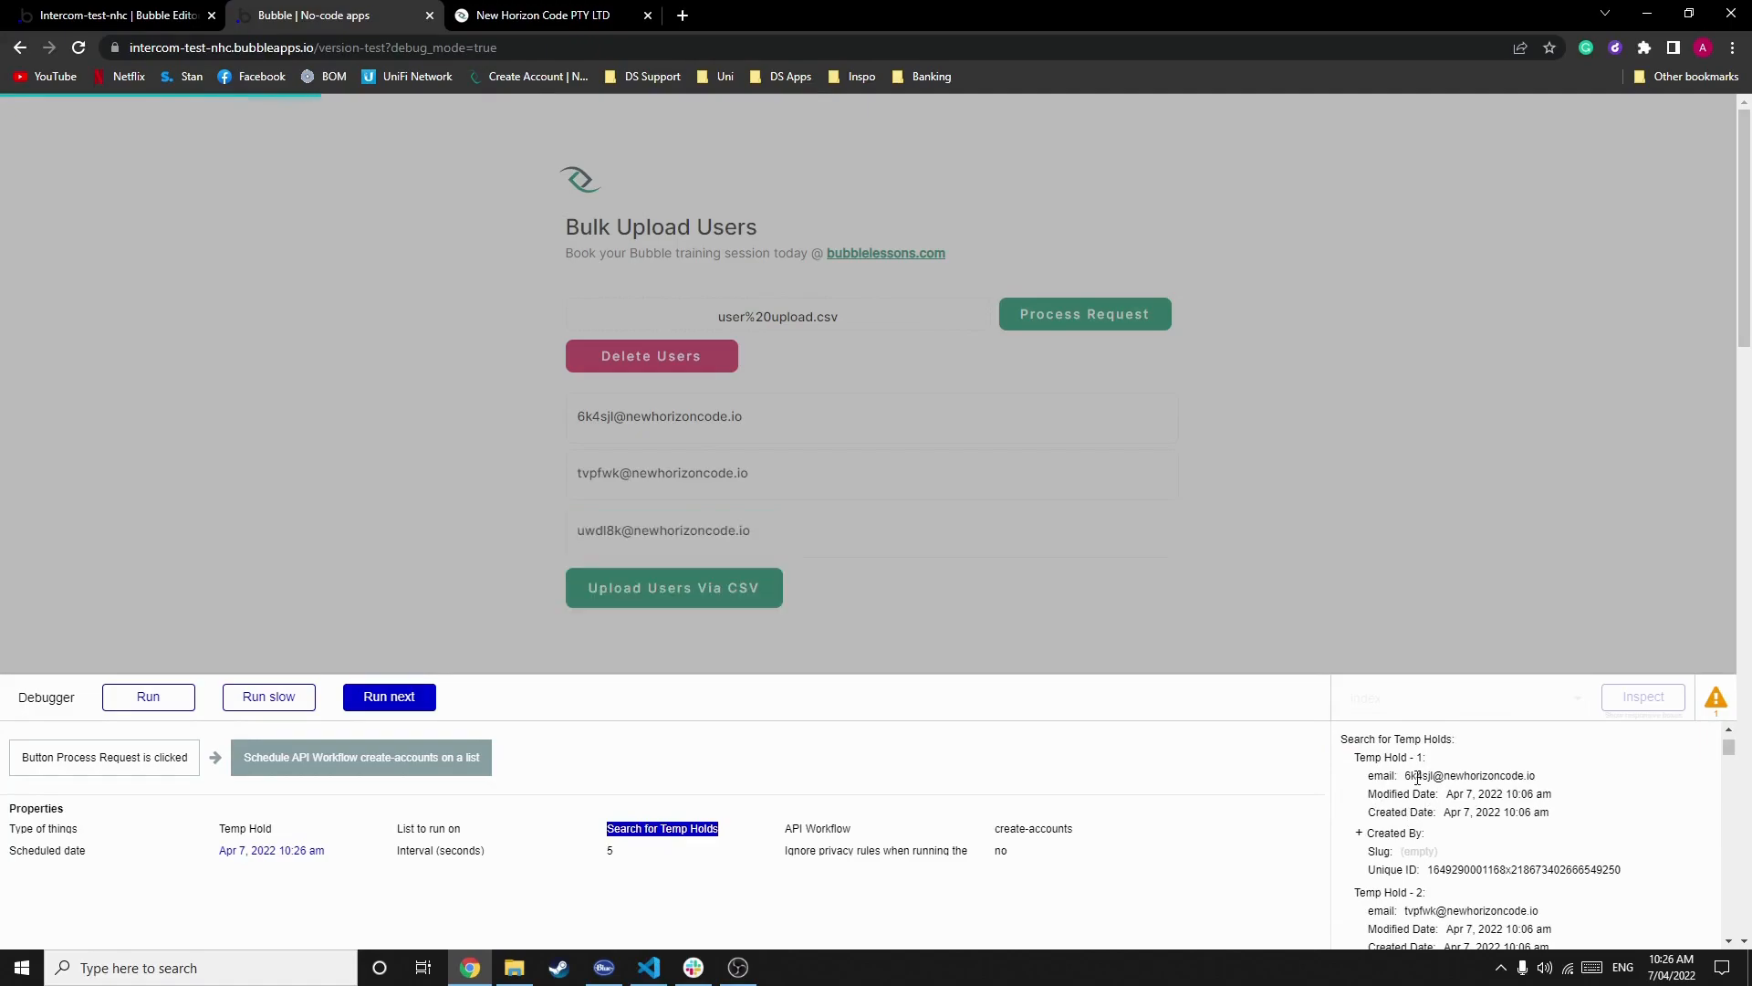
scroll("down", 3)
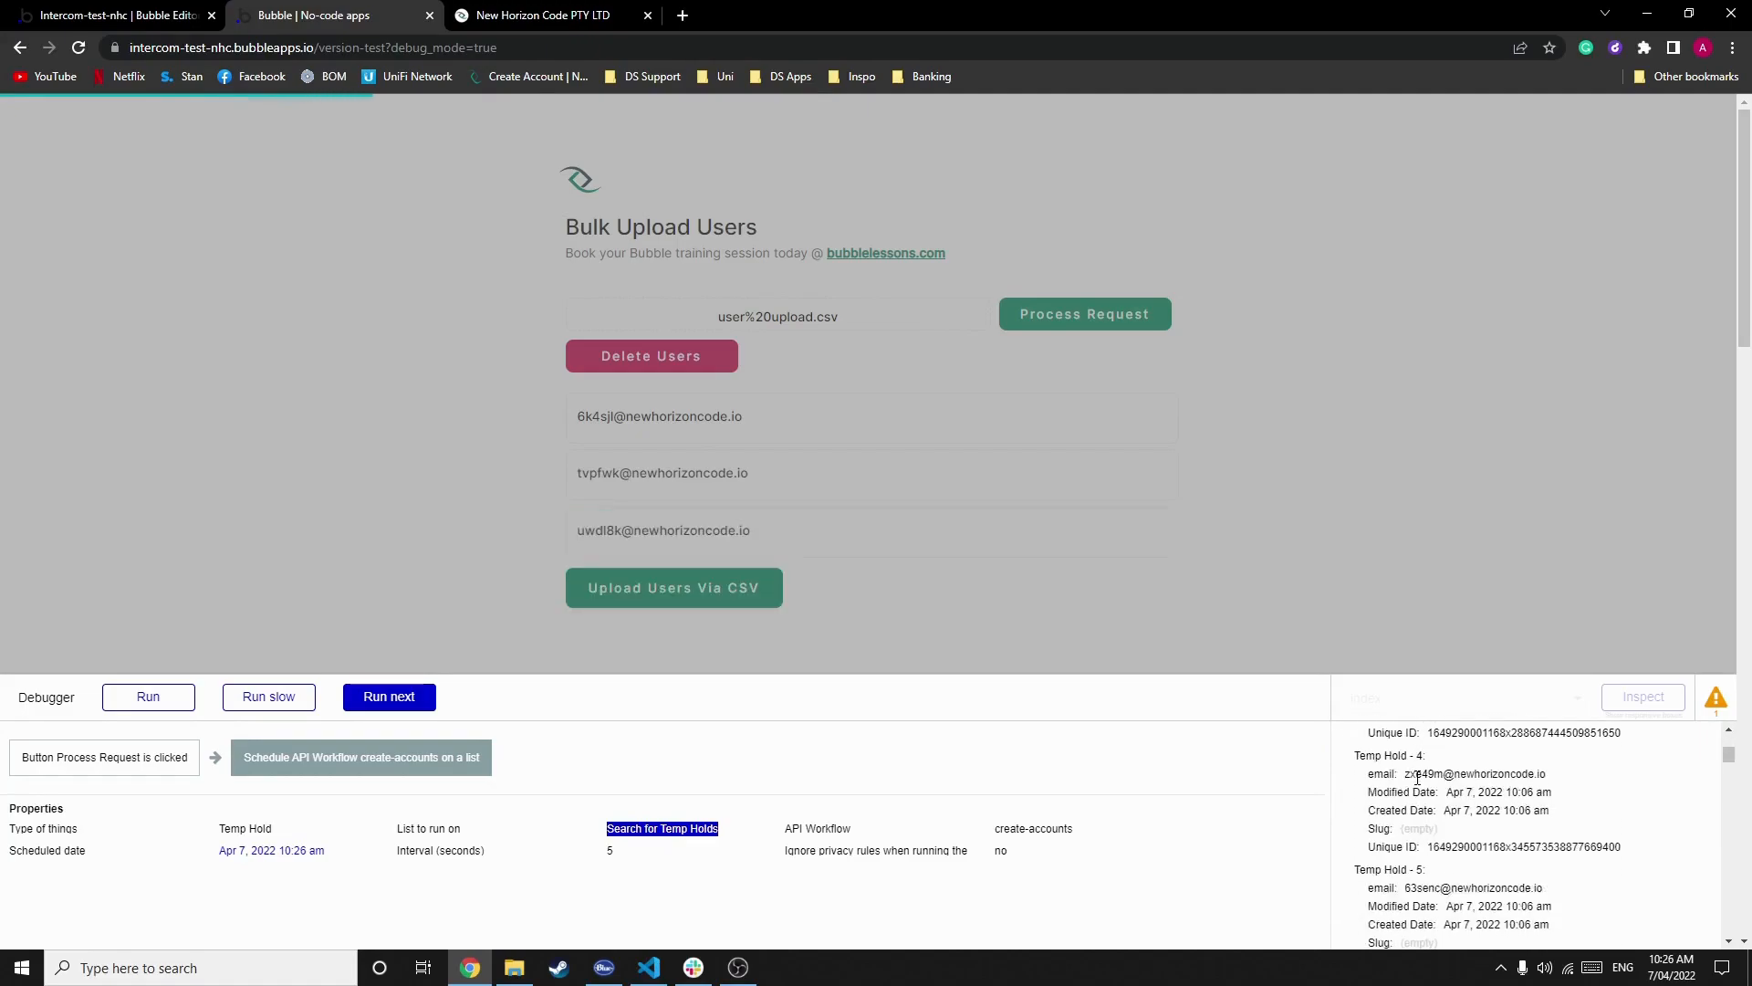
scroll("down", 3)
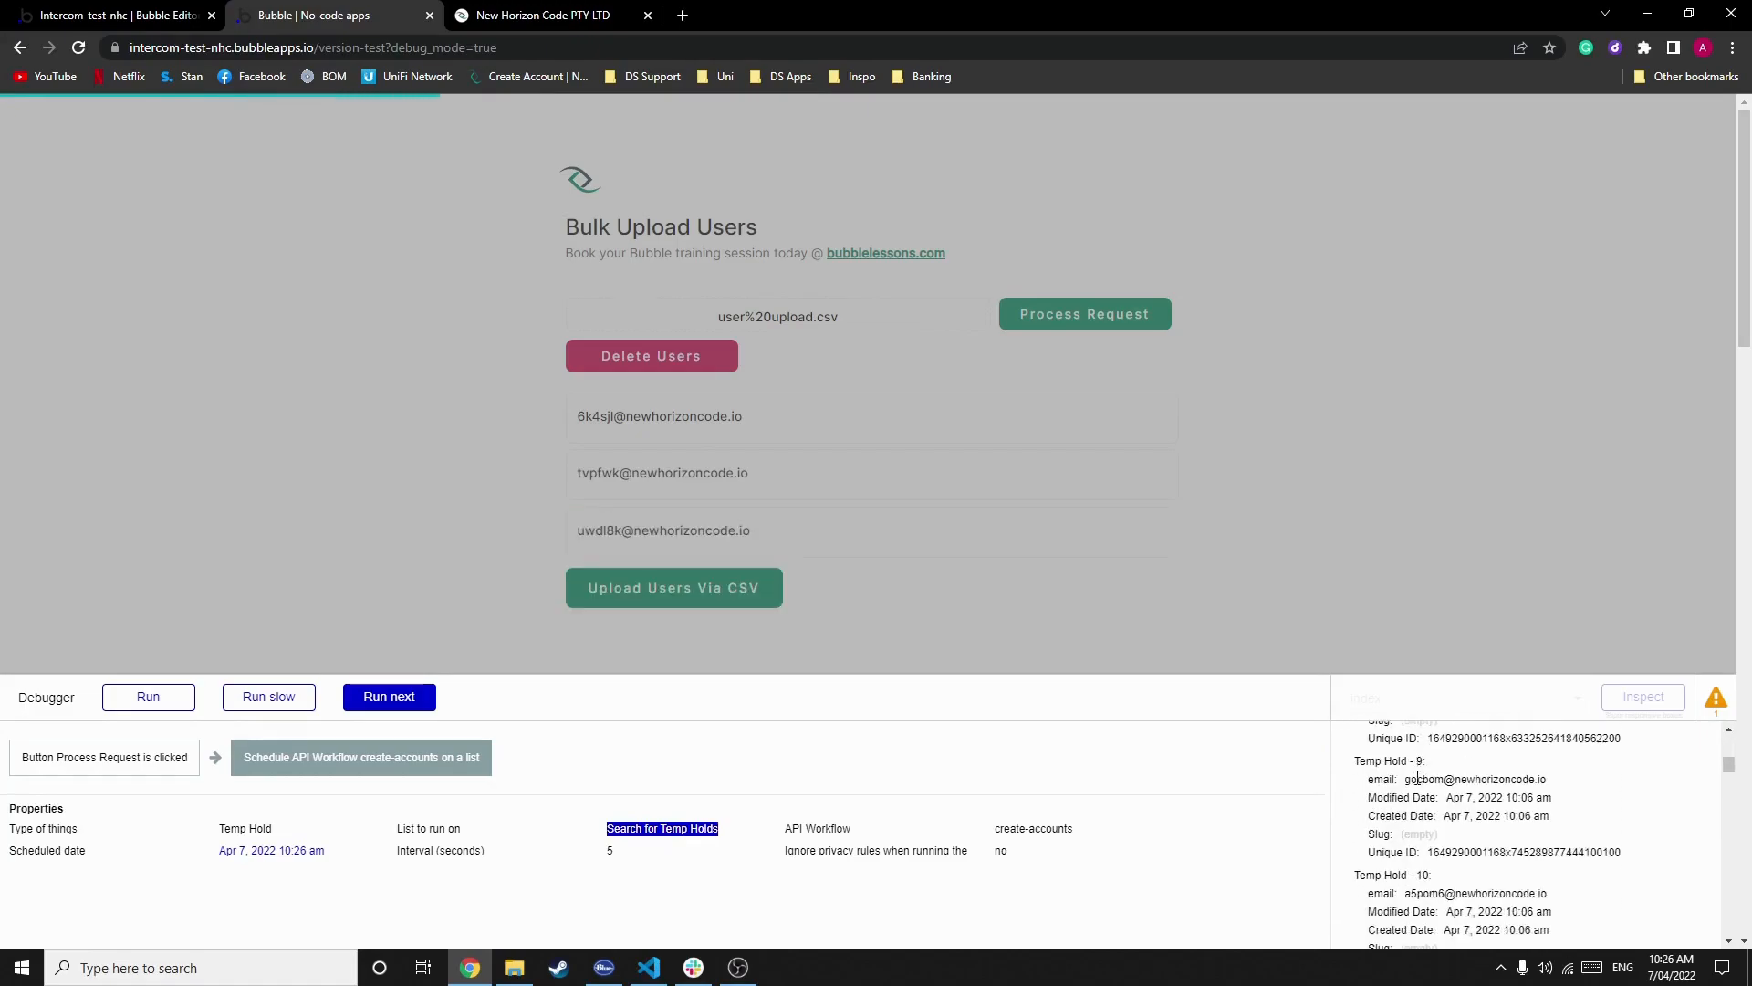
Step: Finish the Process Request workflow so create-accounts is scheduled and new emails appear
left_click(389, 695)
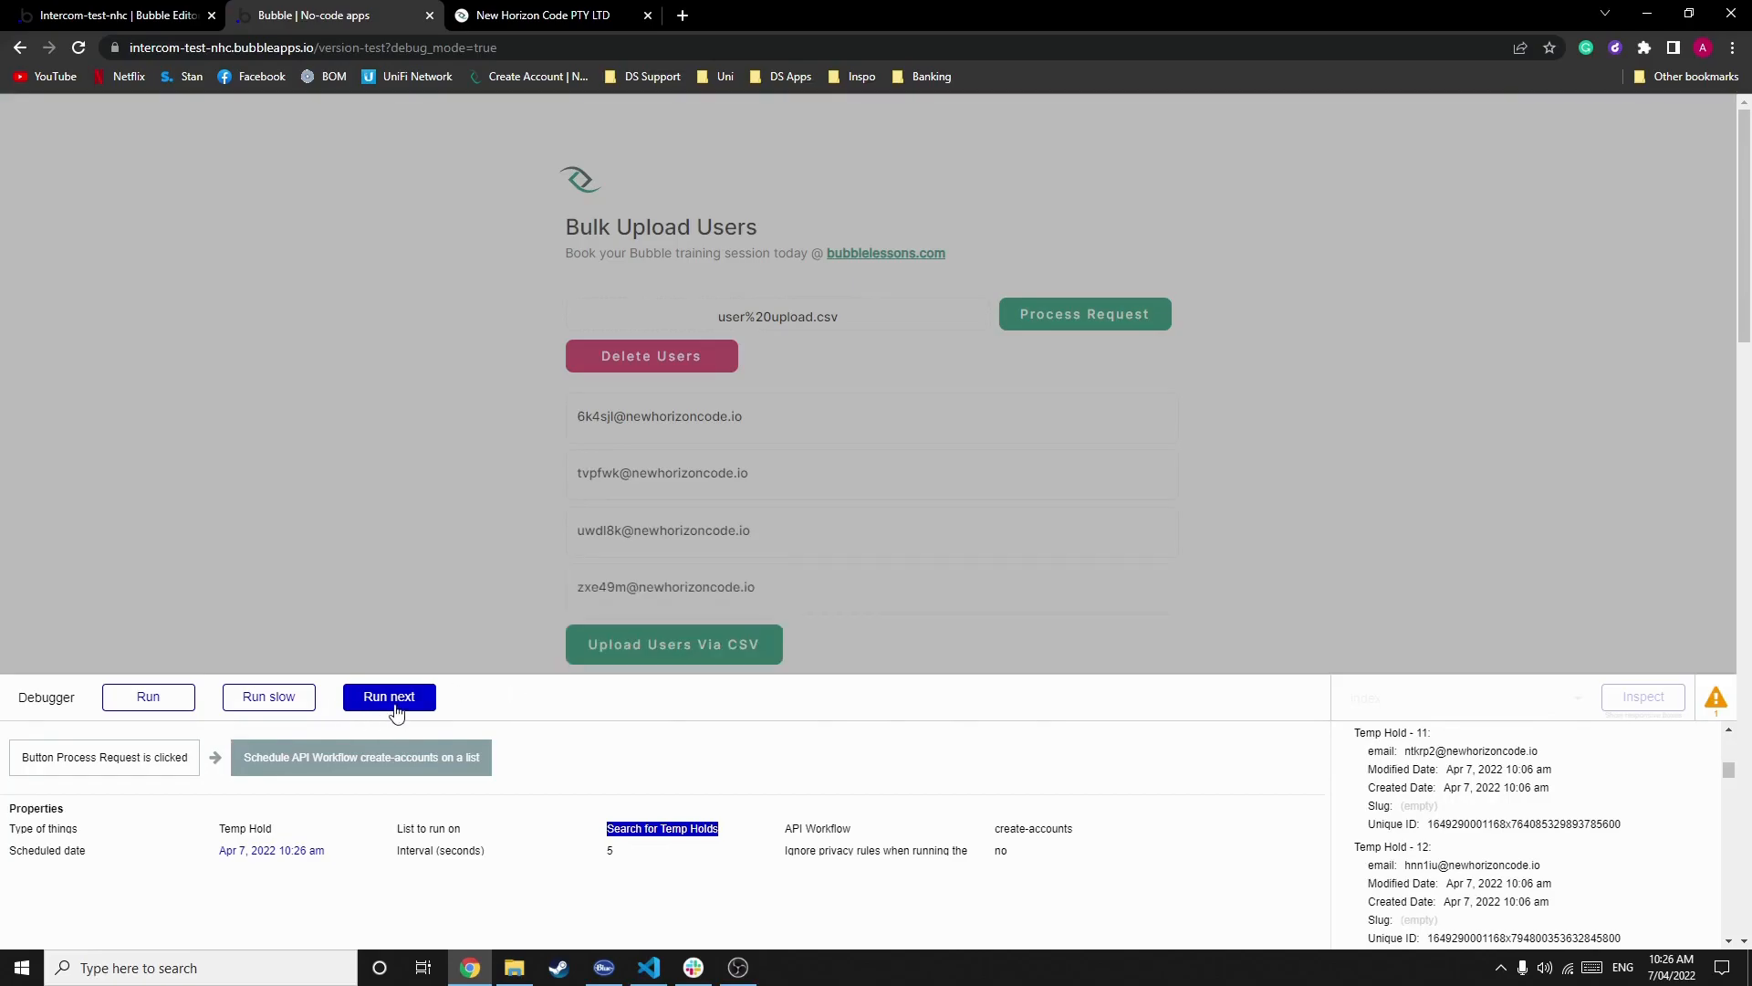
left_click(389, 696)
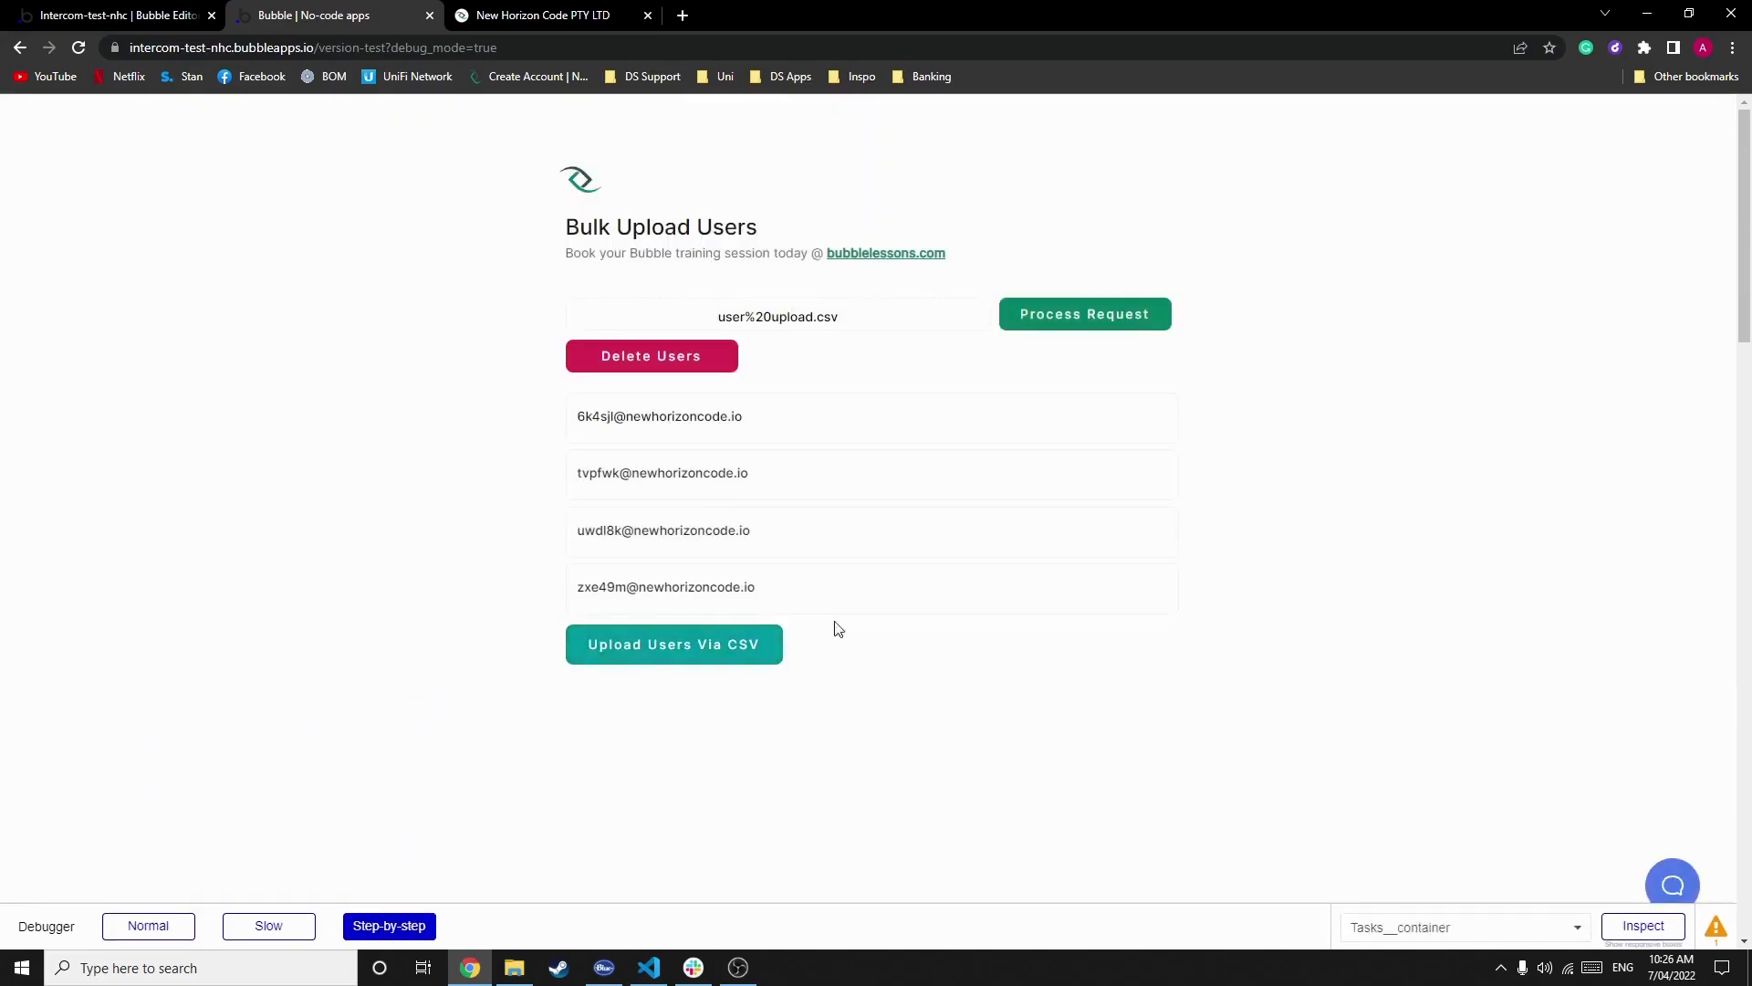